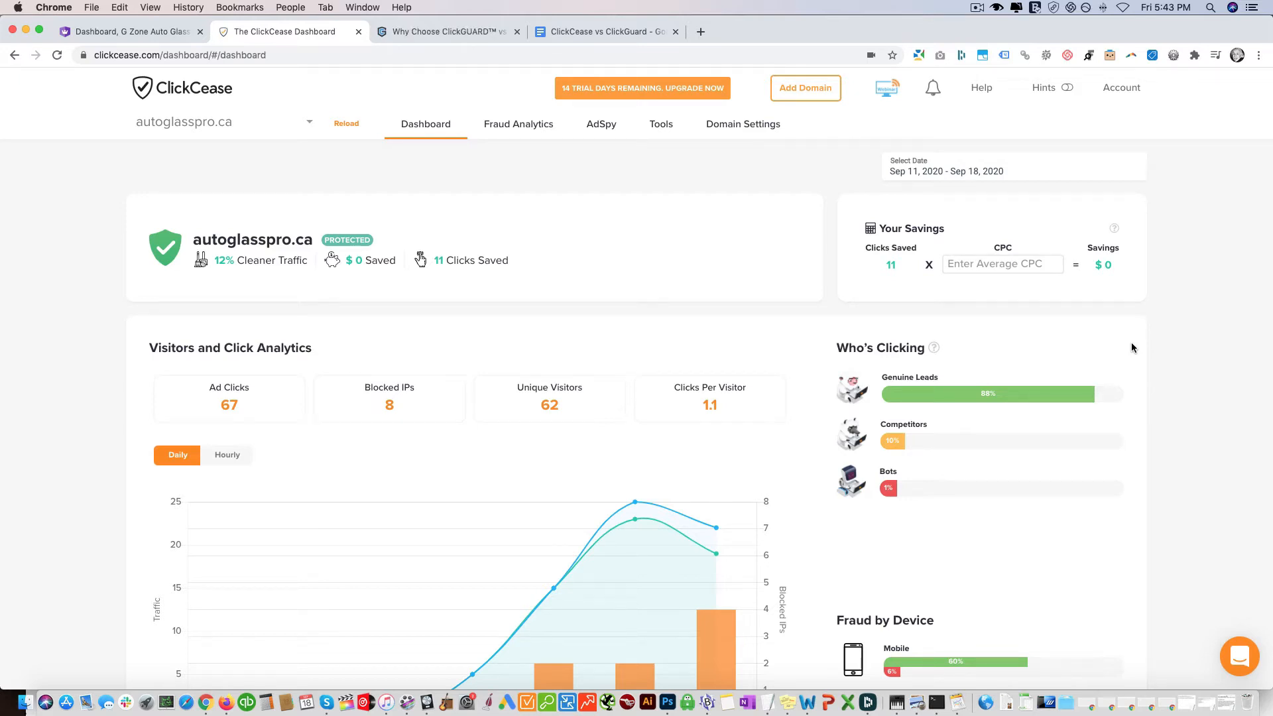
# Glance at the ClickGUARD dashboard, then scroll down the ClickCease dashboard.
pyautogui.click(447, 31)
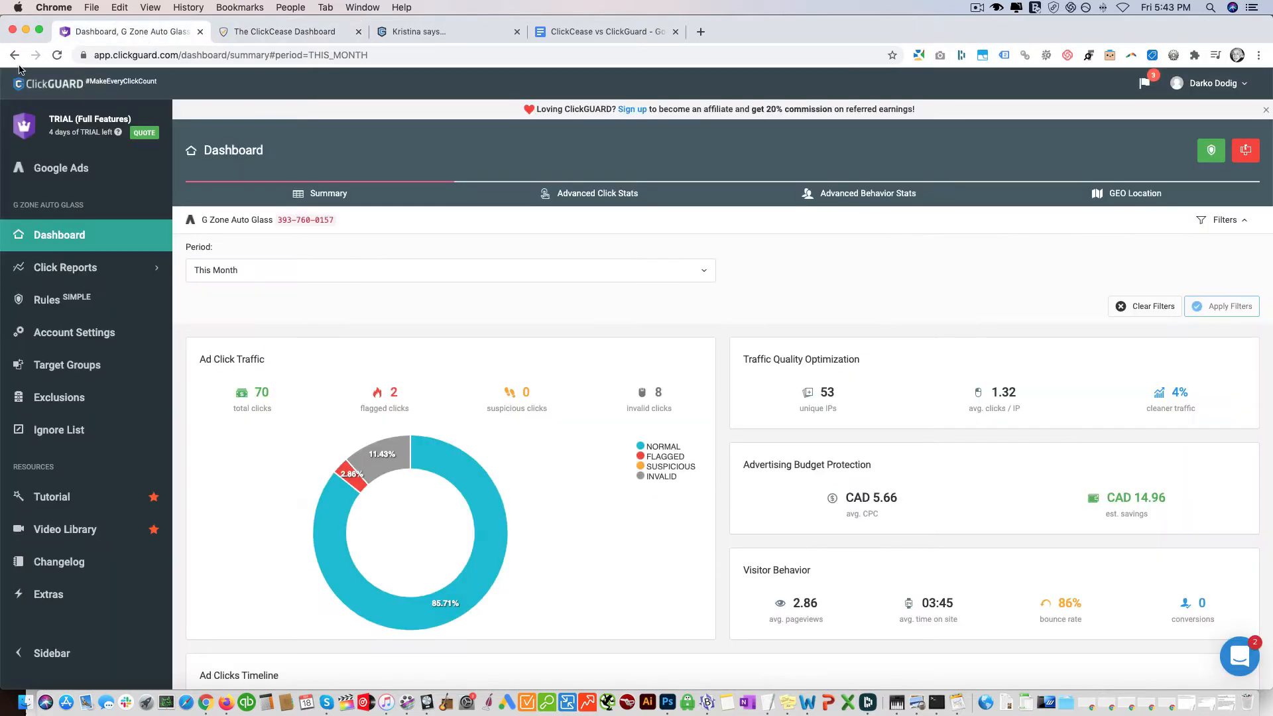
pyautogui.click(288, 31)
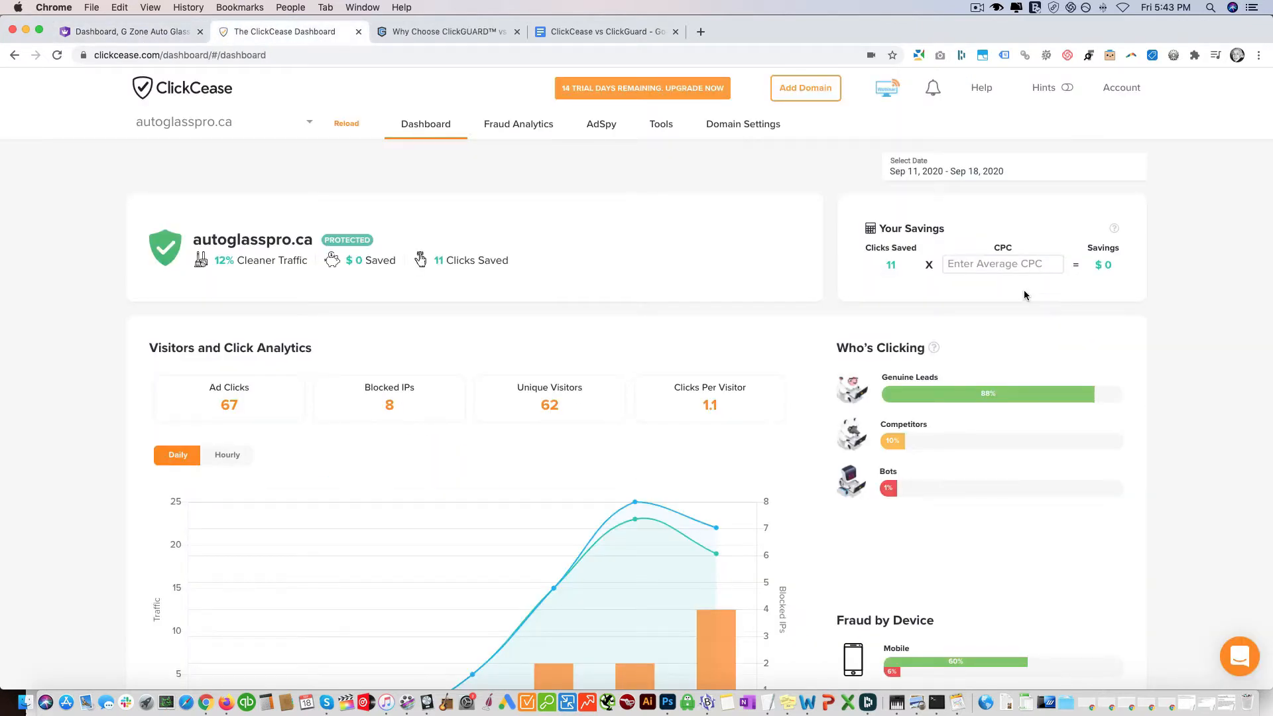
pyautogui.moveTo(1173, 293)
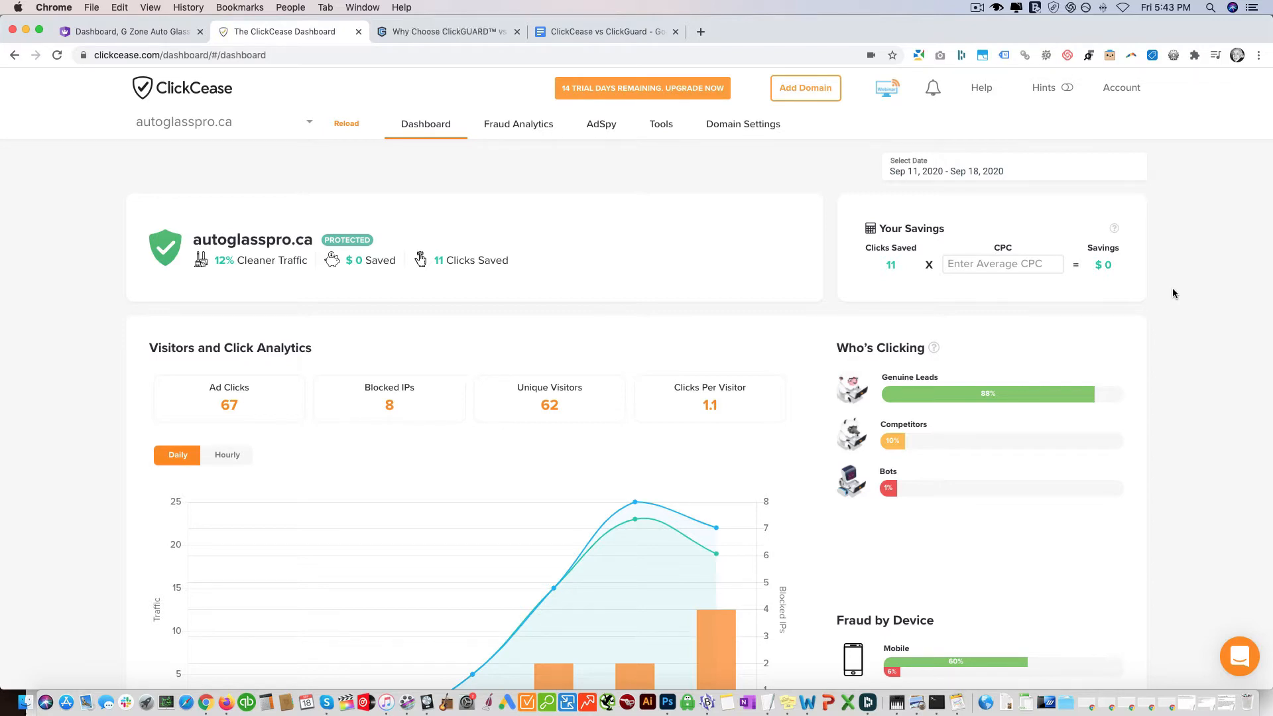
pyautogui.moveTo(296, 168)
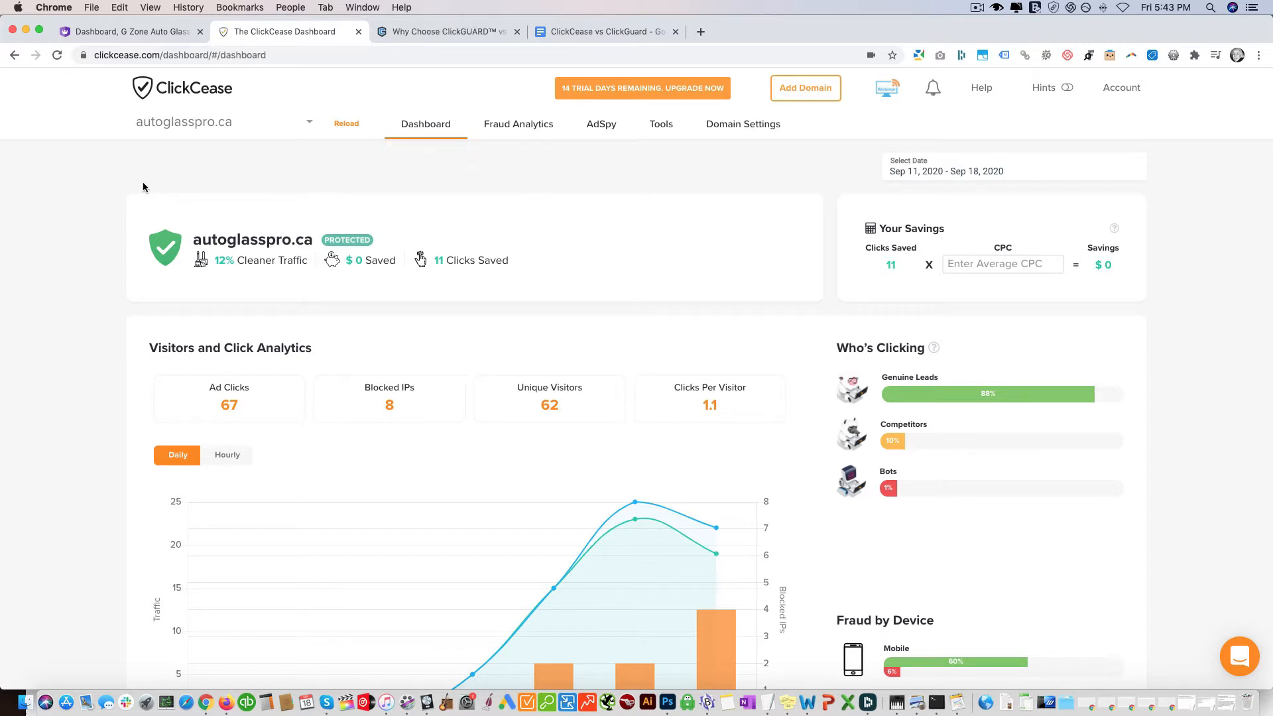
pyautogui.scroll(-3)
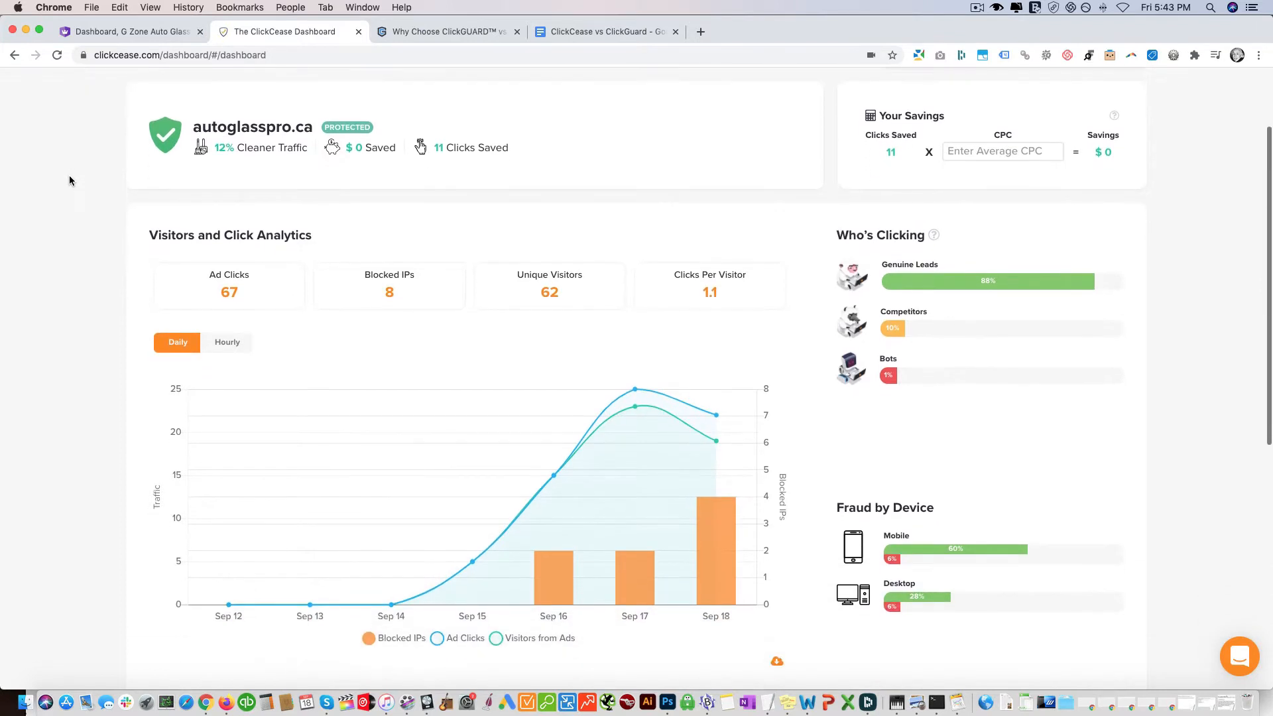
pyautogui.moveTo(550, 283)
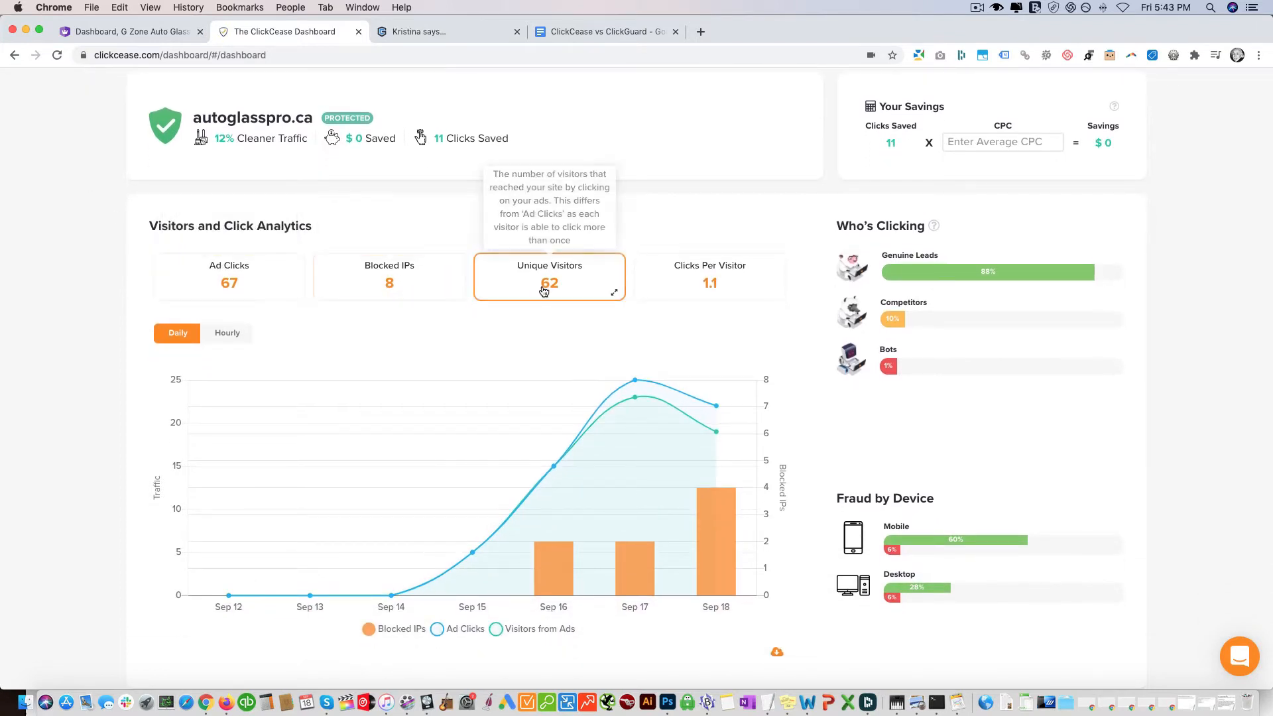
pyautogui.scroll(-3)
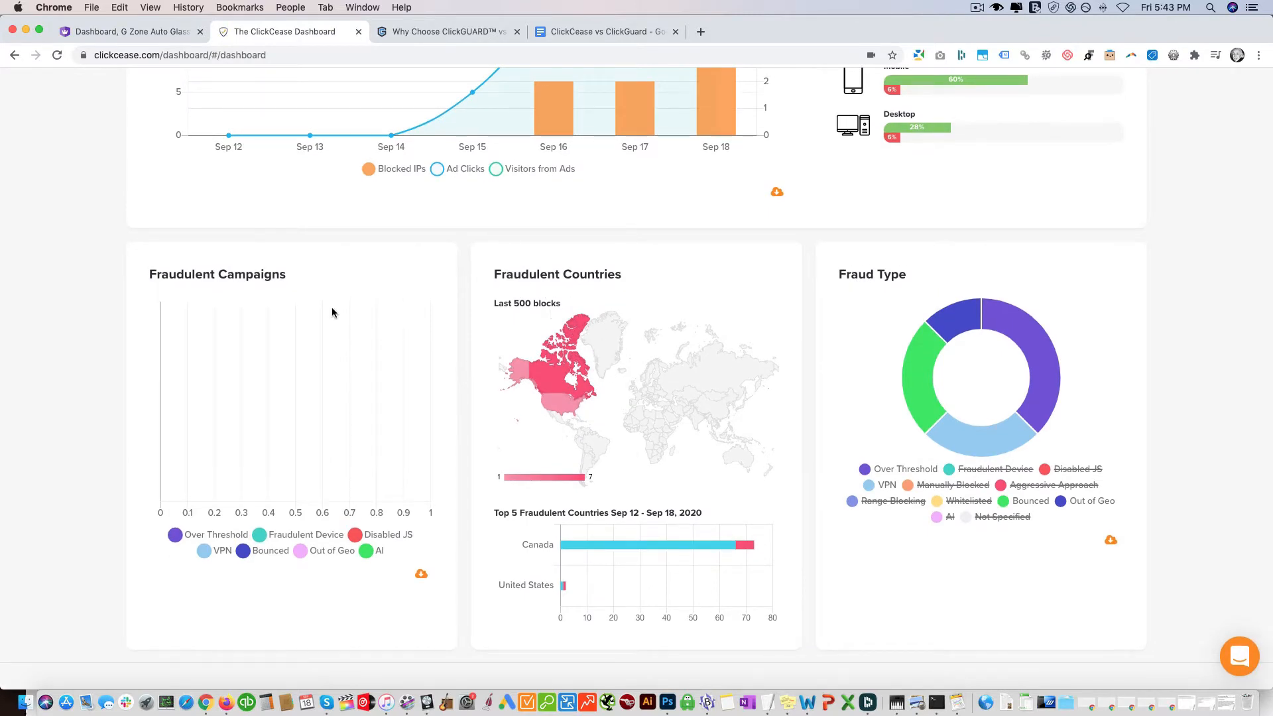
# Open Domain Settings > Manage Detection Rules and compare with ClickGUARD's Rules page.
pyautogui.click(742, 124)
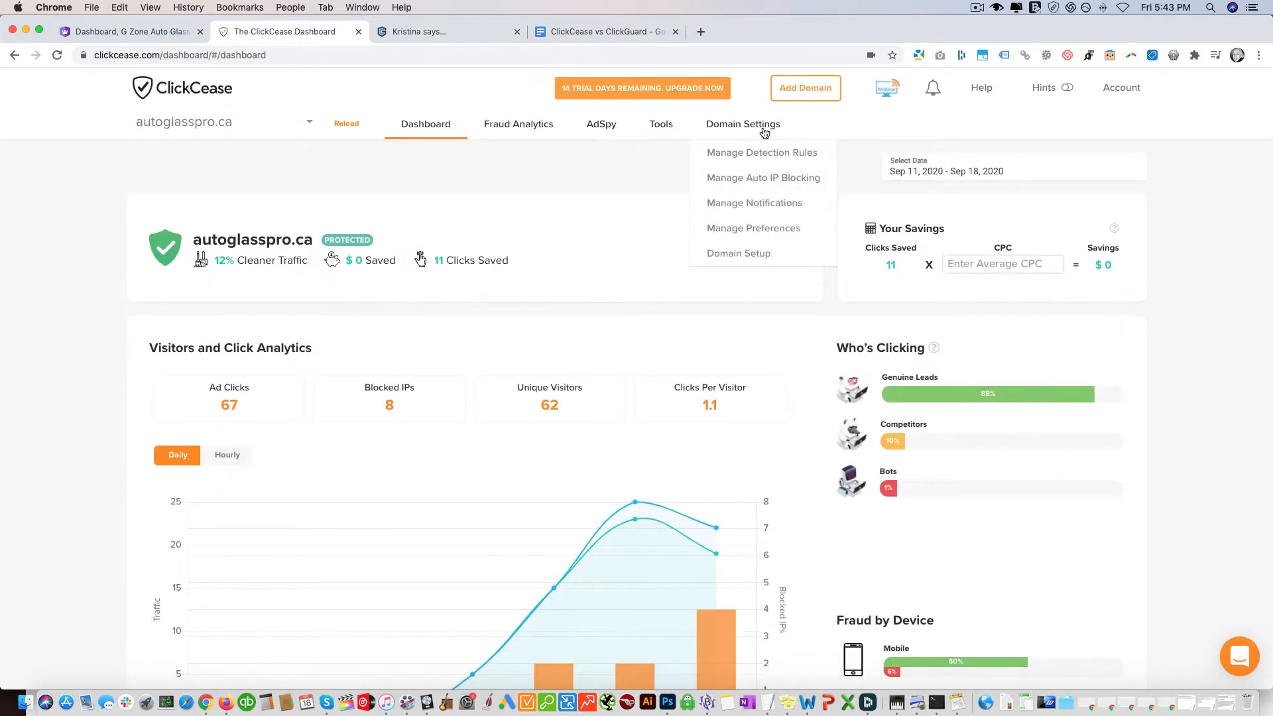
pyautogui.click(761, 152)
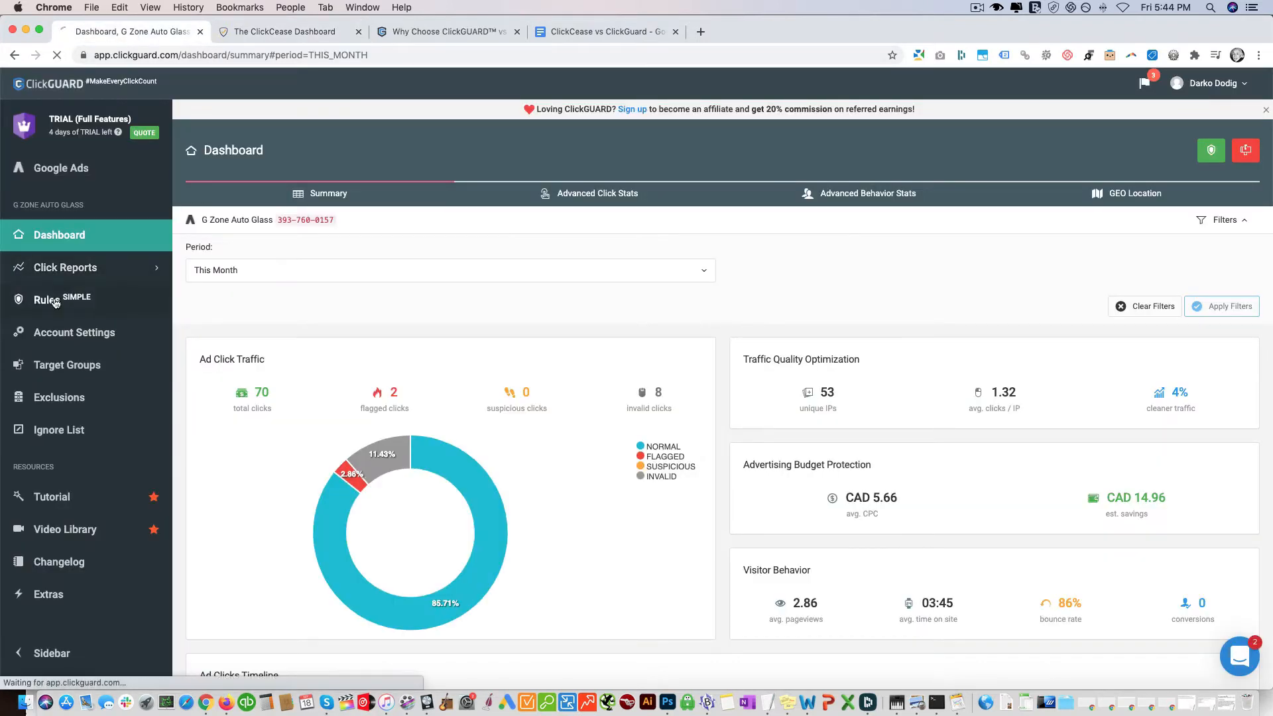
pyautogui.click(46, 299)
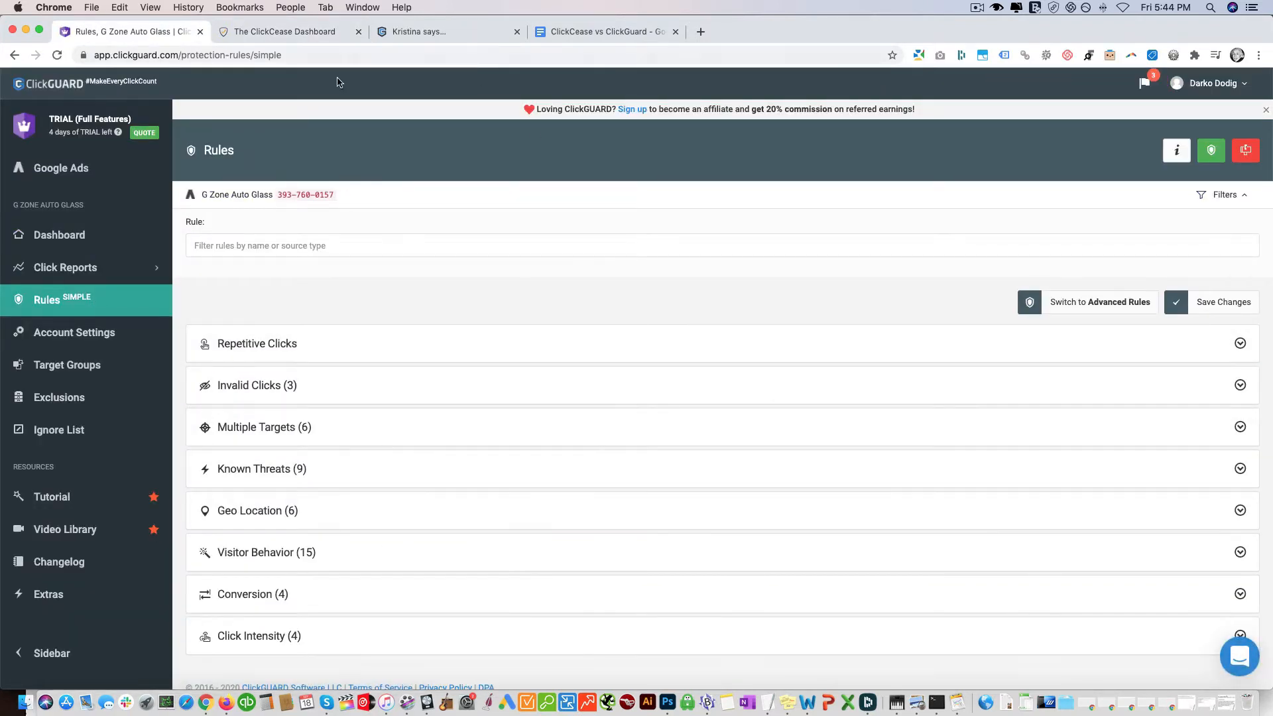
pyautogui.click(285, 31)
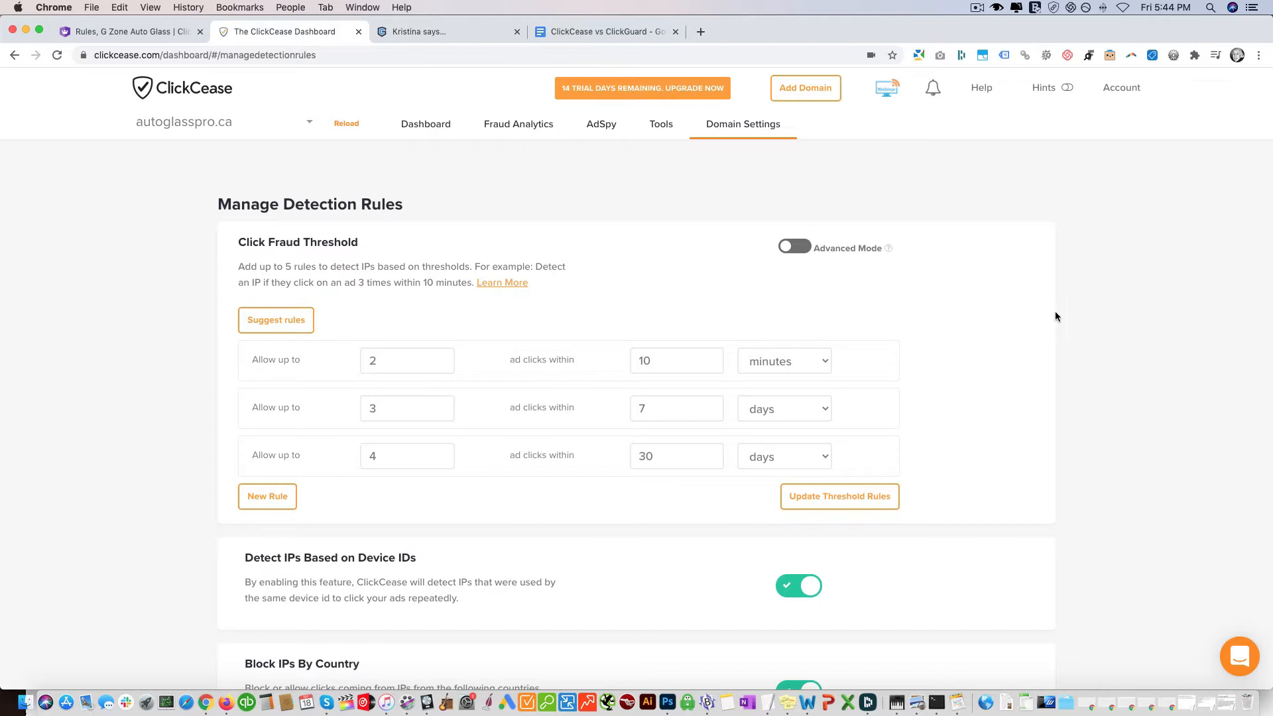
pyautogui.click(446, 31)
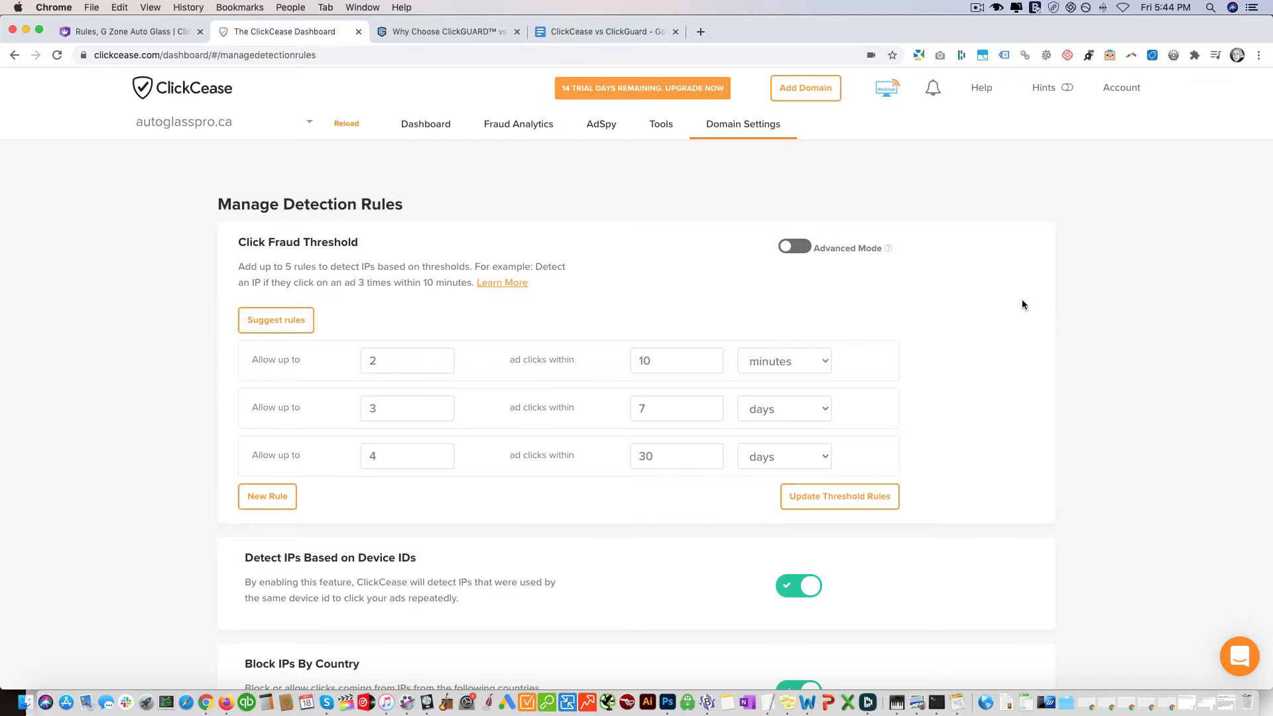
pyautogui.moveTo(279, 363)
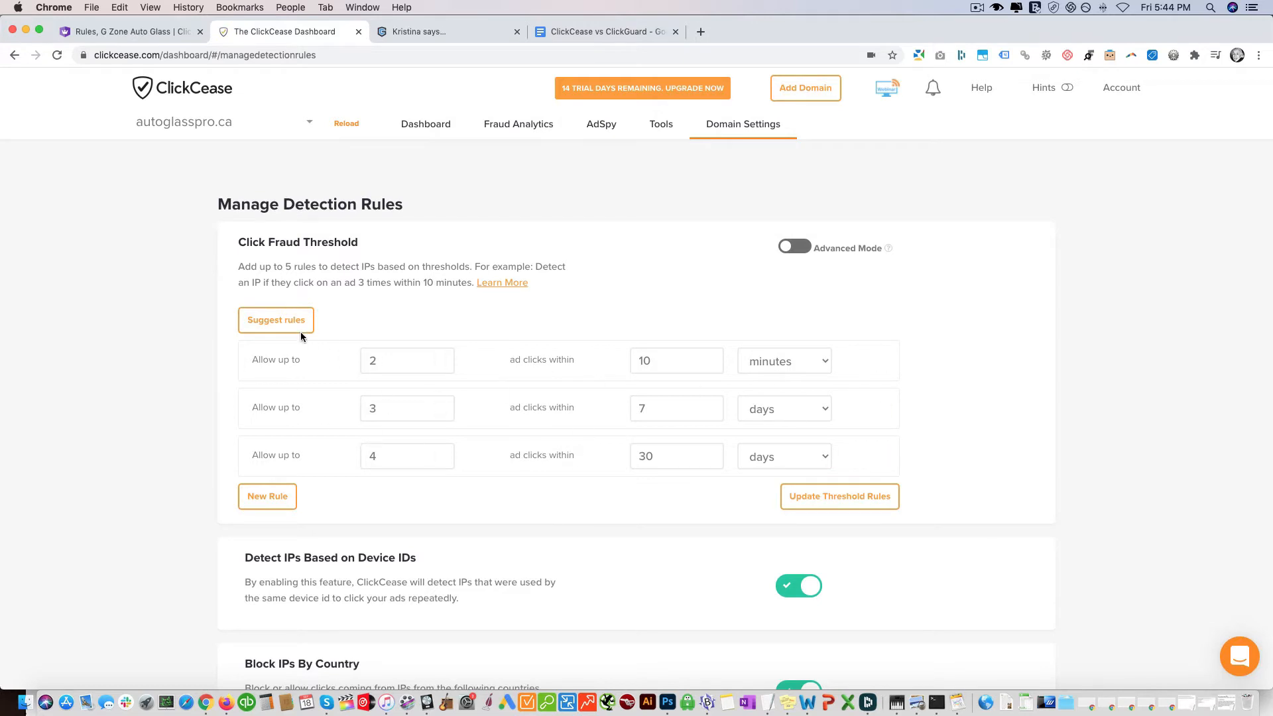
pyautogui.click(275, 319)
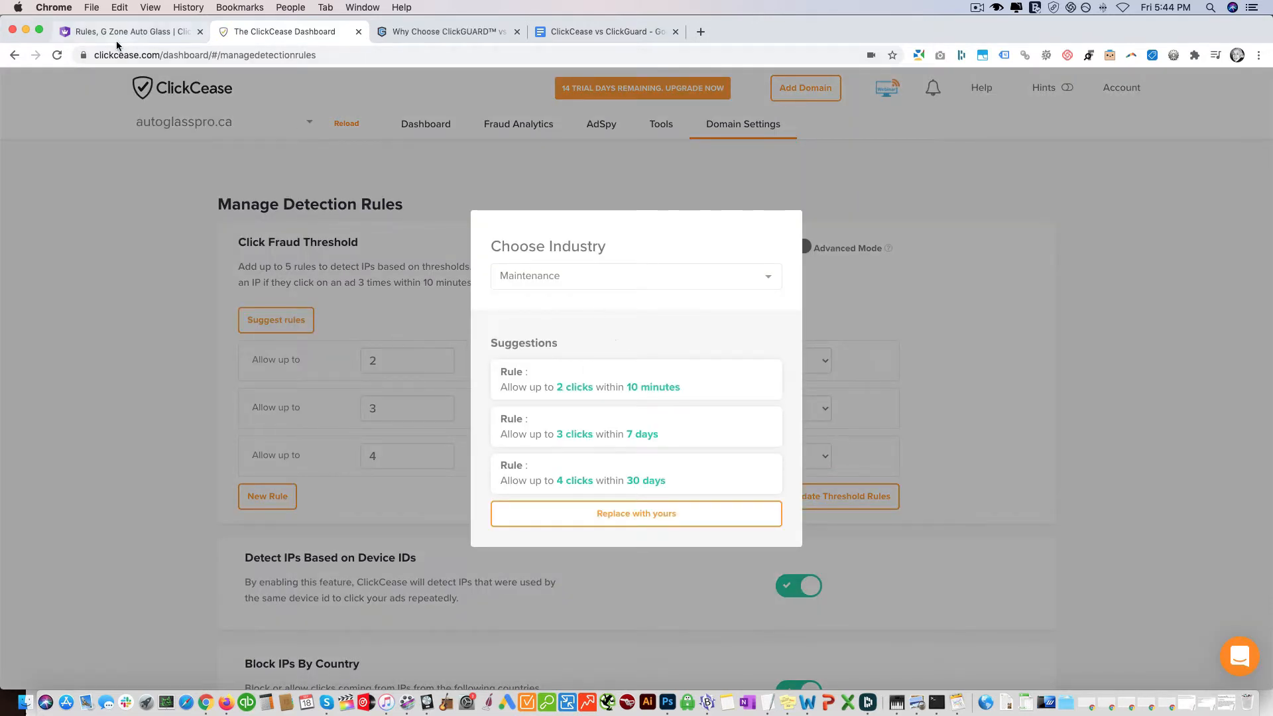
pyautogui.moveTo(747, 285)
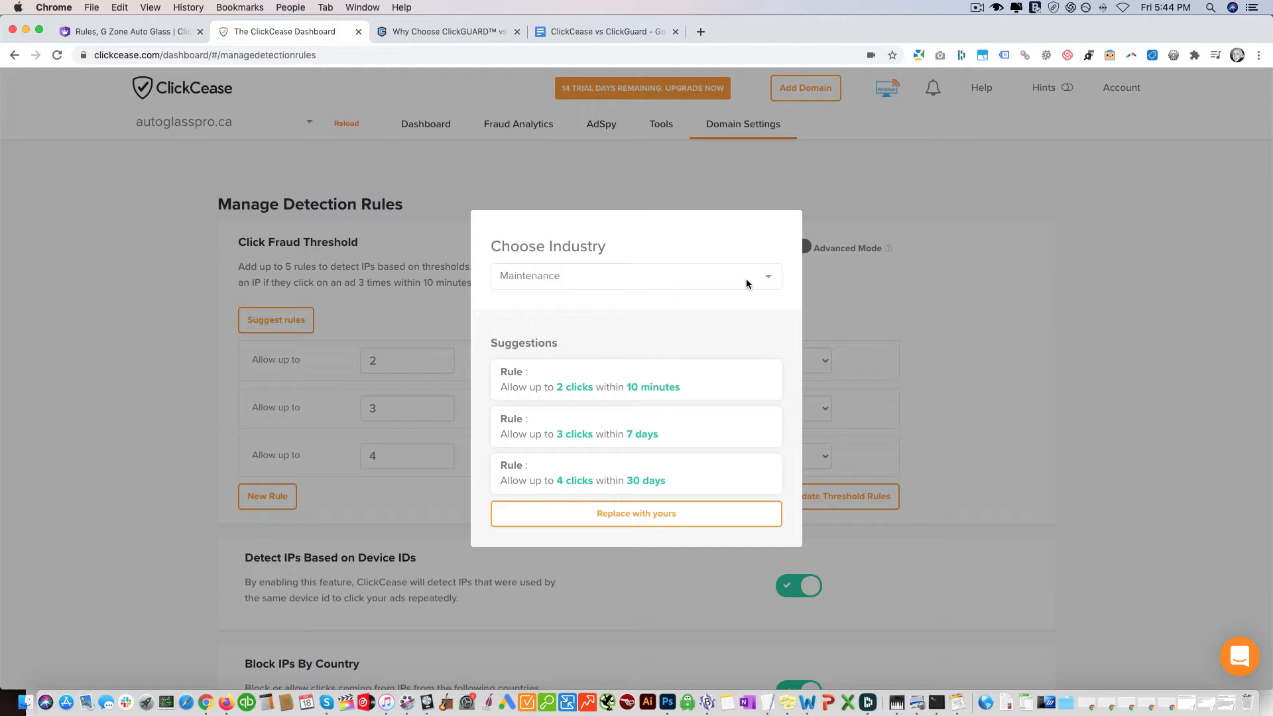
pyautogui.click(636, 275)
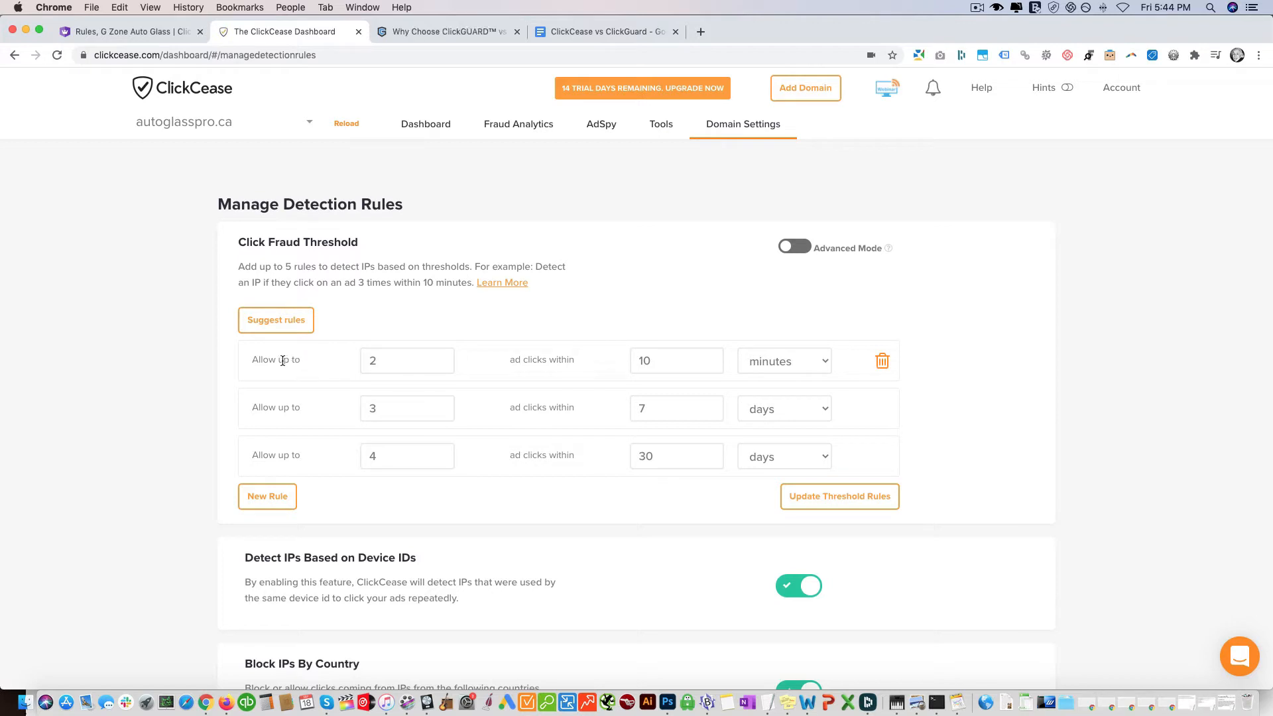
pyautogui.click(405, 360)
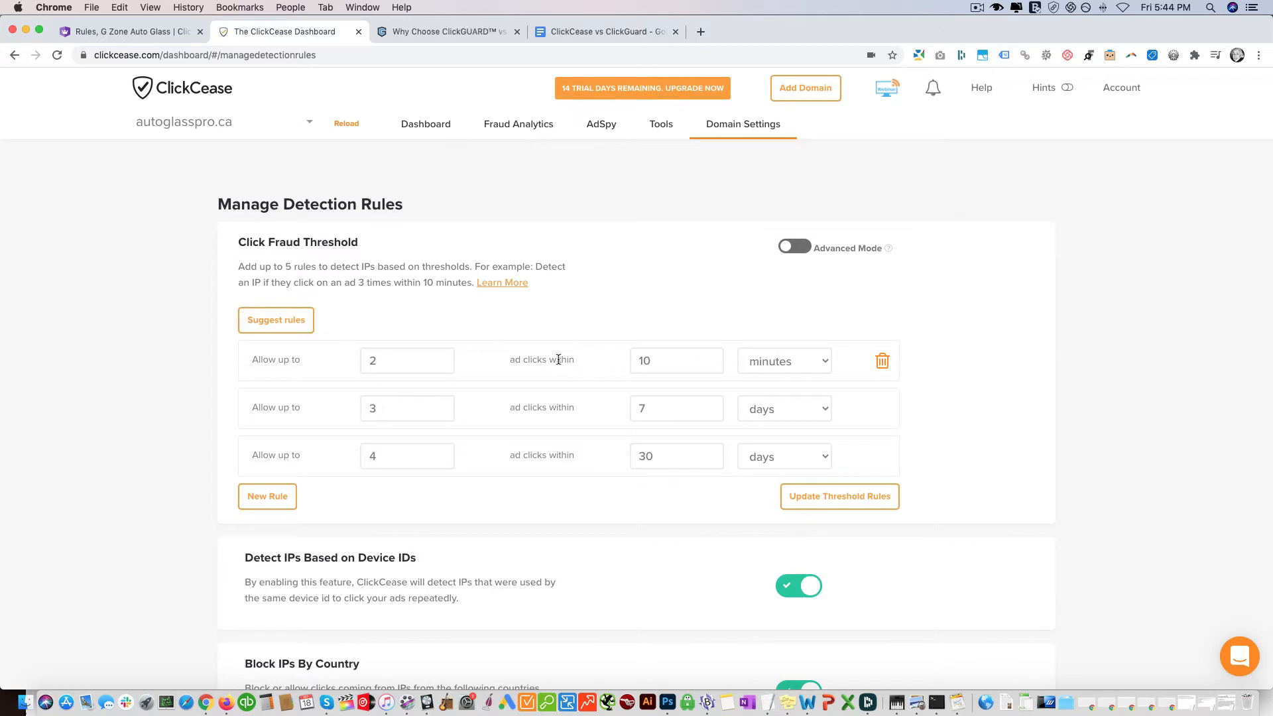
pyautogui.click(405, 359)
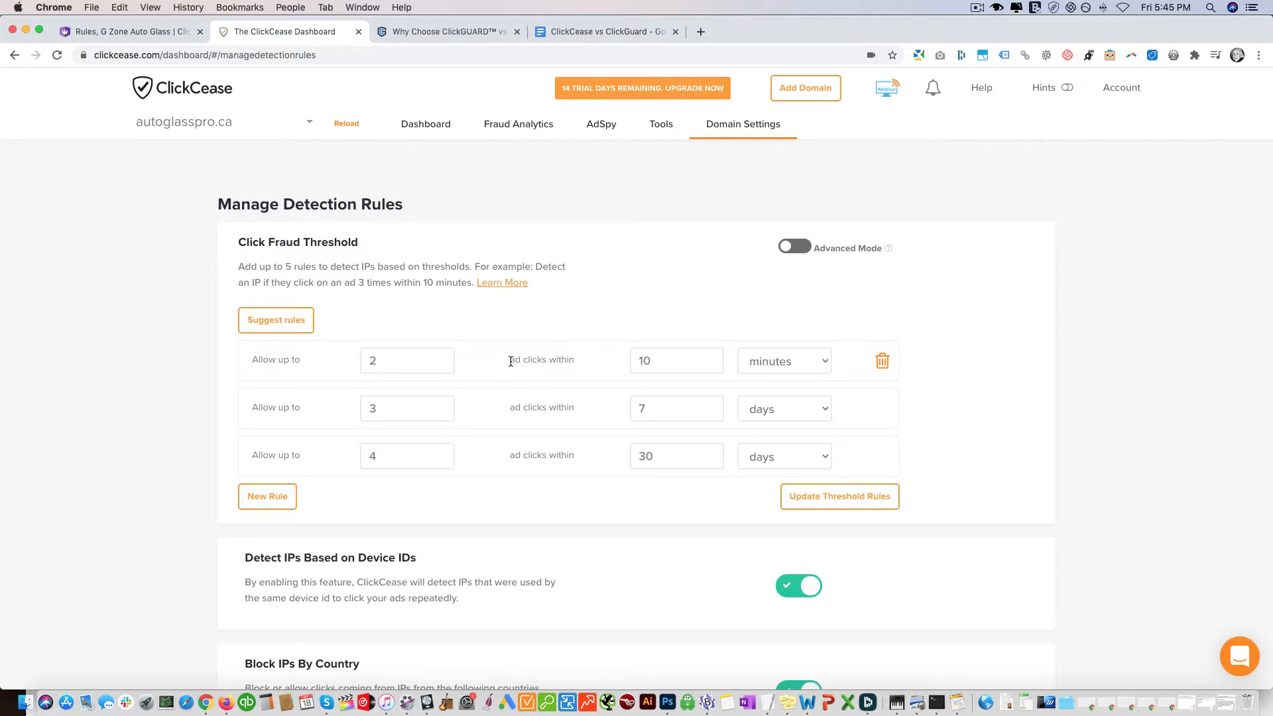
pyautogui.moveTo(297, 409)
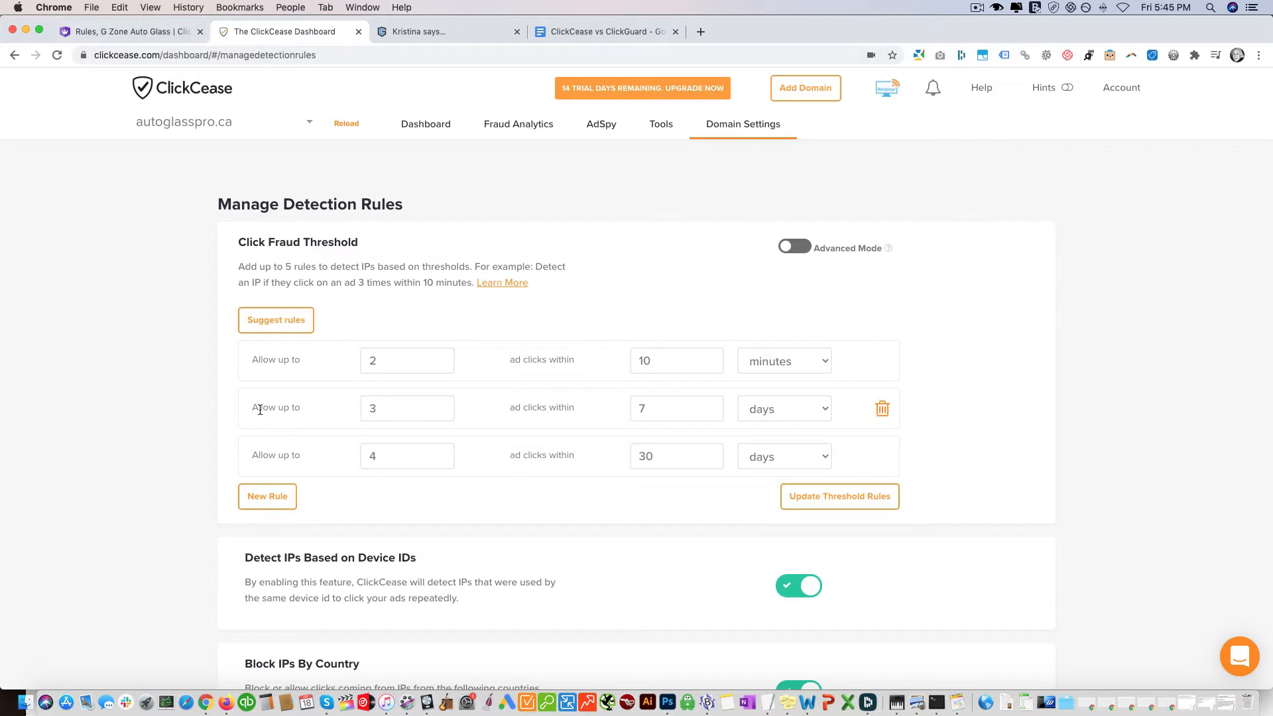
pyautogui.moveTo(441, 409)
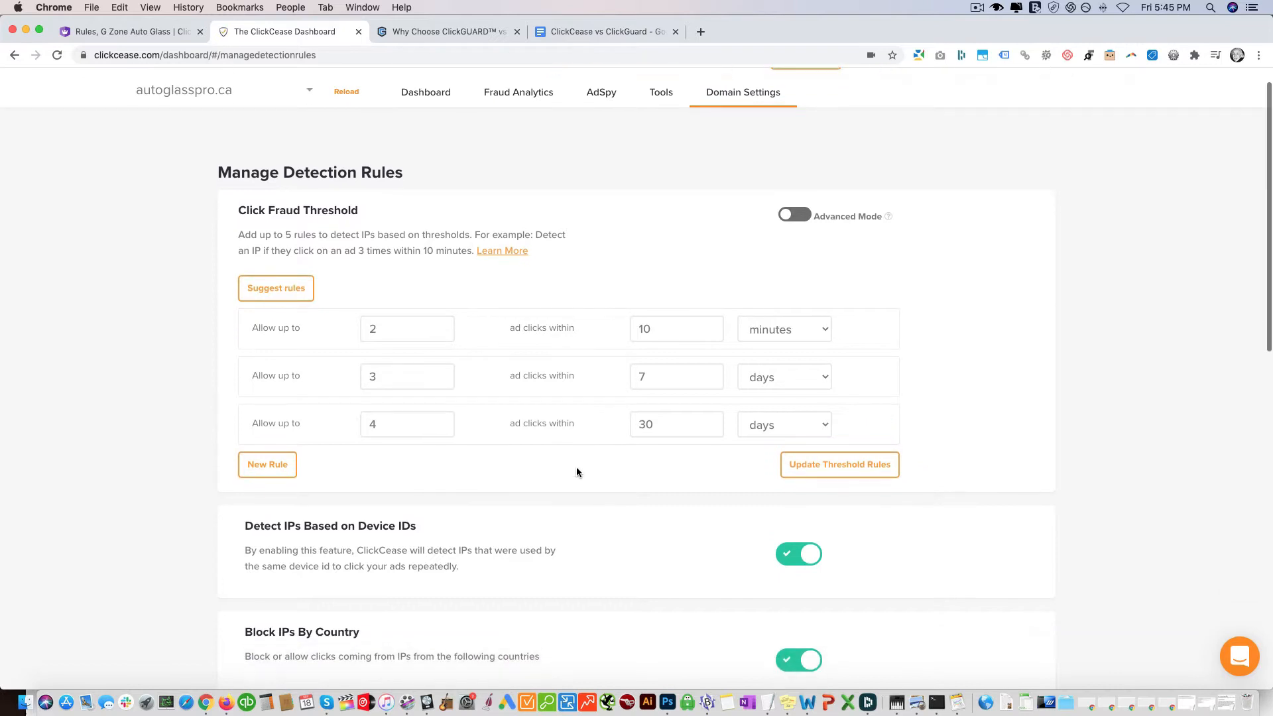
# Scroll to the VPN Blocking and Behavior Analysis toggles; save minimum seconds on site as 5.
pyautogui.scroll(-3)
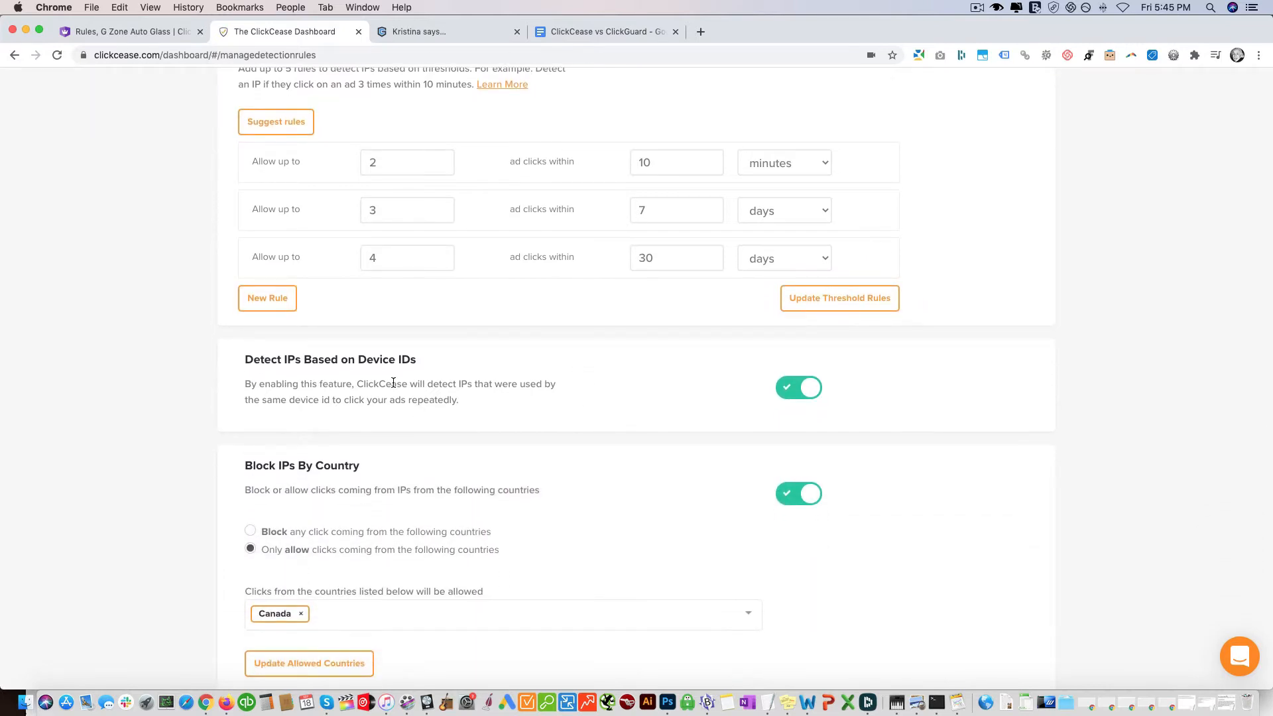
pyautogui.scroll(-3)
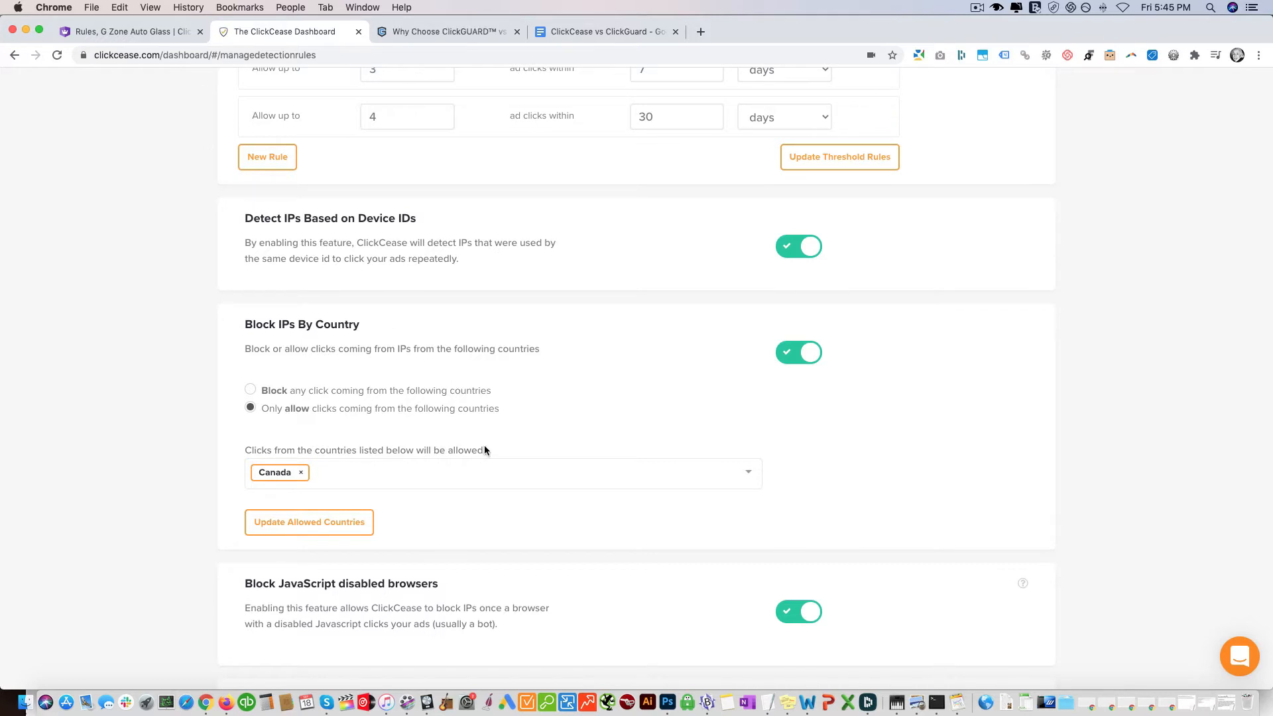
pyautogui.scroll(-3)
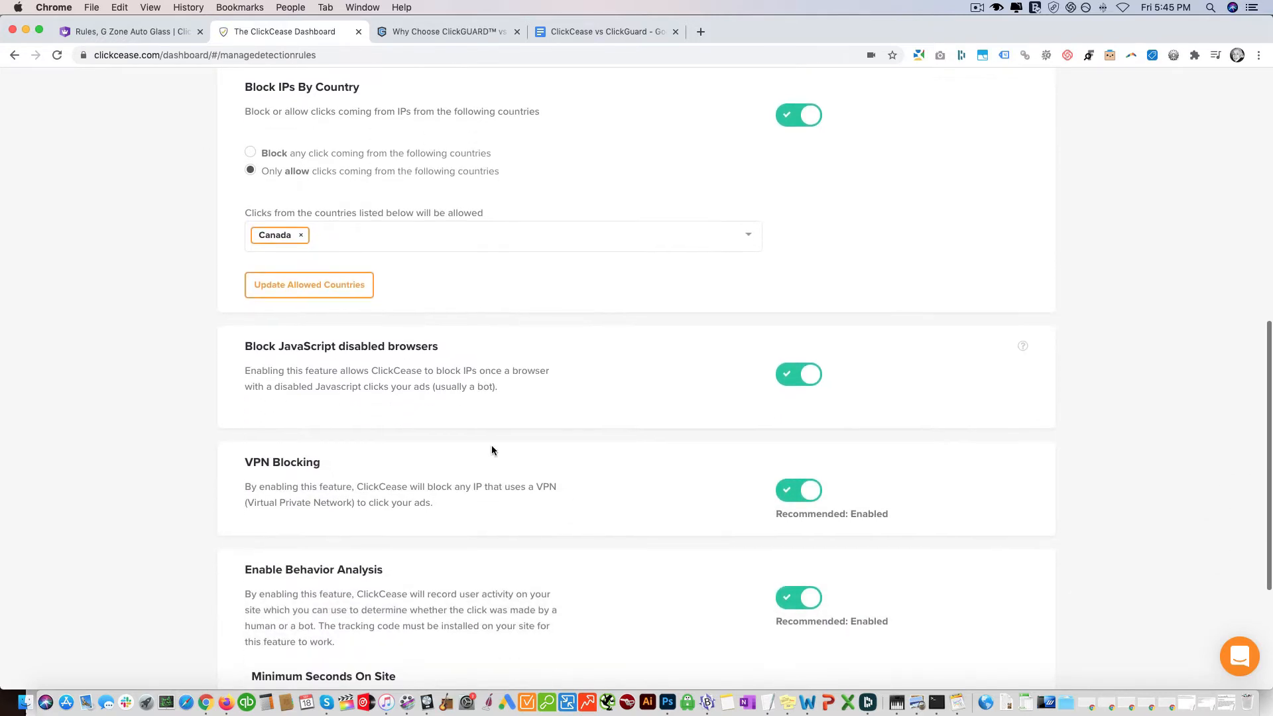
pyautogui.scroll(-3)
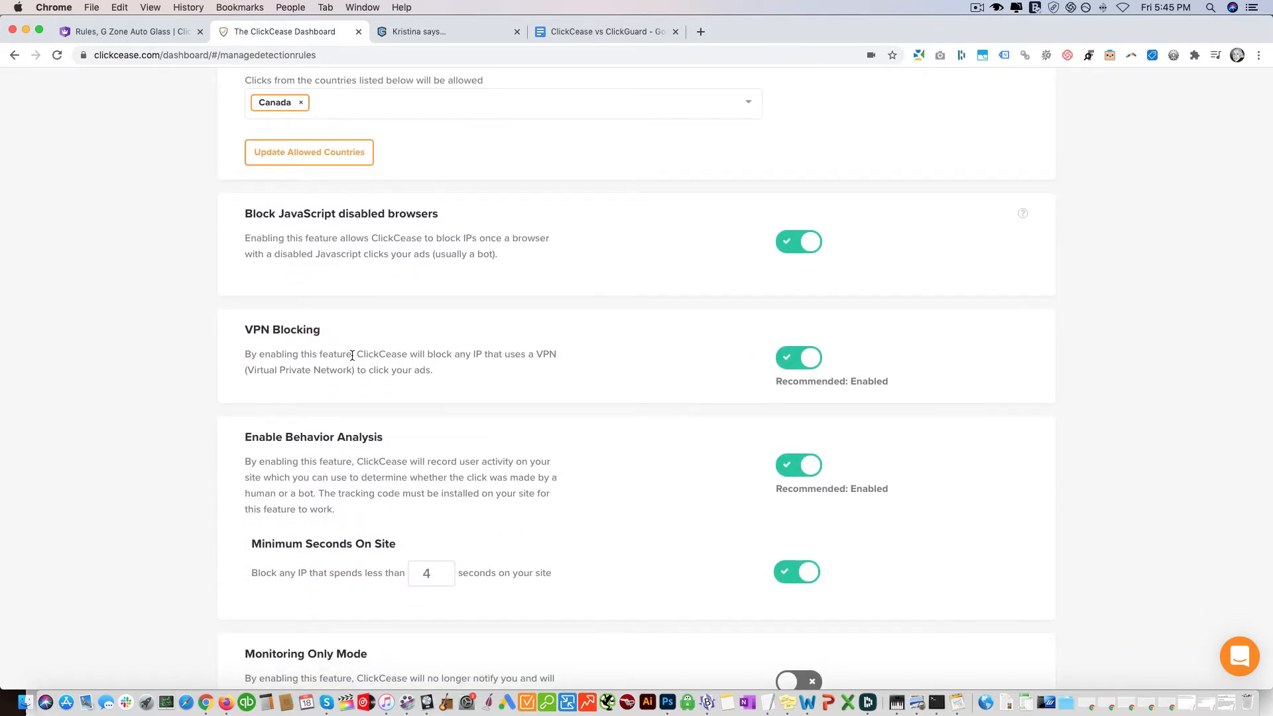
pyautogui.scroll(-3)
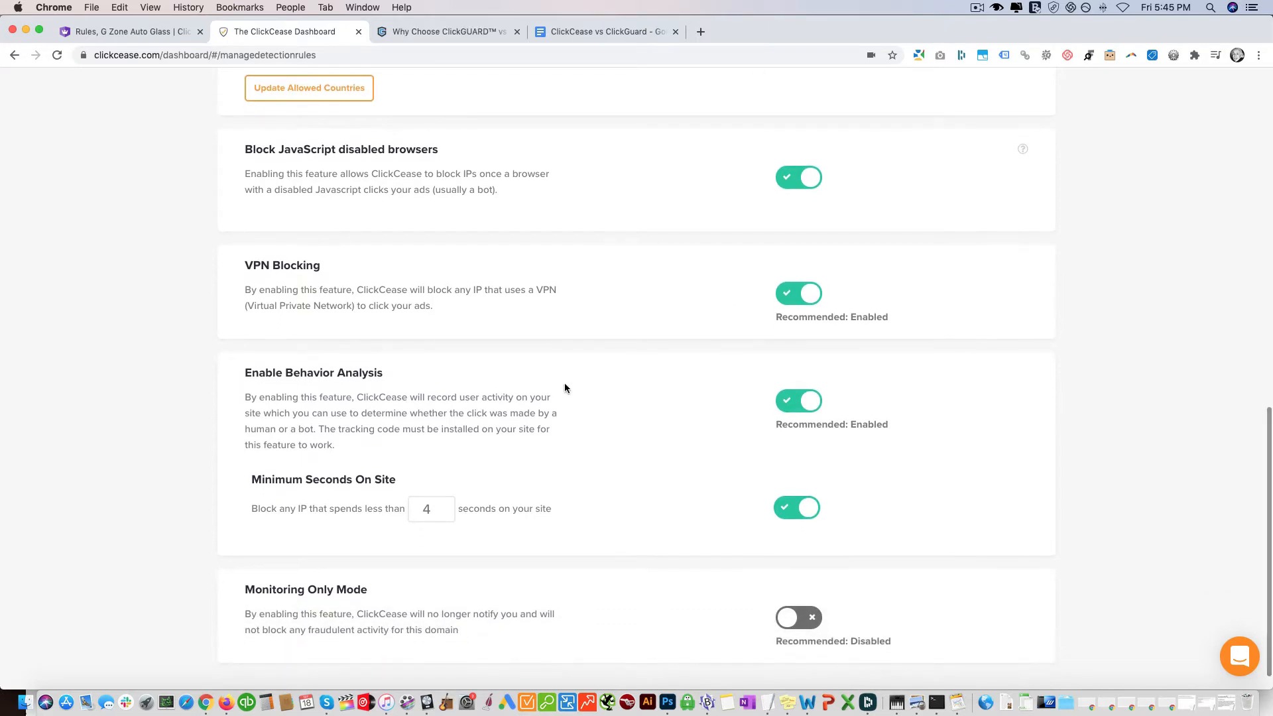
pyautogui.moveTo(276, 389)
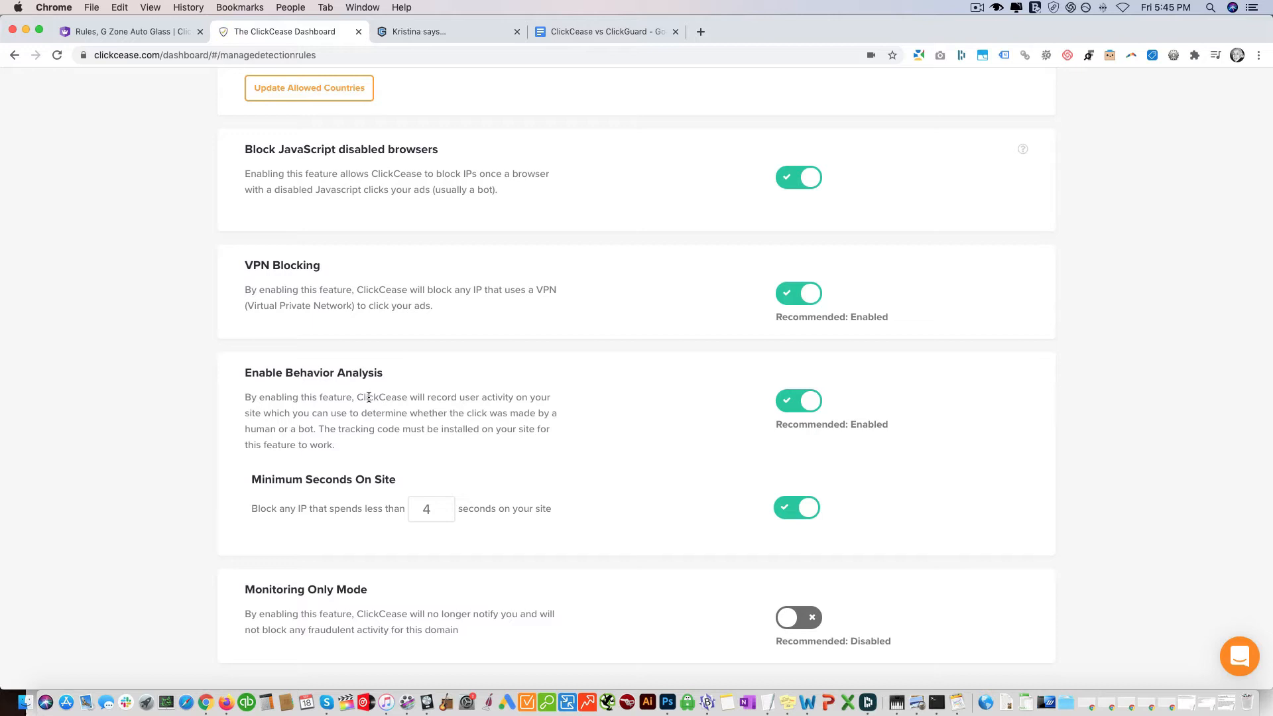
pyautogui.moveTo(477, 402)
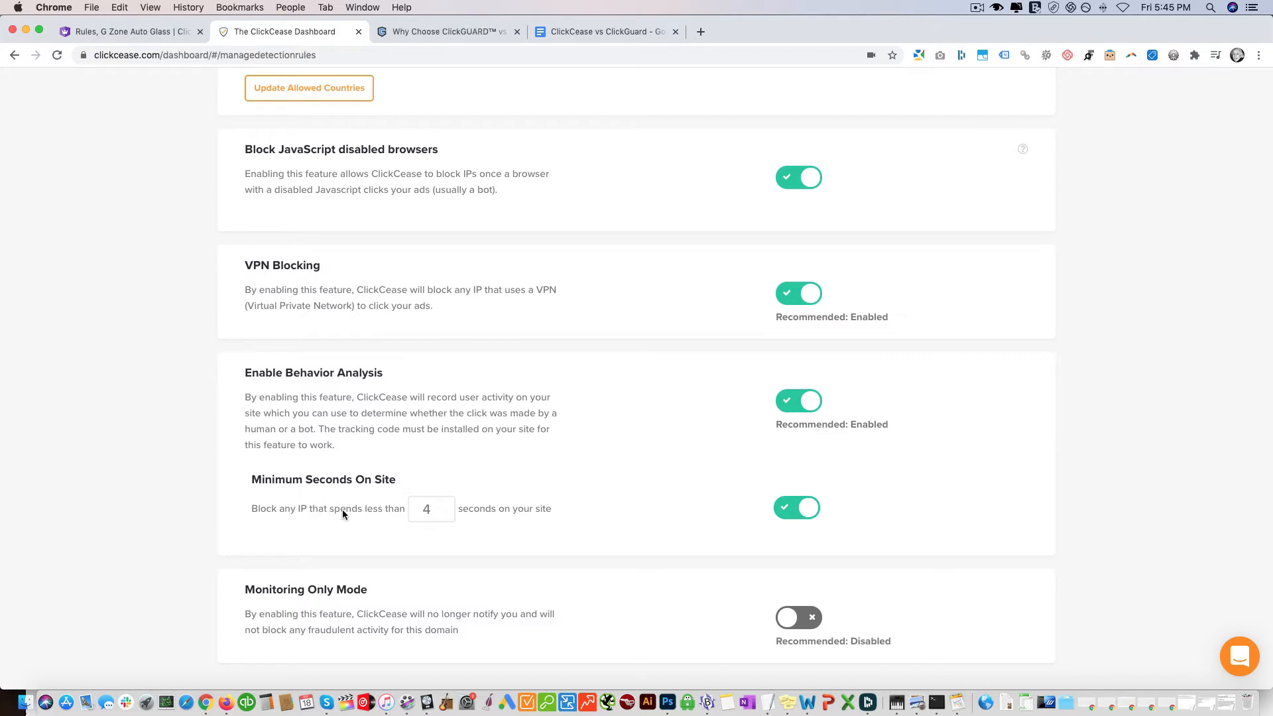
pyautogui.moveTo(402, 518)
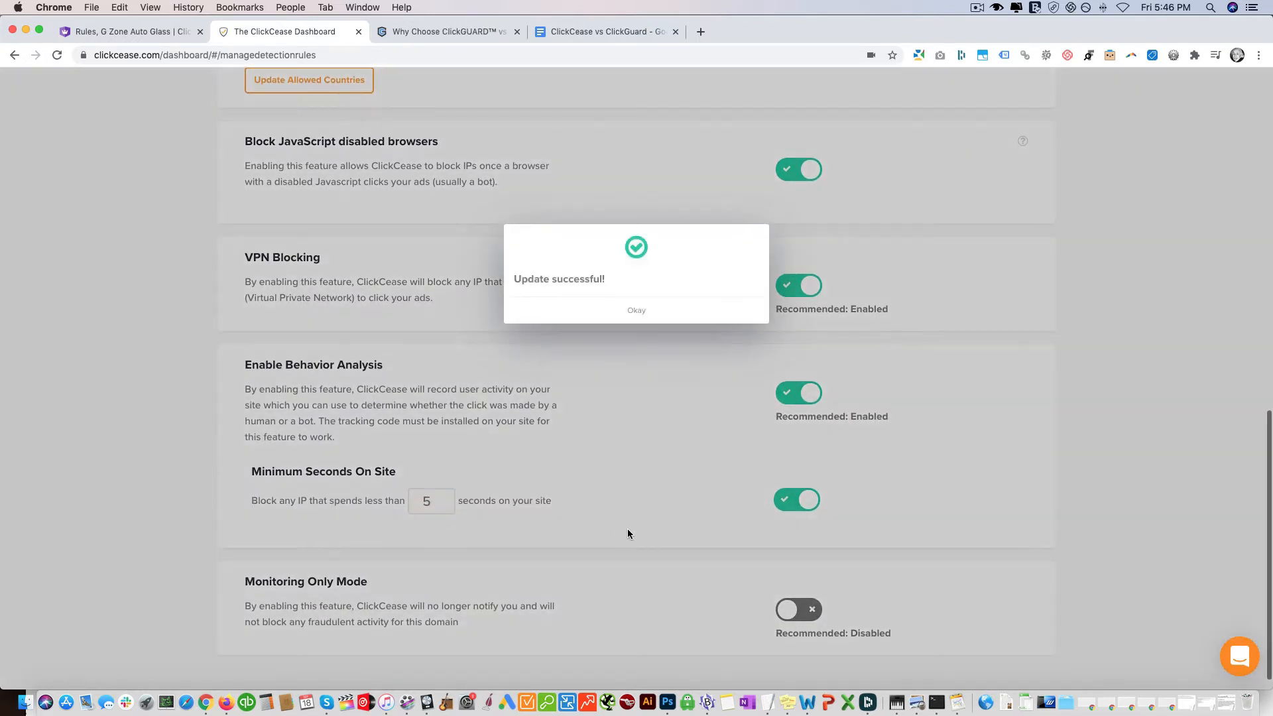
pyautogui.click(636, 310)
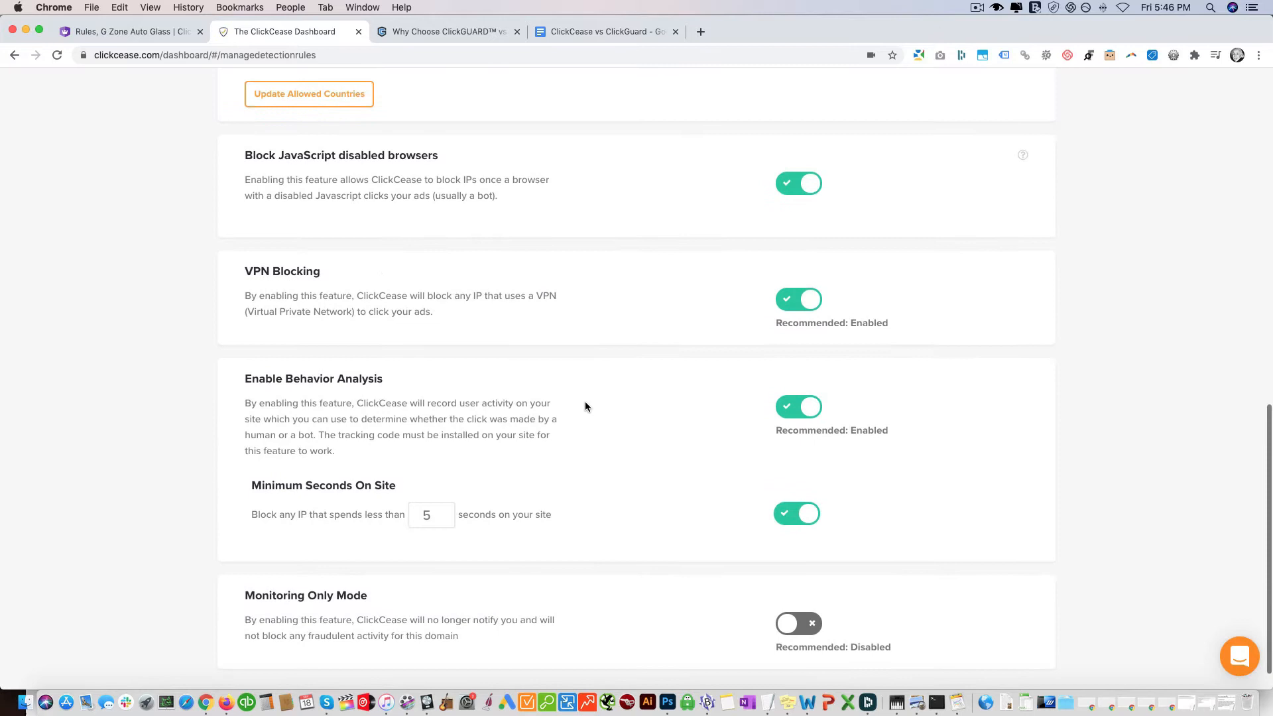
pyautogui.moveTo(130, 31)
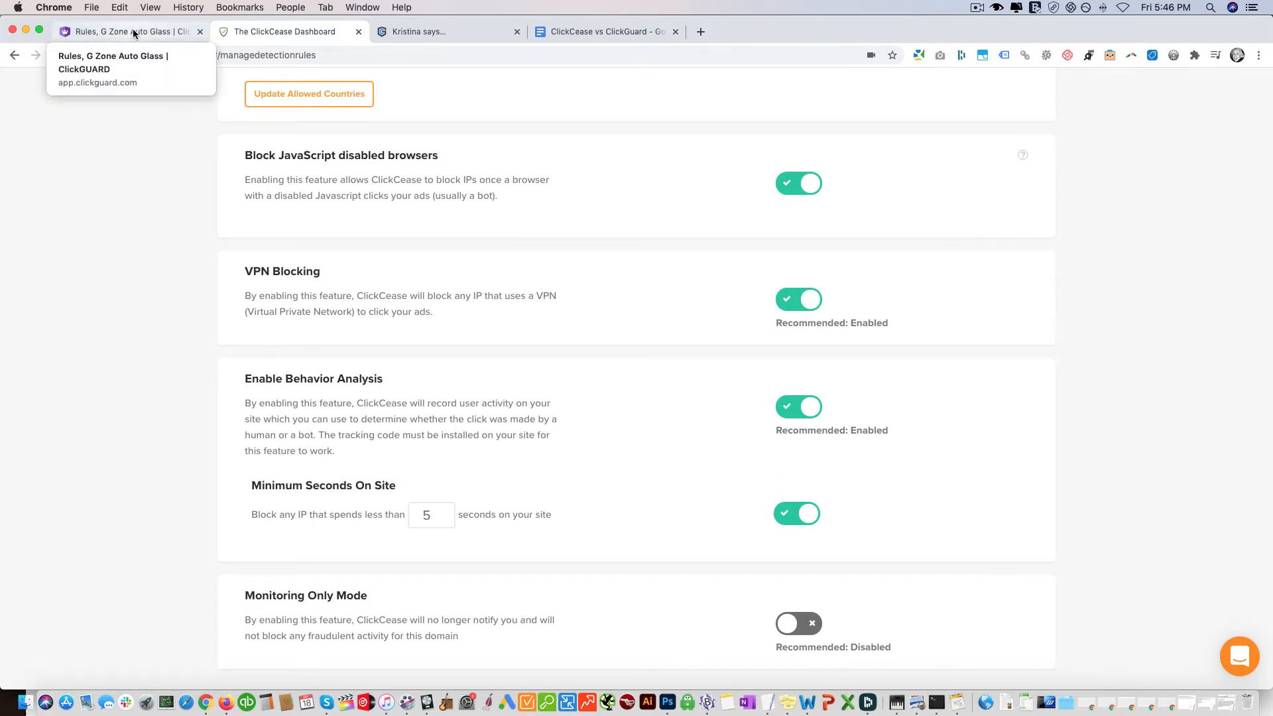
# Expand ClickGUARD's Visitor Behavior (15) rules to see the low page-view IP blocking rule.
pyautogui.click(122, 31)
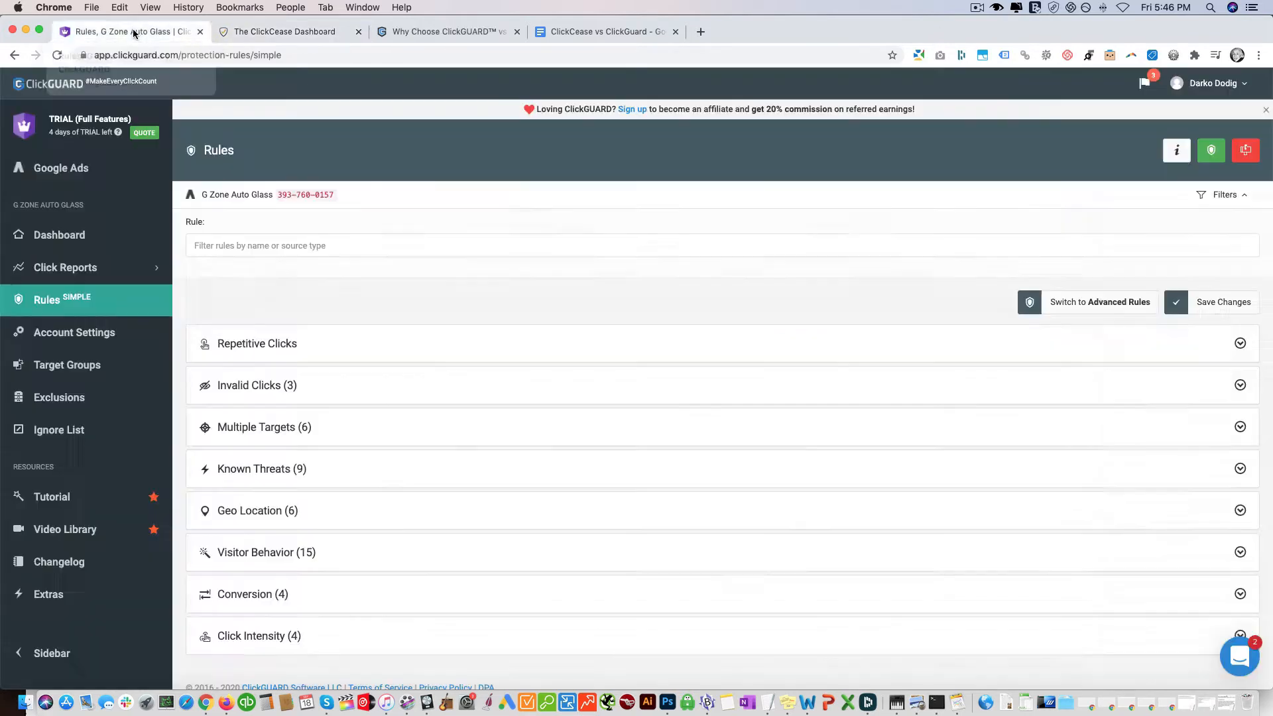
pyautogui.click(267, 552)
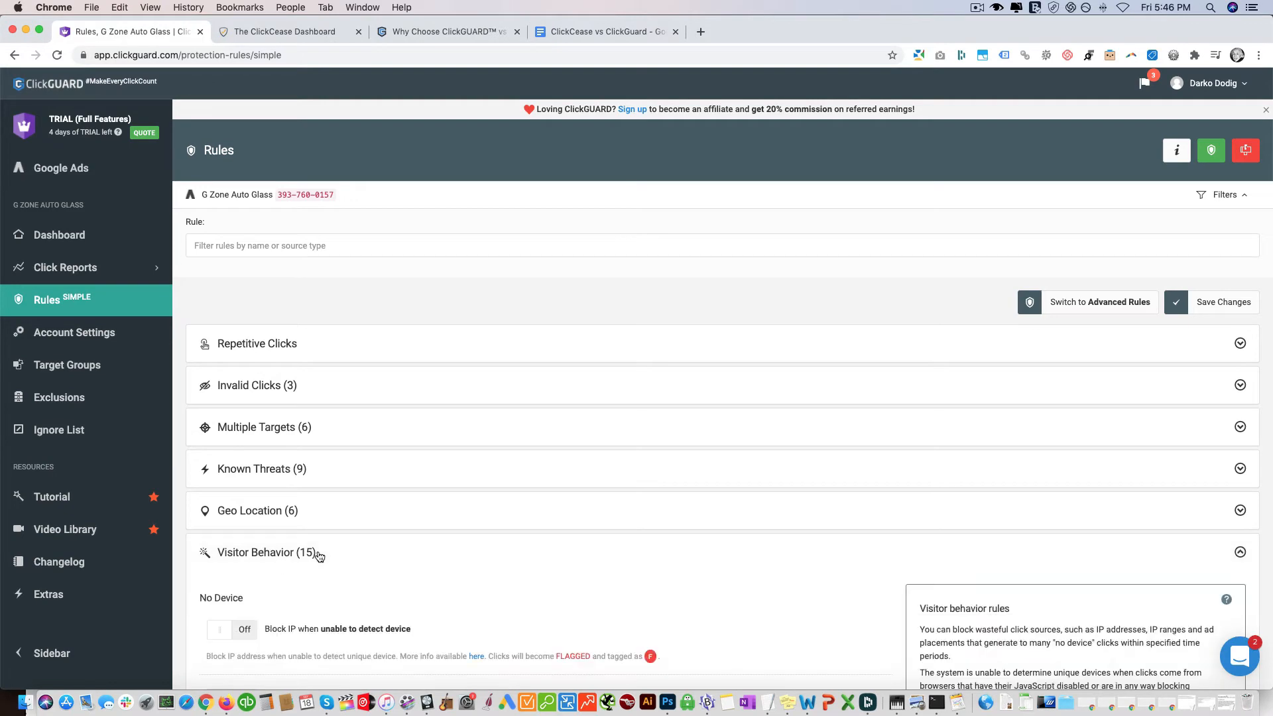
pyautogui.scroll(-3)
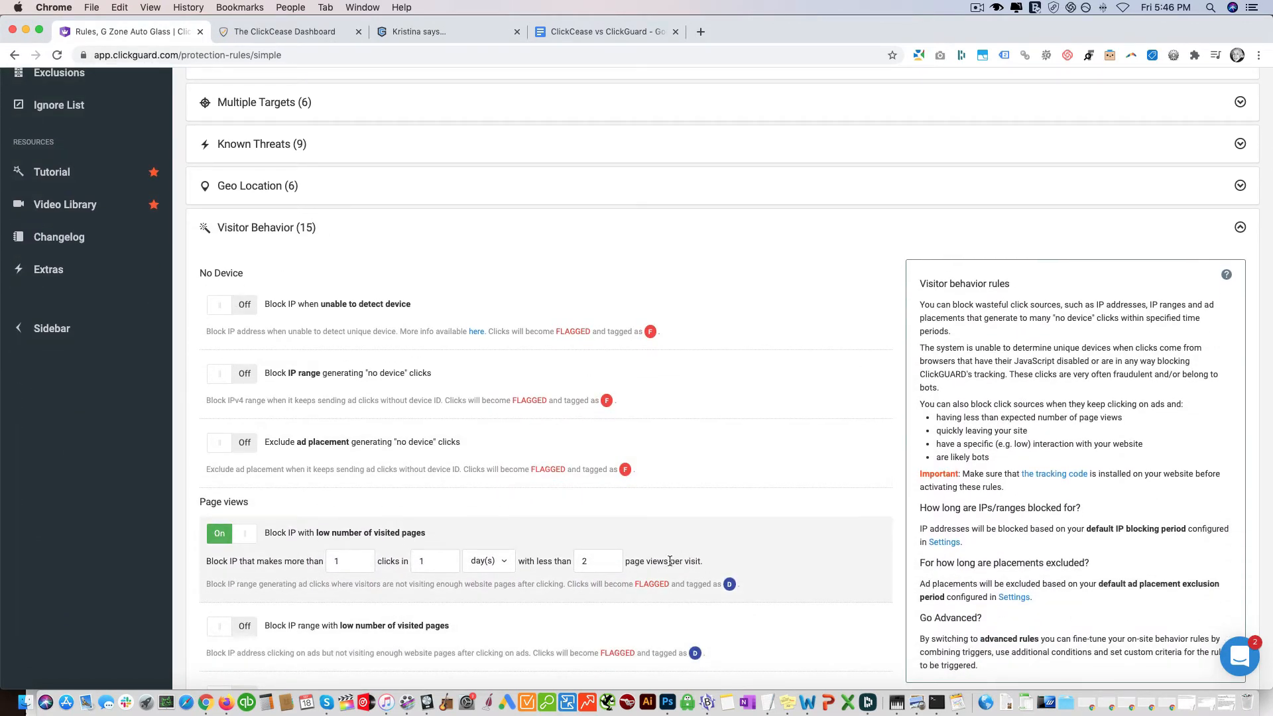
pyautogui.click(285, 32)
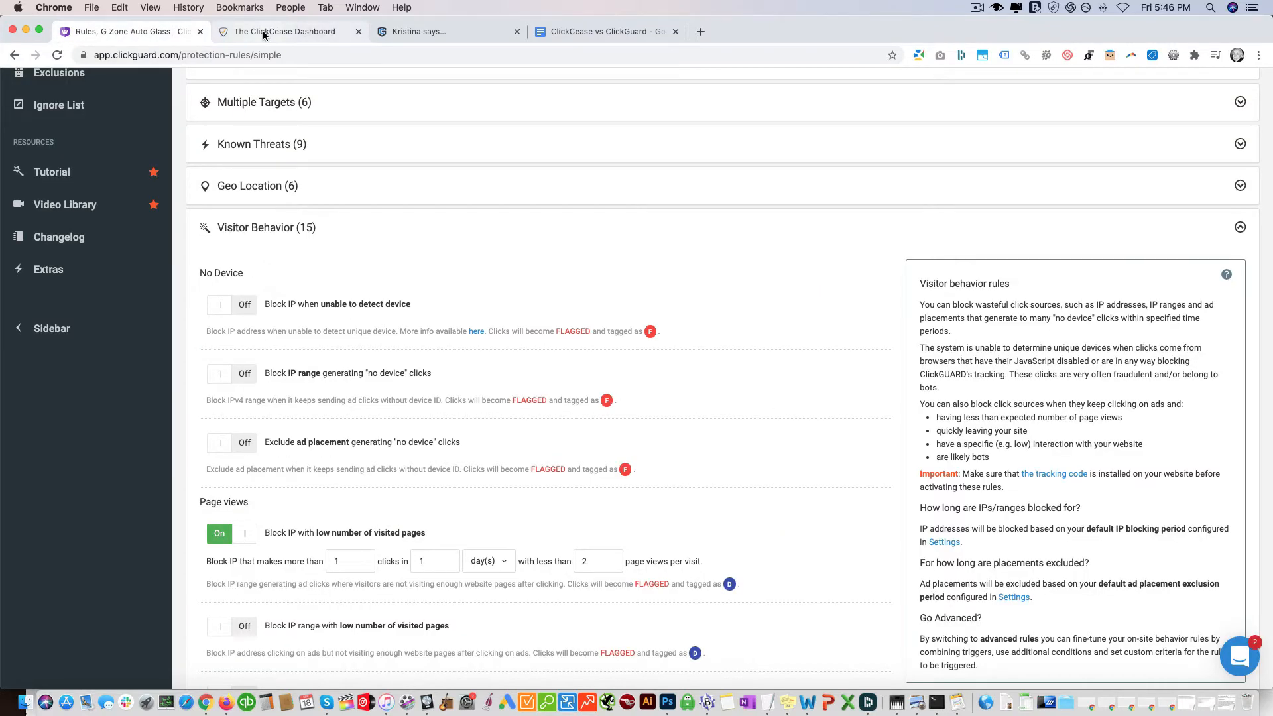
# Open the autoglasspro.ca Domain Overview showing 67 ad clicks and 8 blocked IPs.
pyautogui.click(283, 31)
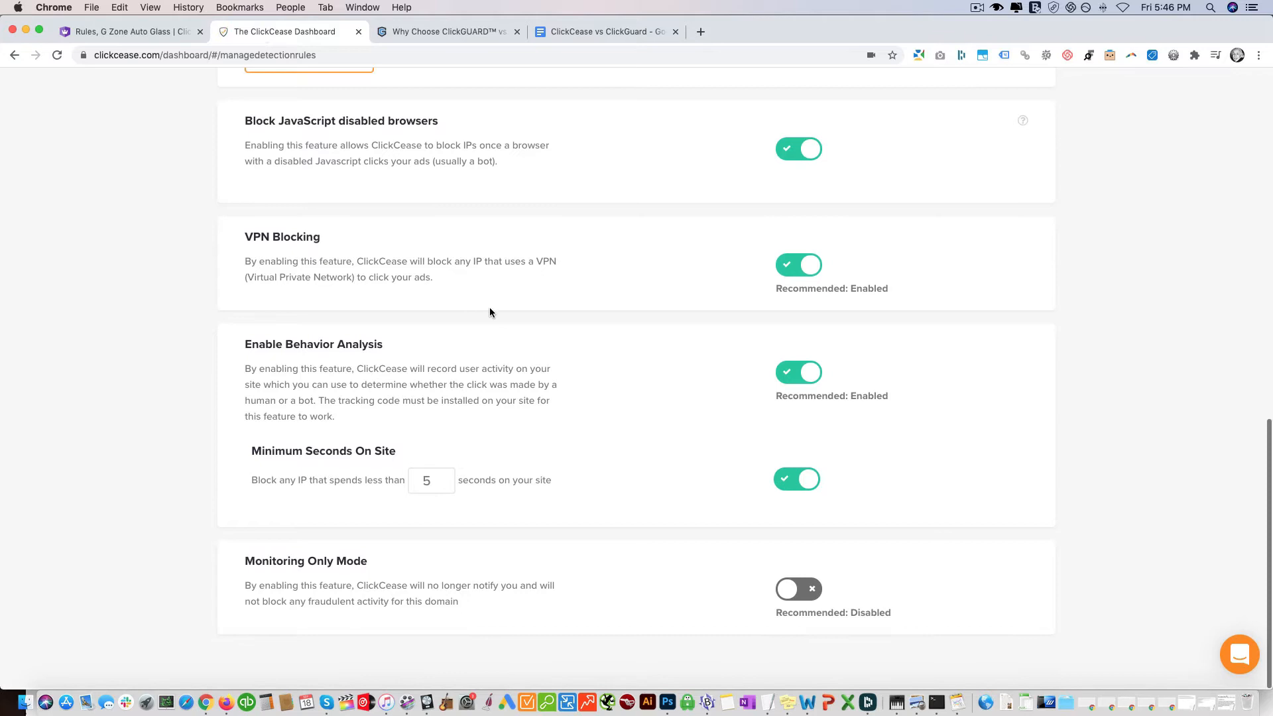
pyautogui.moveTo(540, 394)
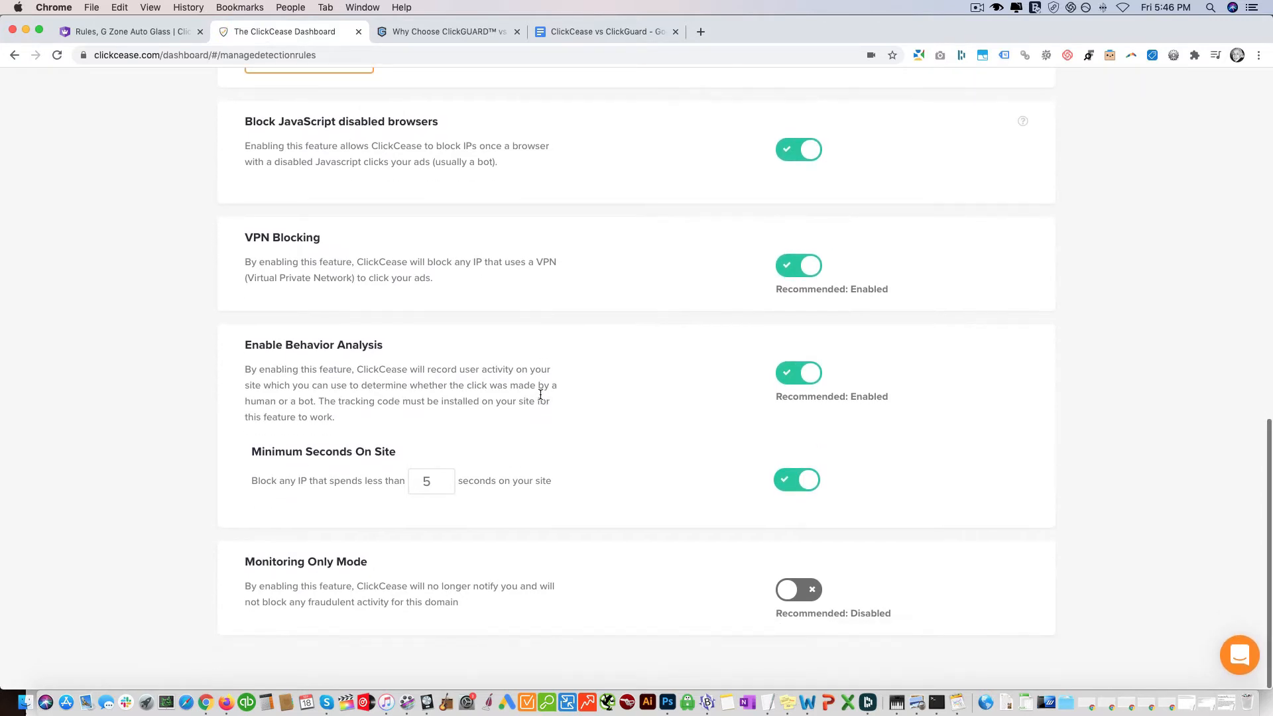
pyautogui.scroll(3)
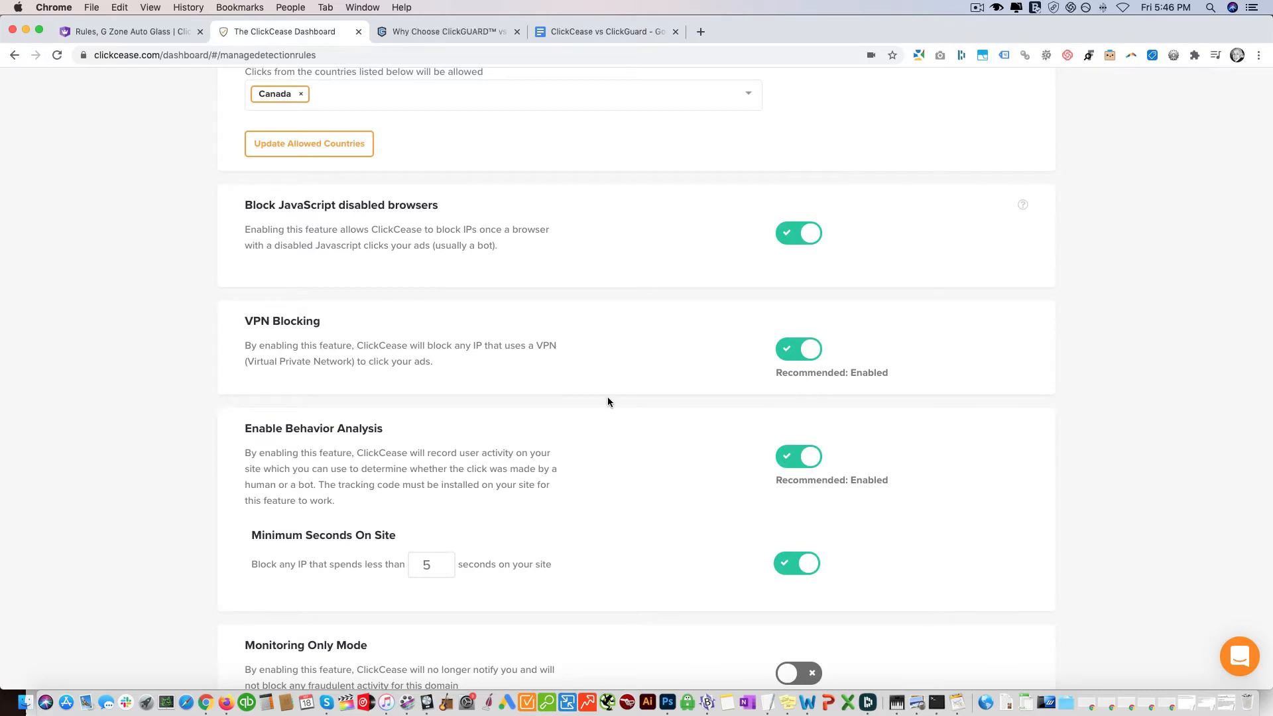
pyautogui.scroll(3)
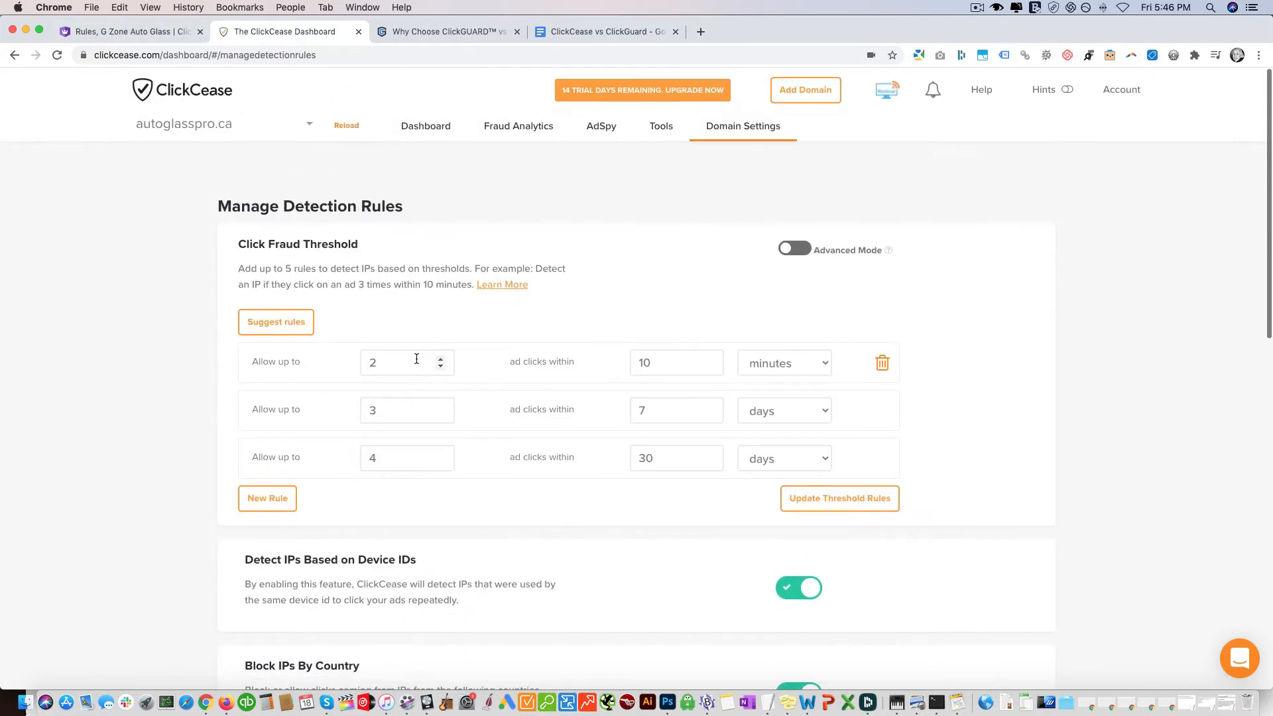
pyautogui.click(426, 123)
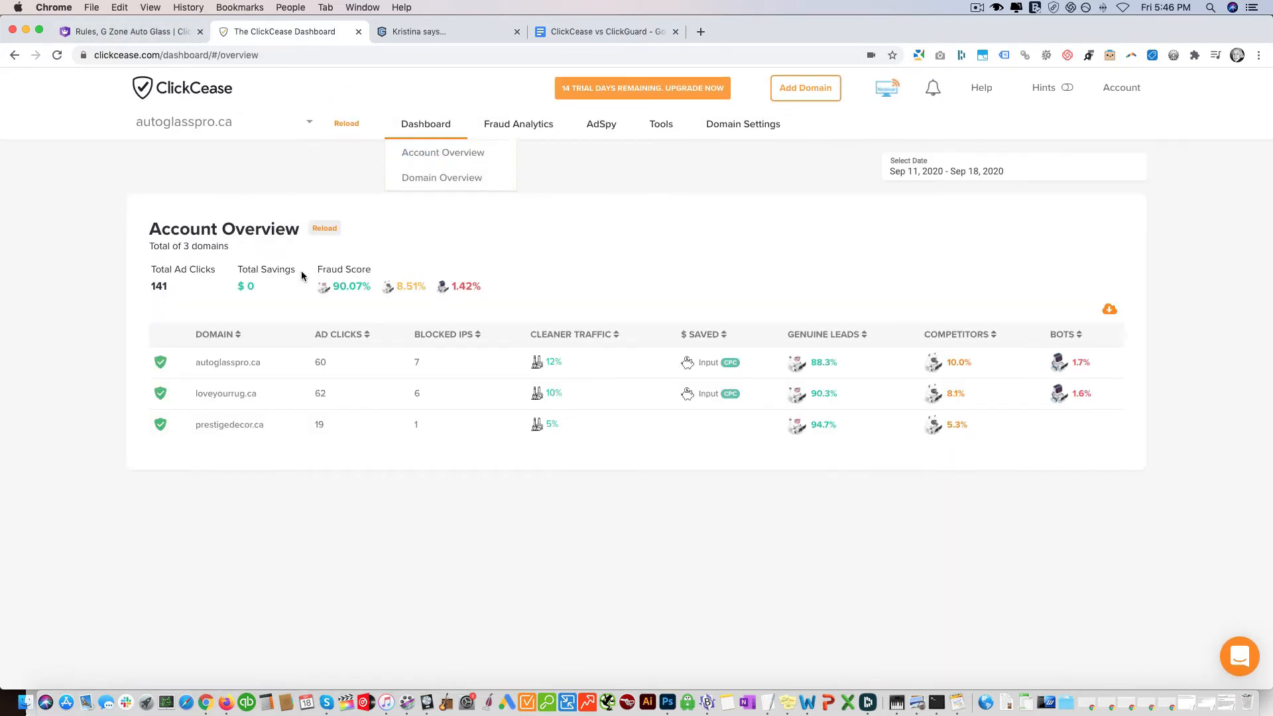
pyautogui.click(228, 362)
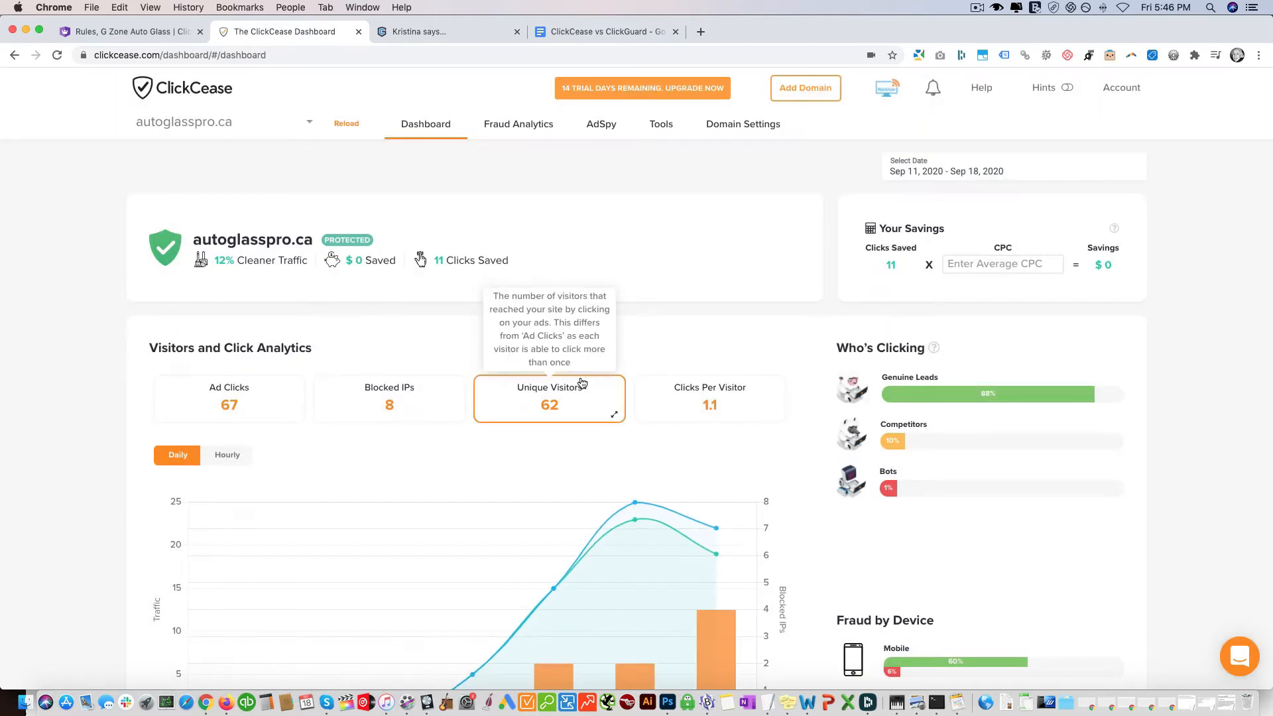
pyautogui.scroll(-3)
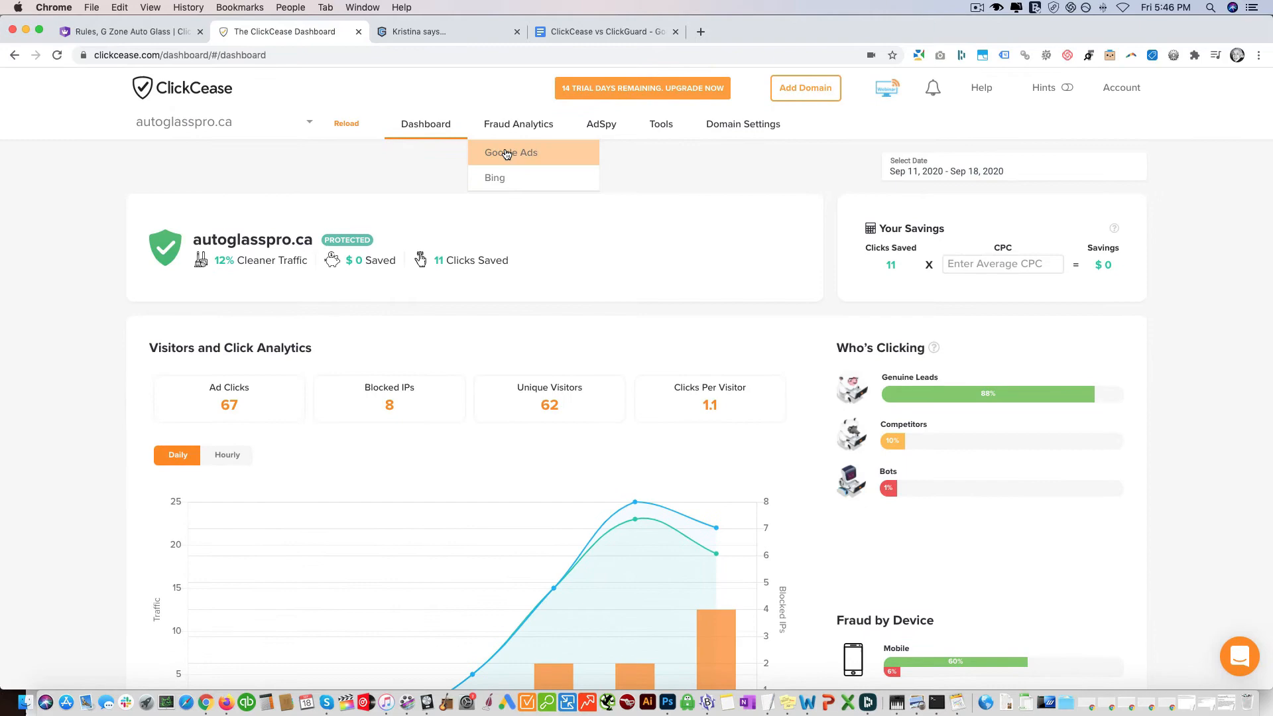
# Open Fraud Analytics > Google Ads and scroll down to the seven-page Clicks Report.
pyautogui.click(510, 153)
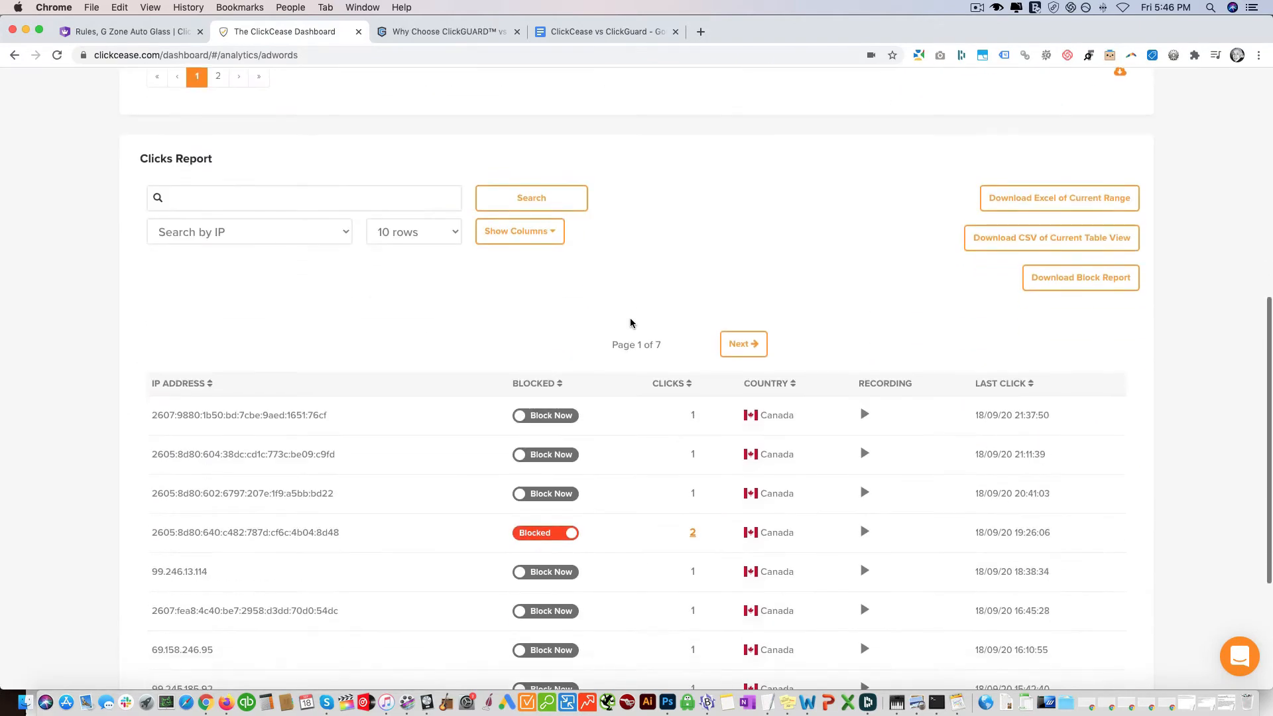
pyautogui.scroll(-3)
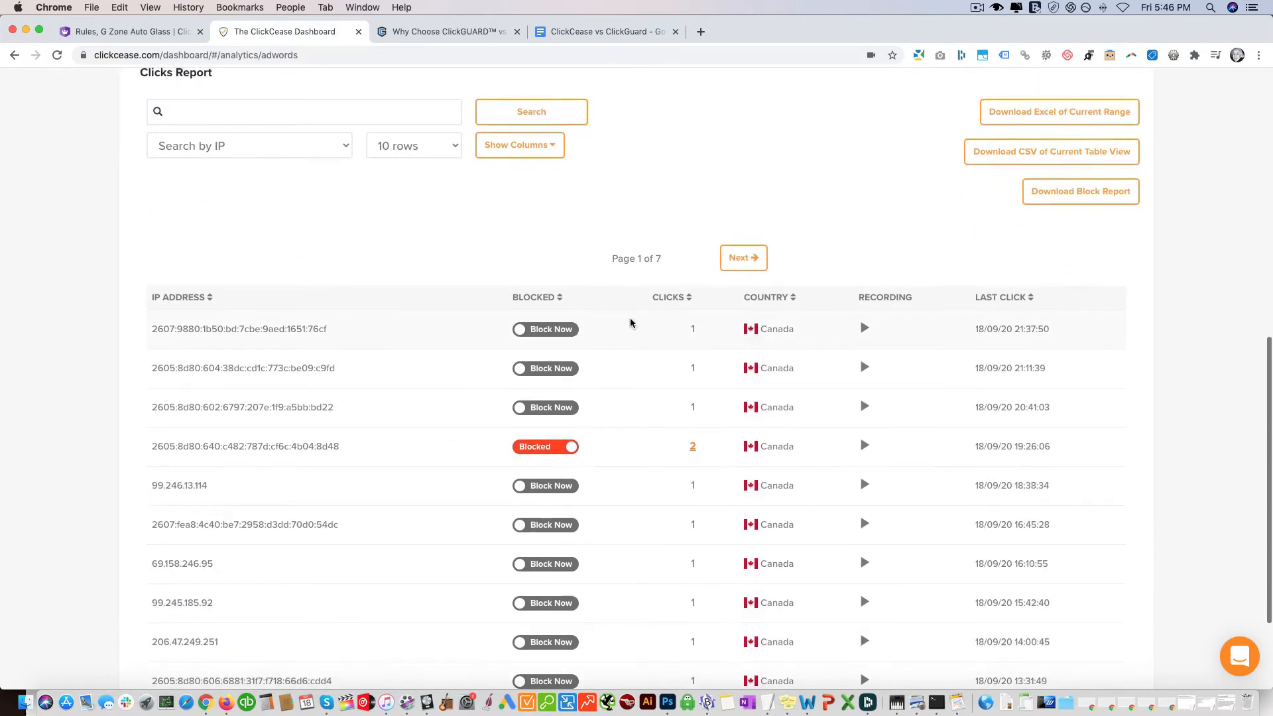
pyautogui.scroll(3)
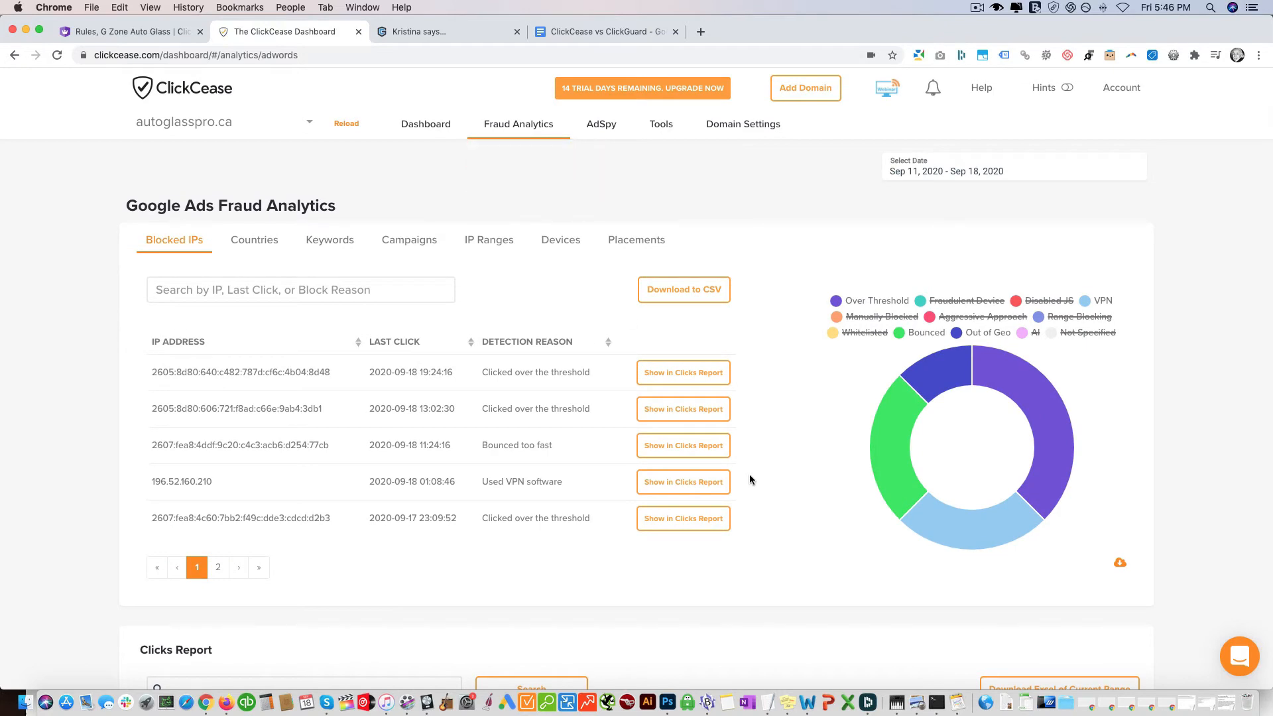
pyautogui.scroll(-3)
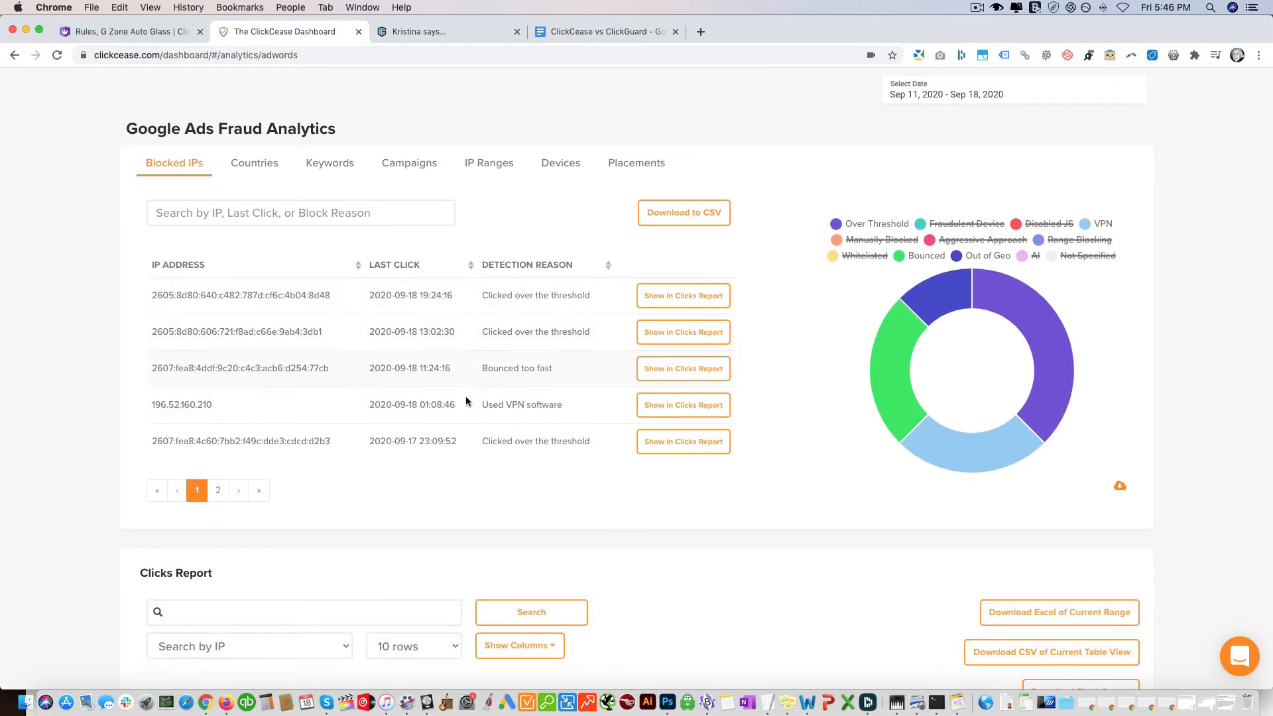
pyautogui.scroll(-3)
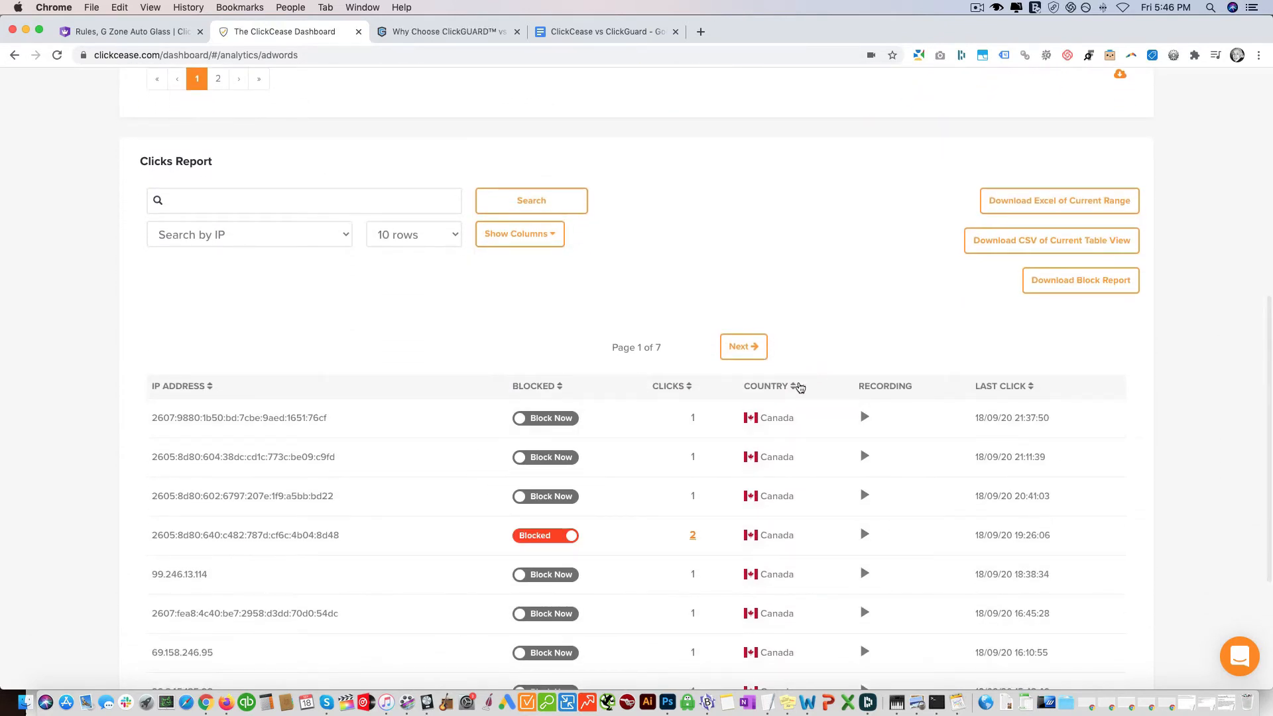
pyautogui.scroll(-3)
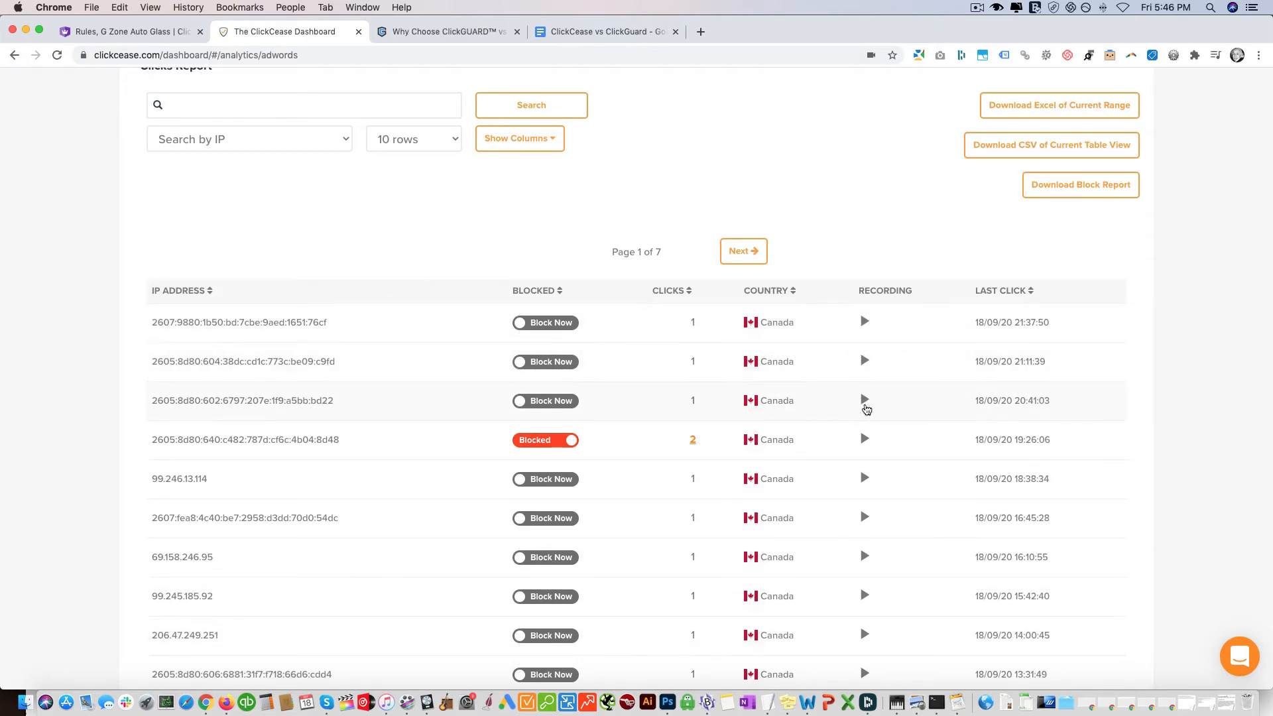
pyautogui.moveTo(866, 444)
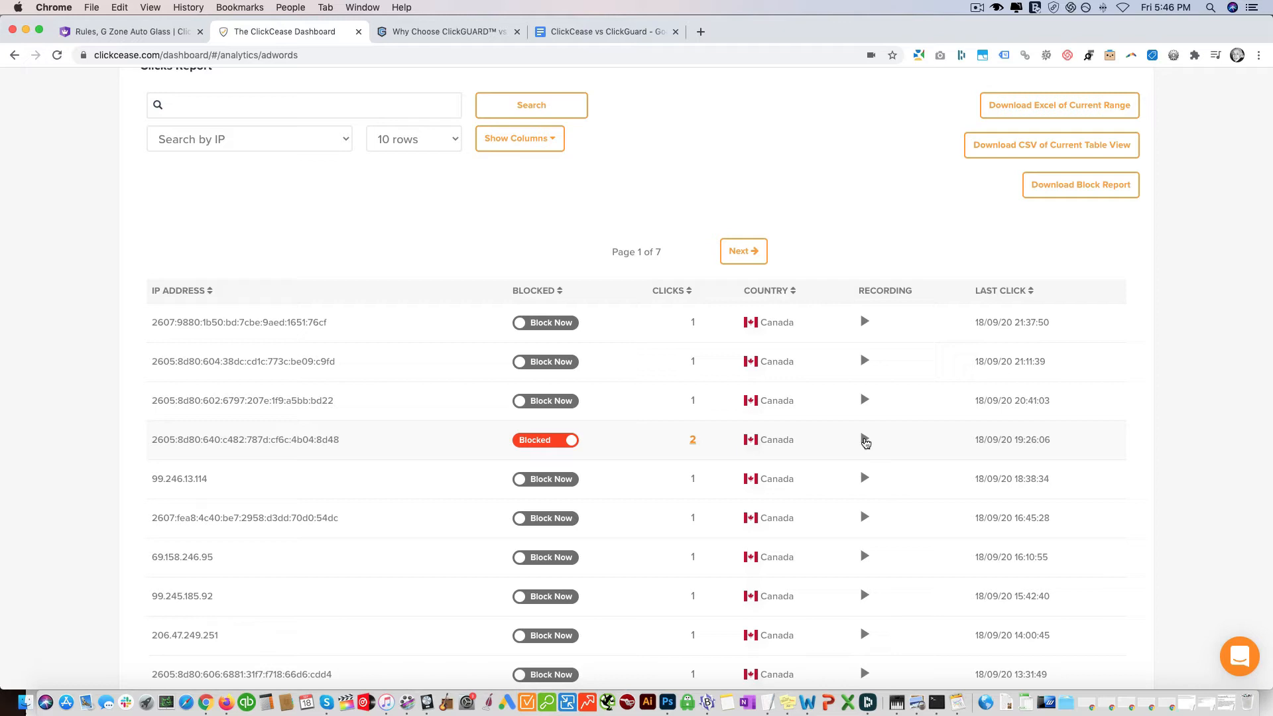
pyautogui.click(864, 438)
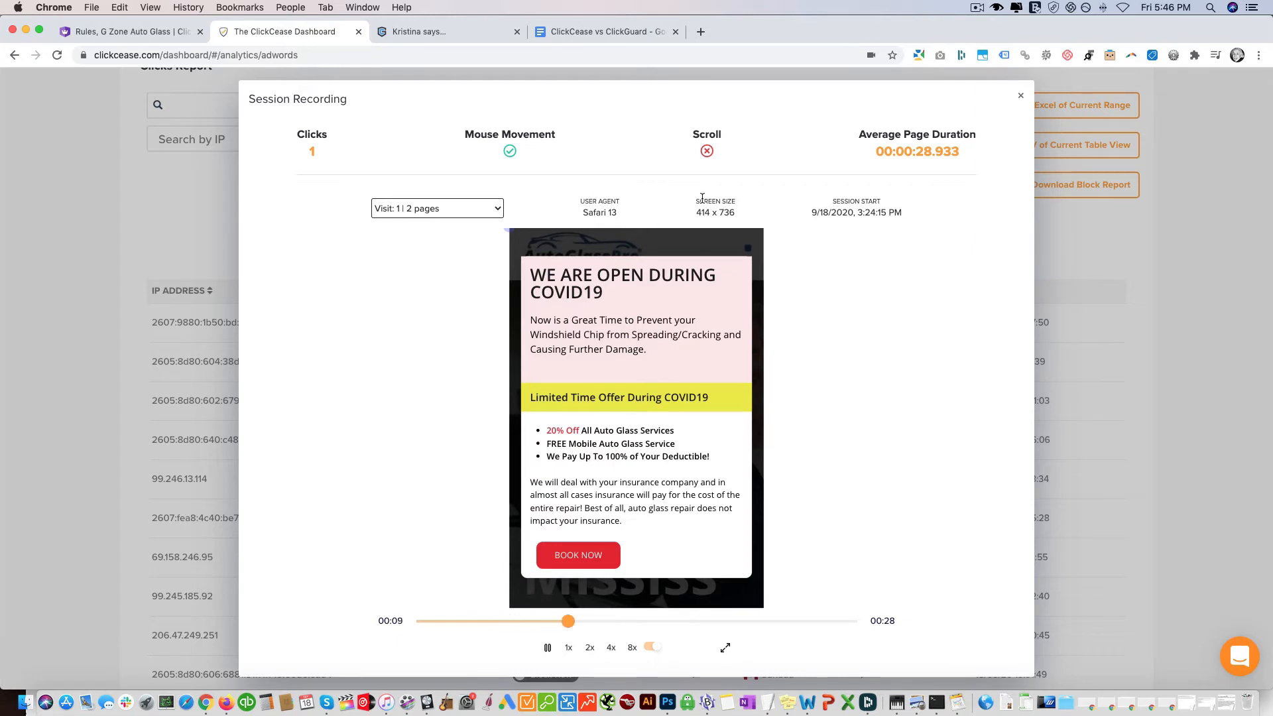
pyautogui.click(1021, 95)
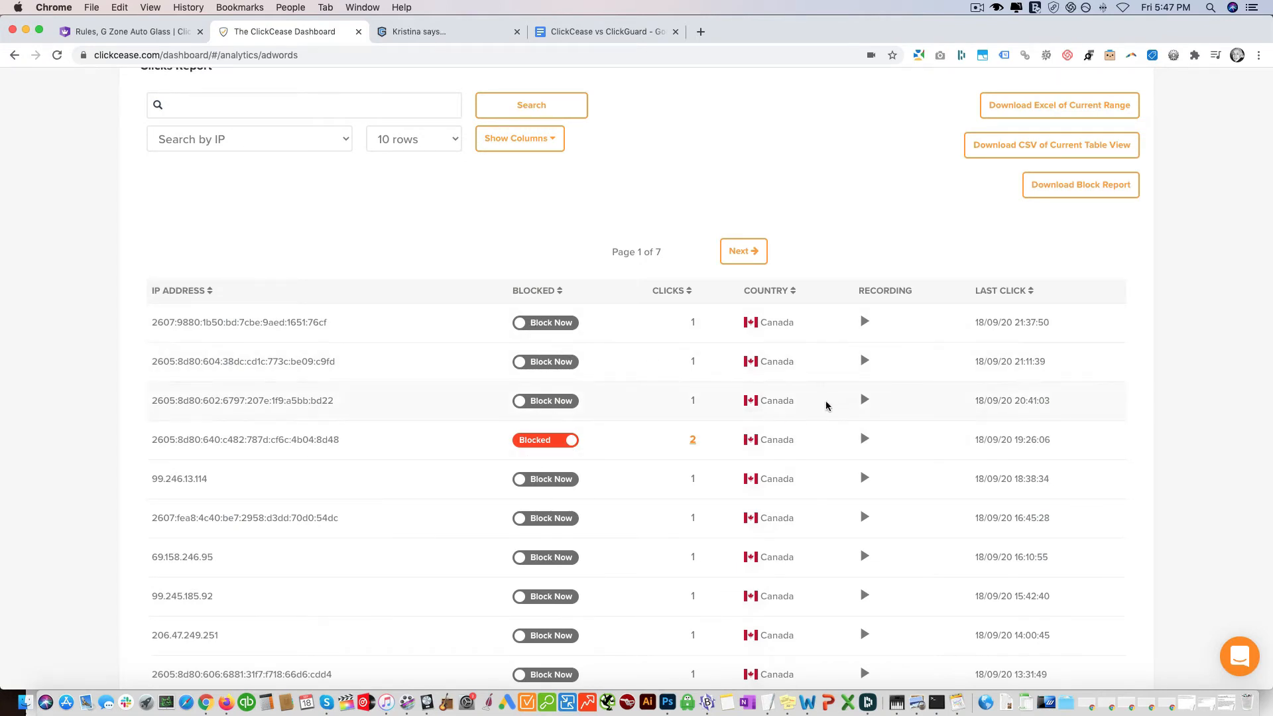
pyautogui.scroll(-3)
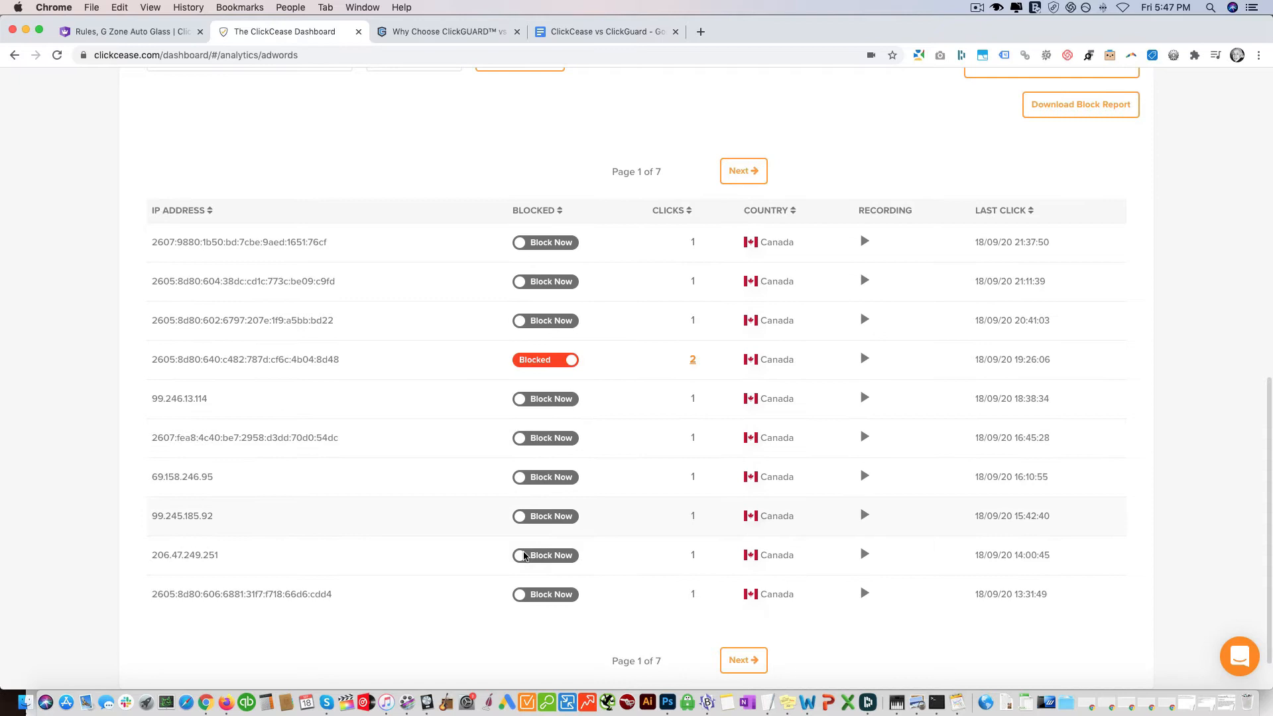
pyautogui.moveTo(617, 560)
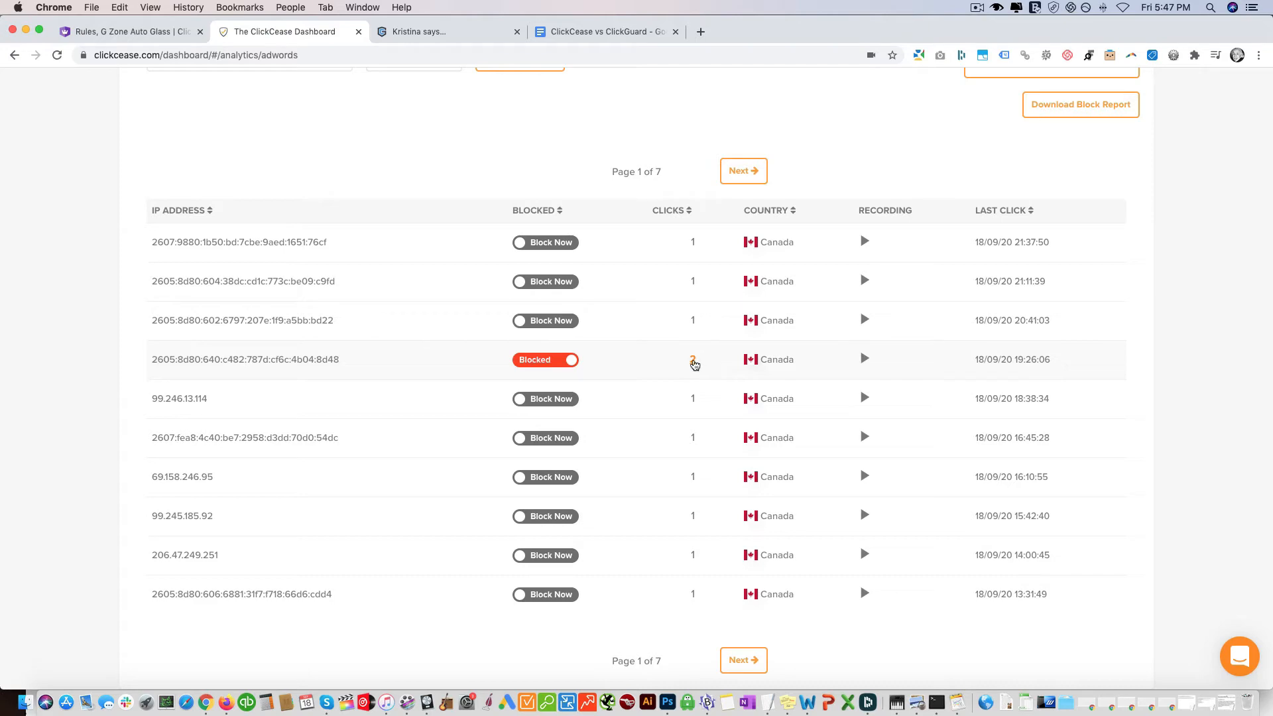
pyautogui.scroll(3)
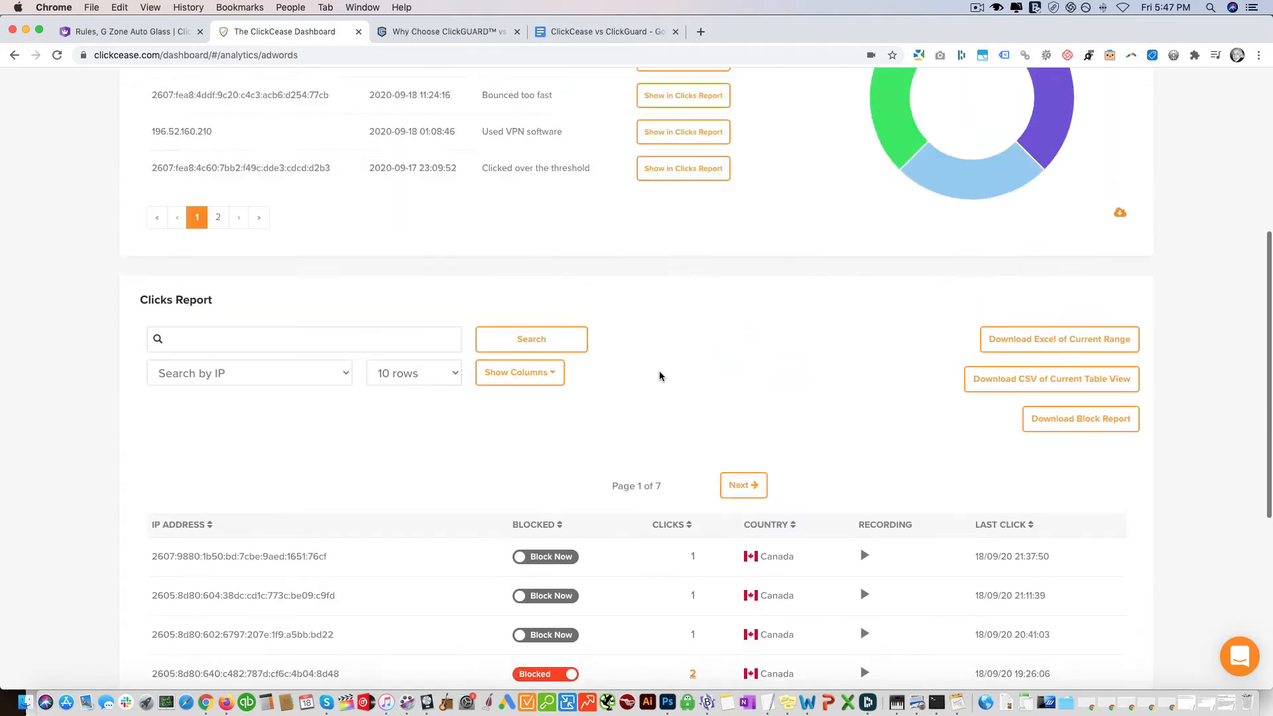
# Open ClickGUARD's Dashboard Summary (70 clicks, 8 invalid) and expand Click Reports.
pyautogui.click(130, 32)
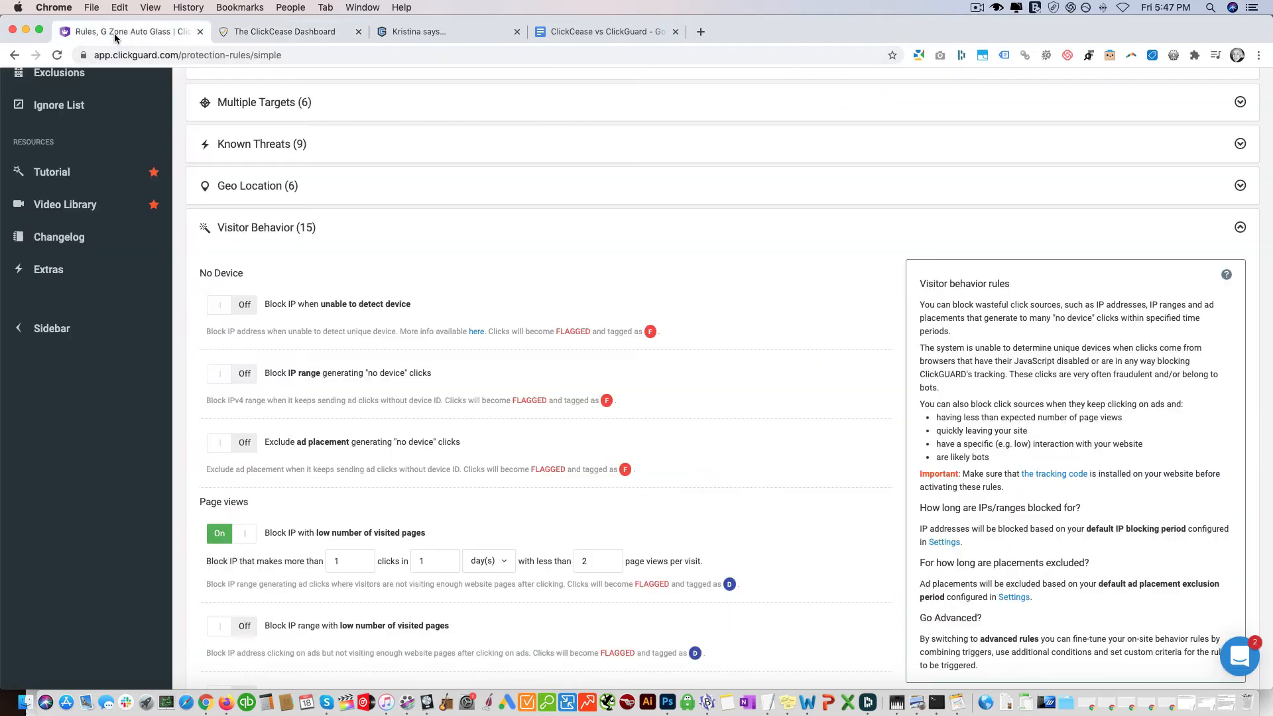
pyautogui.scroll(3)
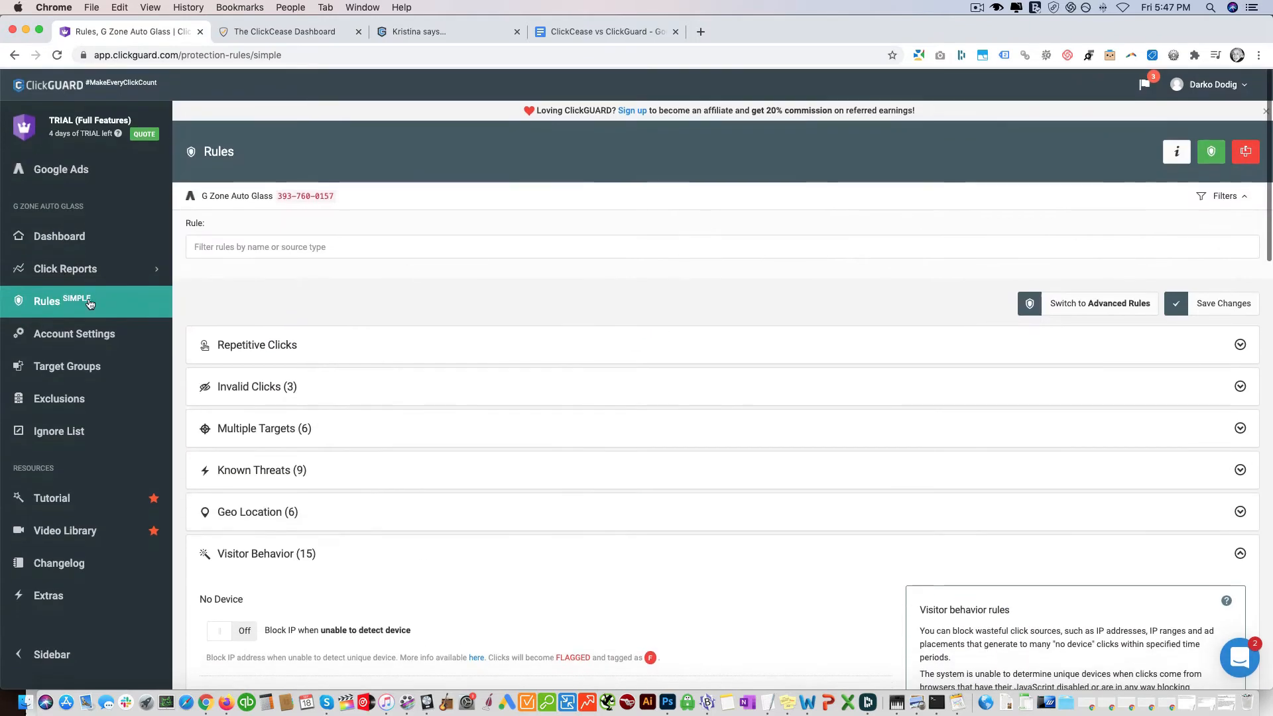
pyautogui.click(59, 235)
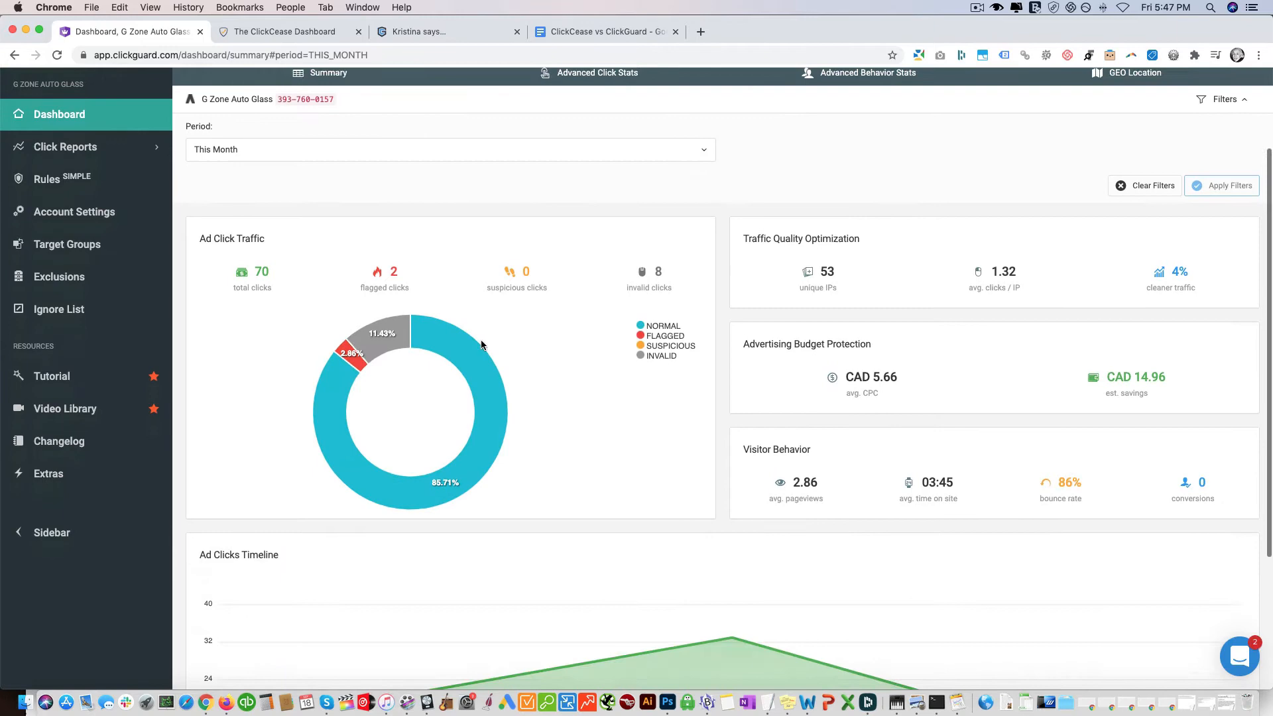
pyautogui.scroll(-3)
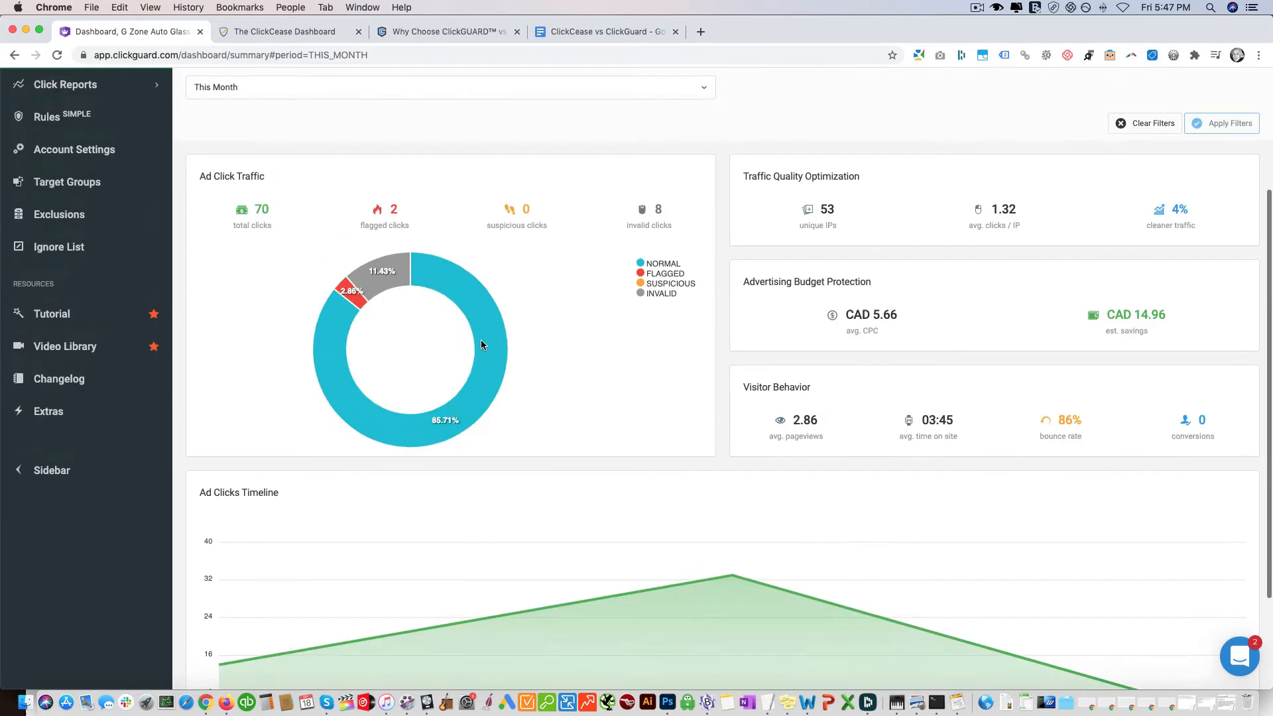
pyautogui.click(65, 267)
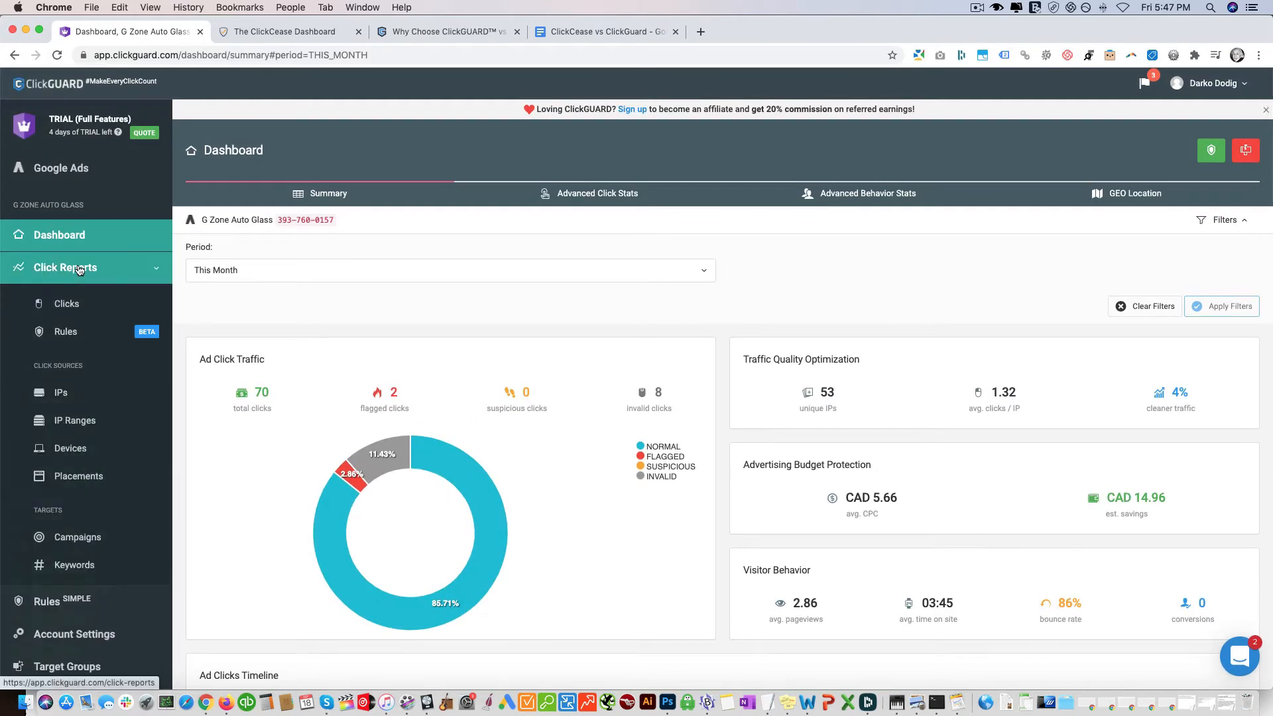
# Open Click Reports > Clicks and scroll through the Observed Clicks table.
pyautogui.click(66, 303)
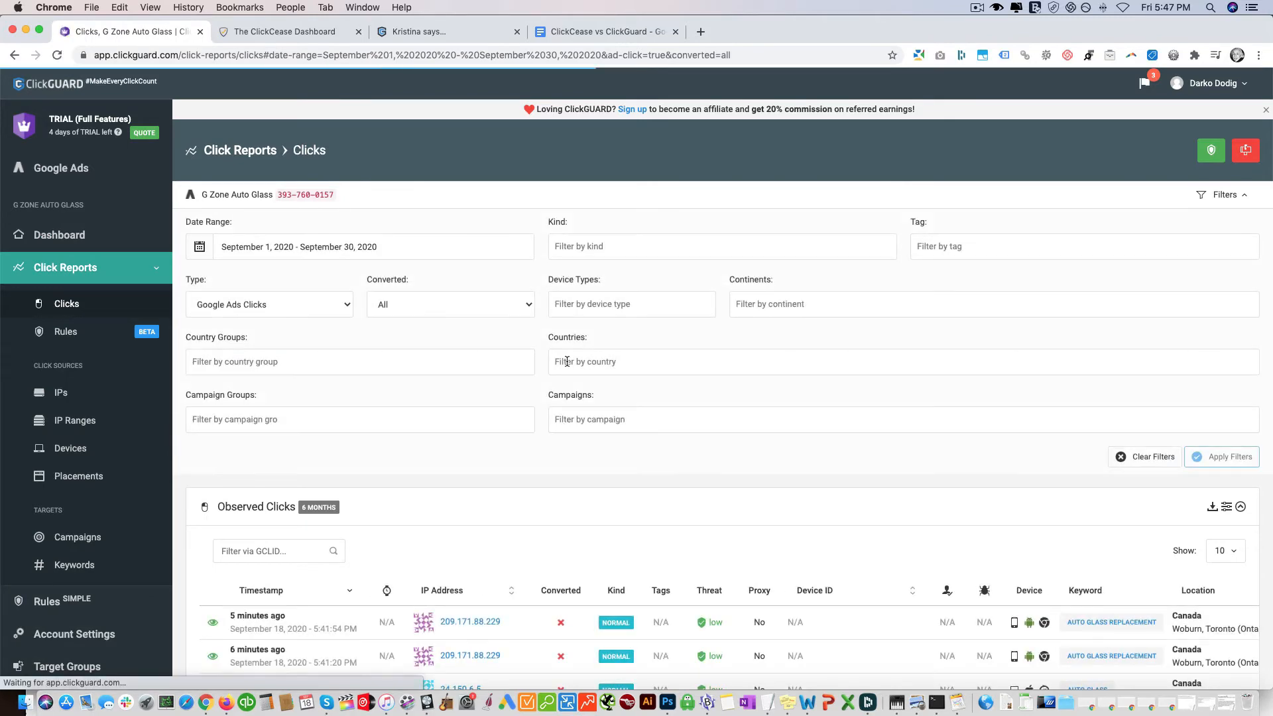
pyautogui.scroll(-3)
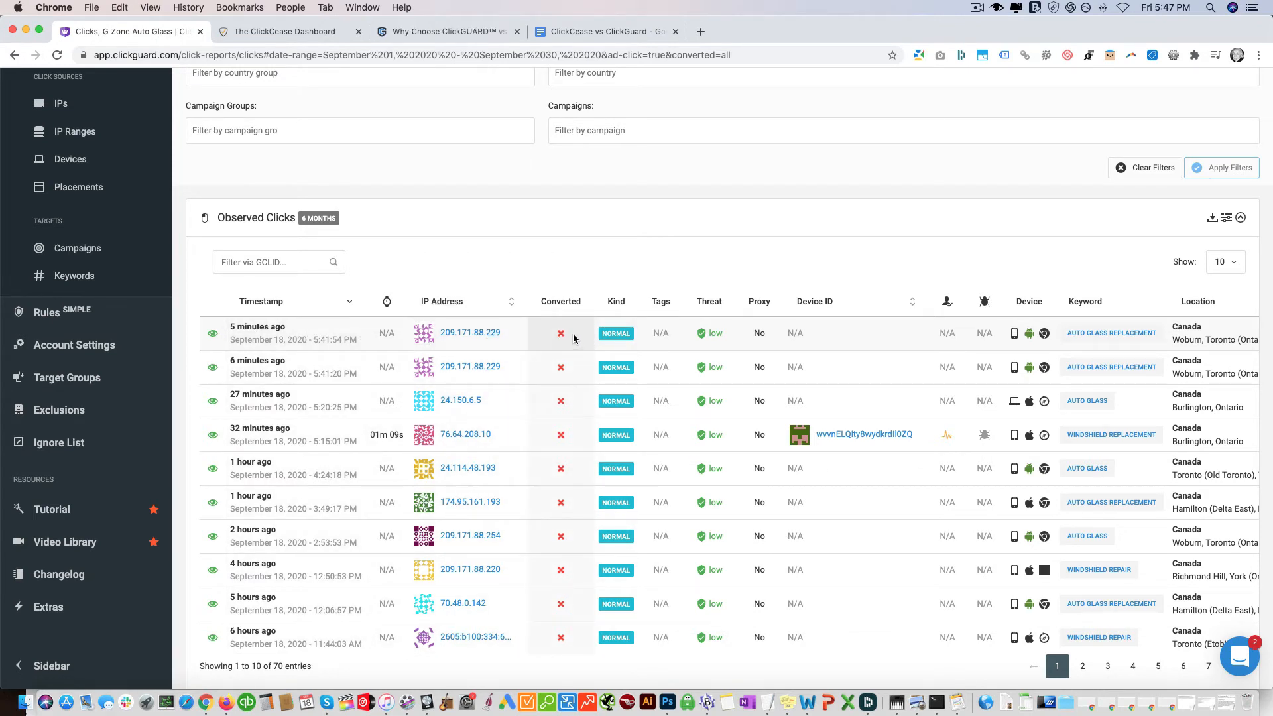
pyautogui.moveTo(563, 335)
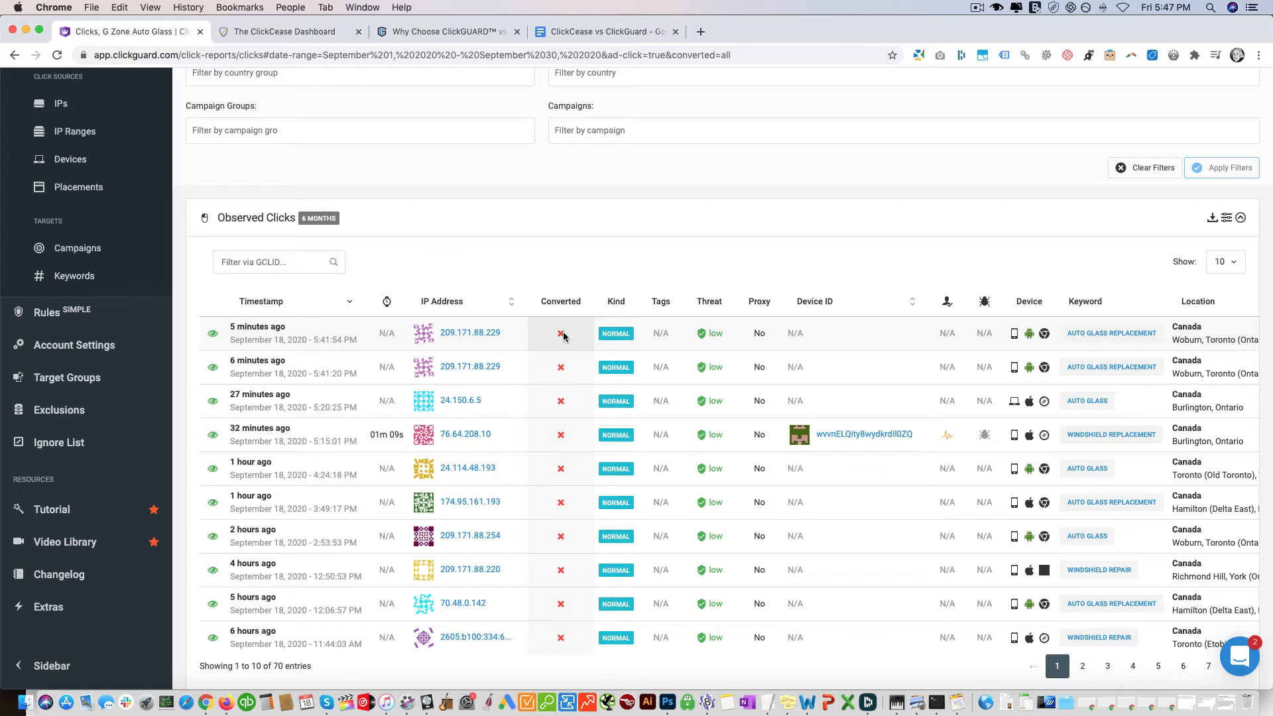
pyautogui.moveTo(561, 332)
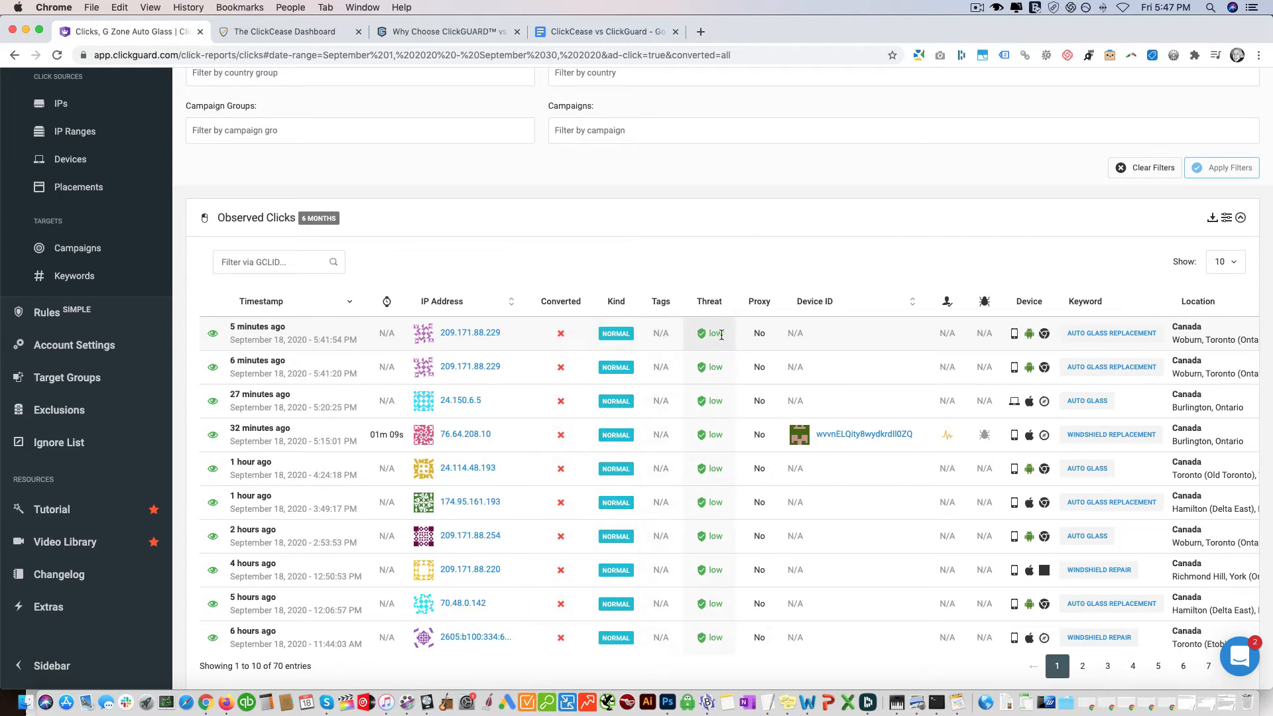
pyautogui.moveTo(763, 333)
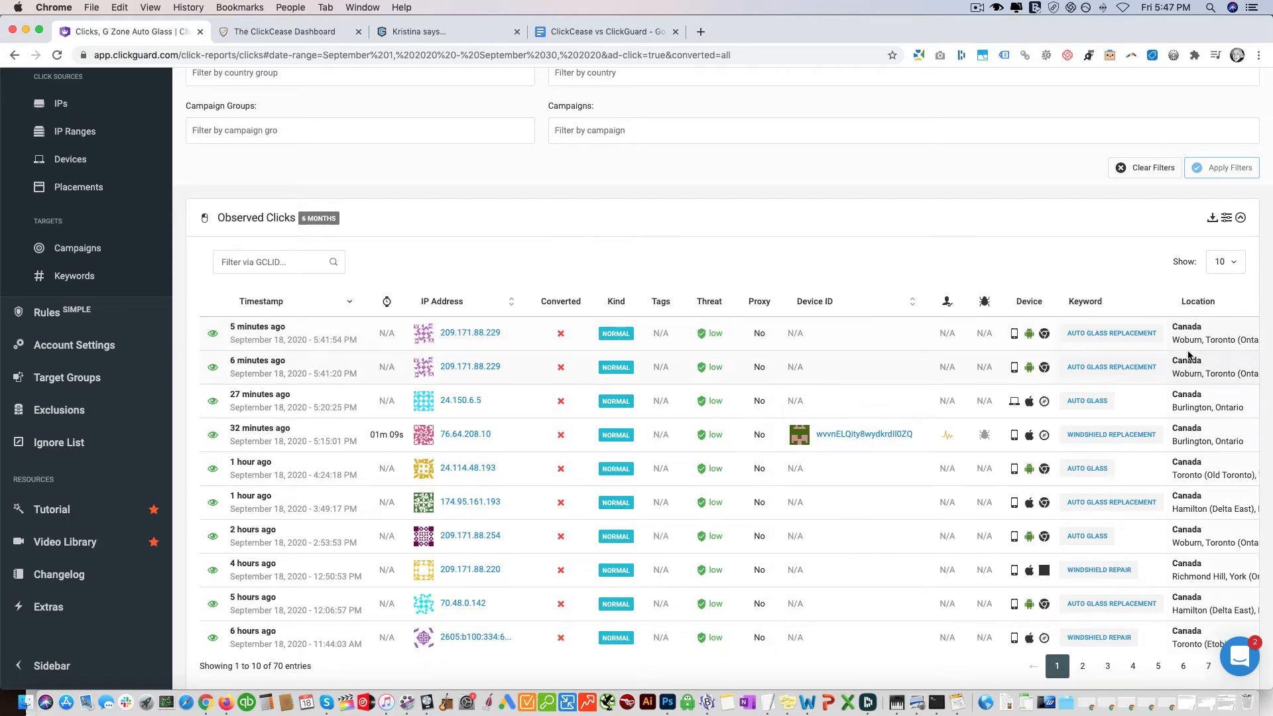
pyautogui.hscroll(3)
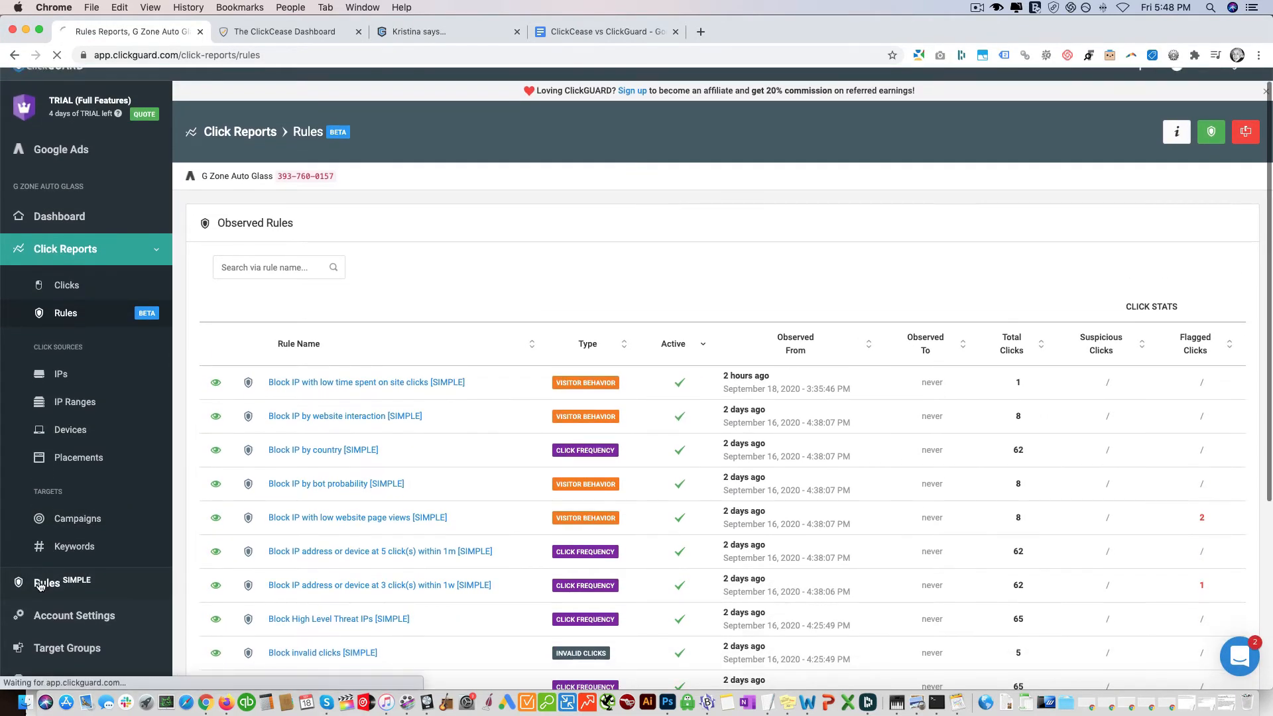
# Open Rules (Simple) and check the first repetitive-click rule's source options without changing them.
pyautogui.click(47, 583)
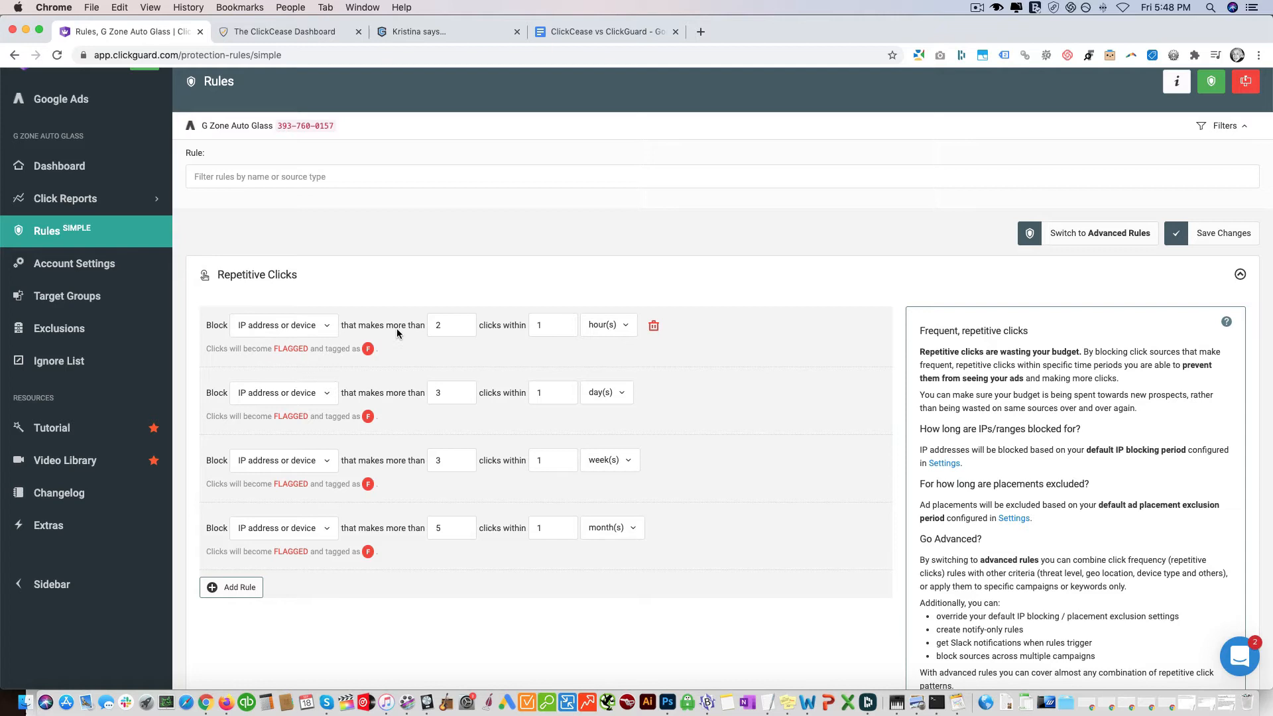
pyautogui.moveTo(362, 316)
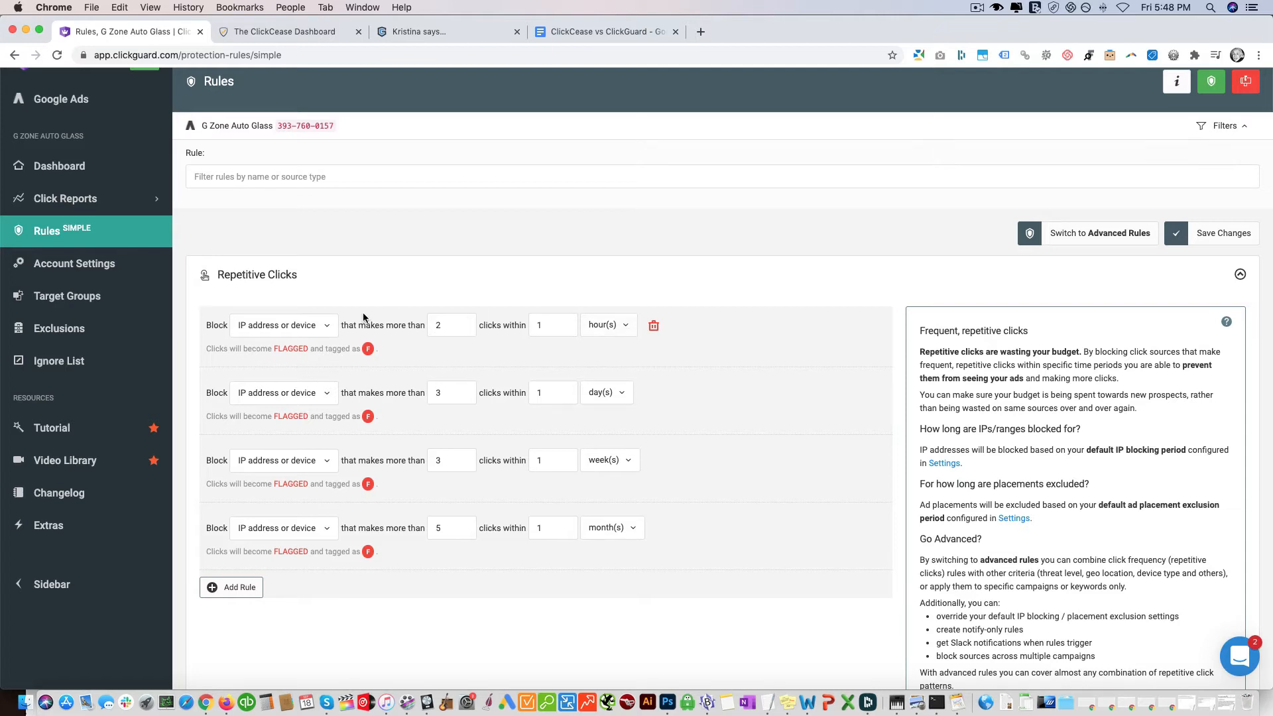
pyautogui.moveTo(236, 393)
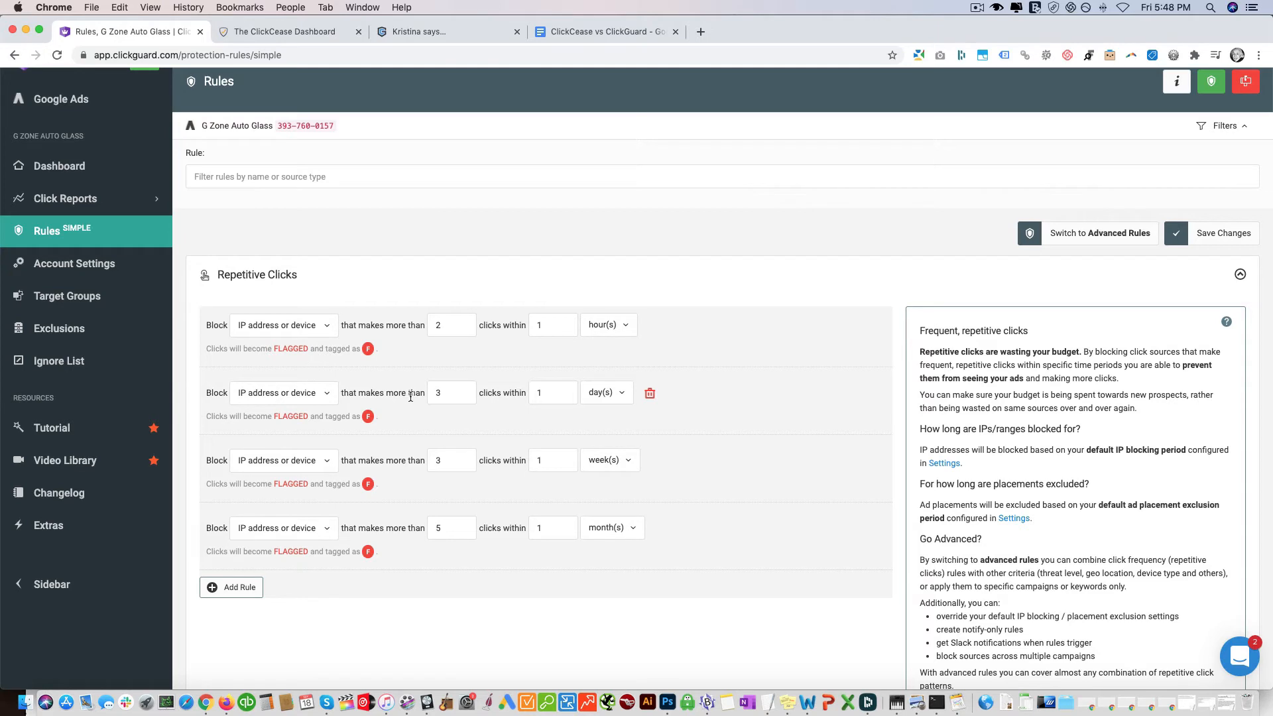
pyautogui.moveTo(597, 529)
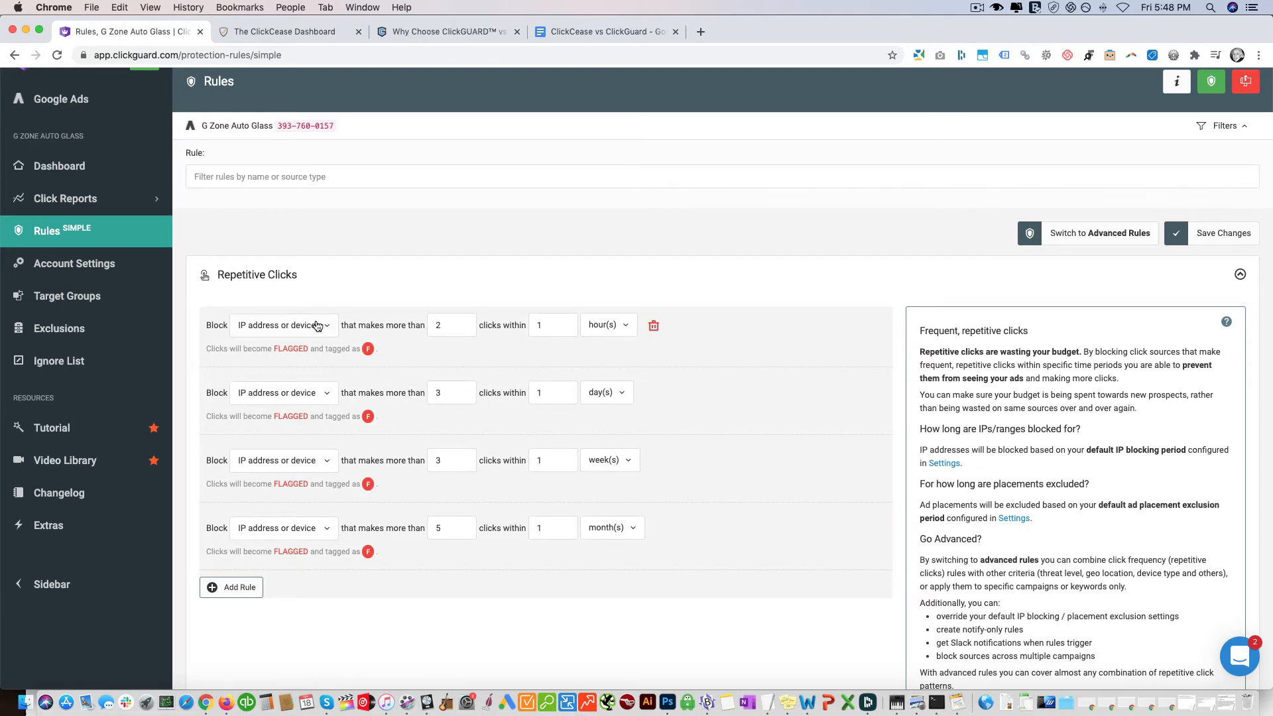
pyautogui.click(283, 325)
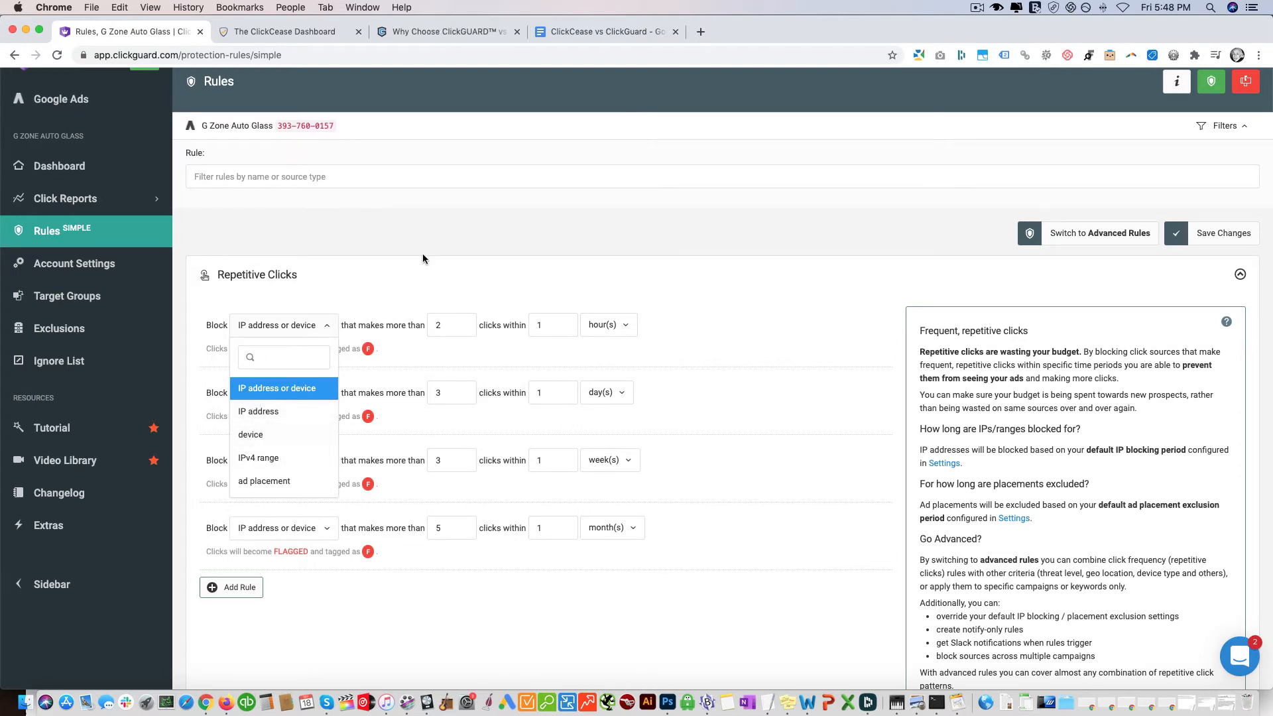
pyautogui.moveTo(270, 423)
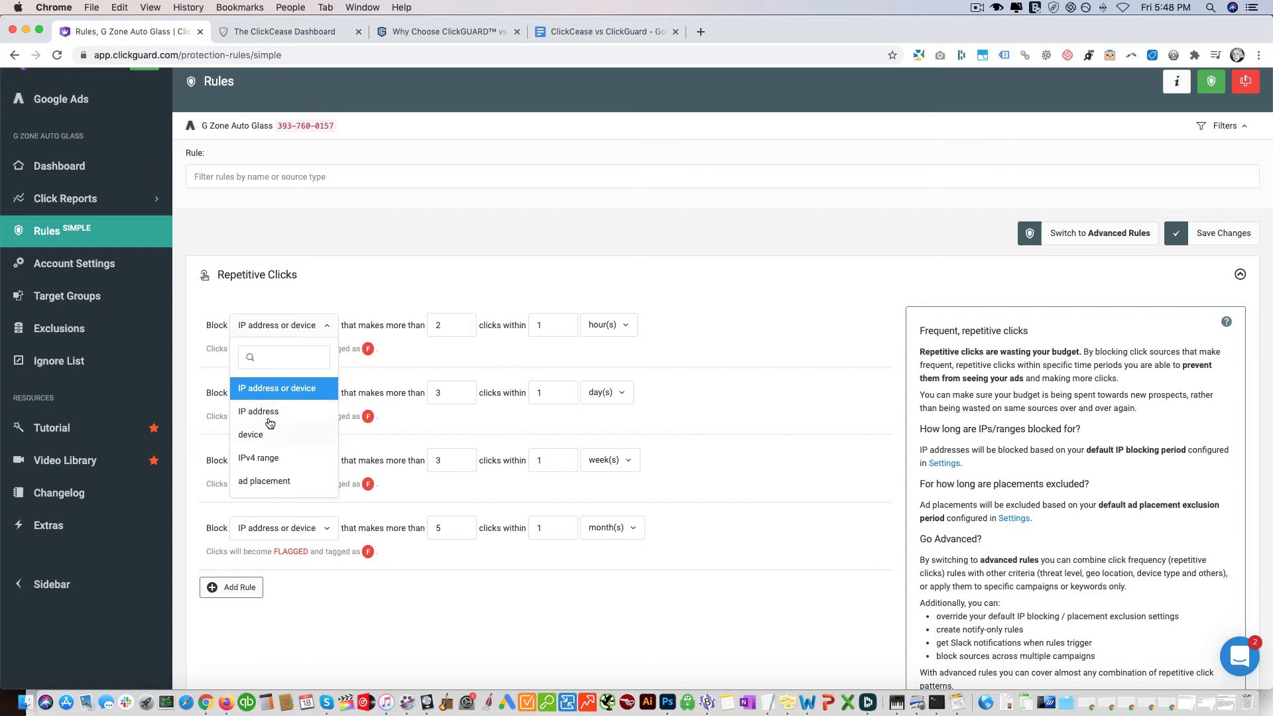
pyautogui.click(276, 388)
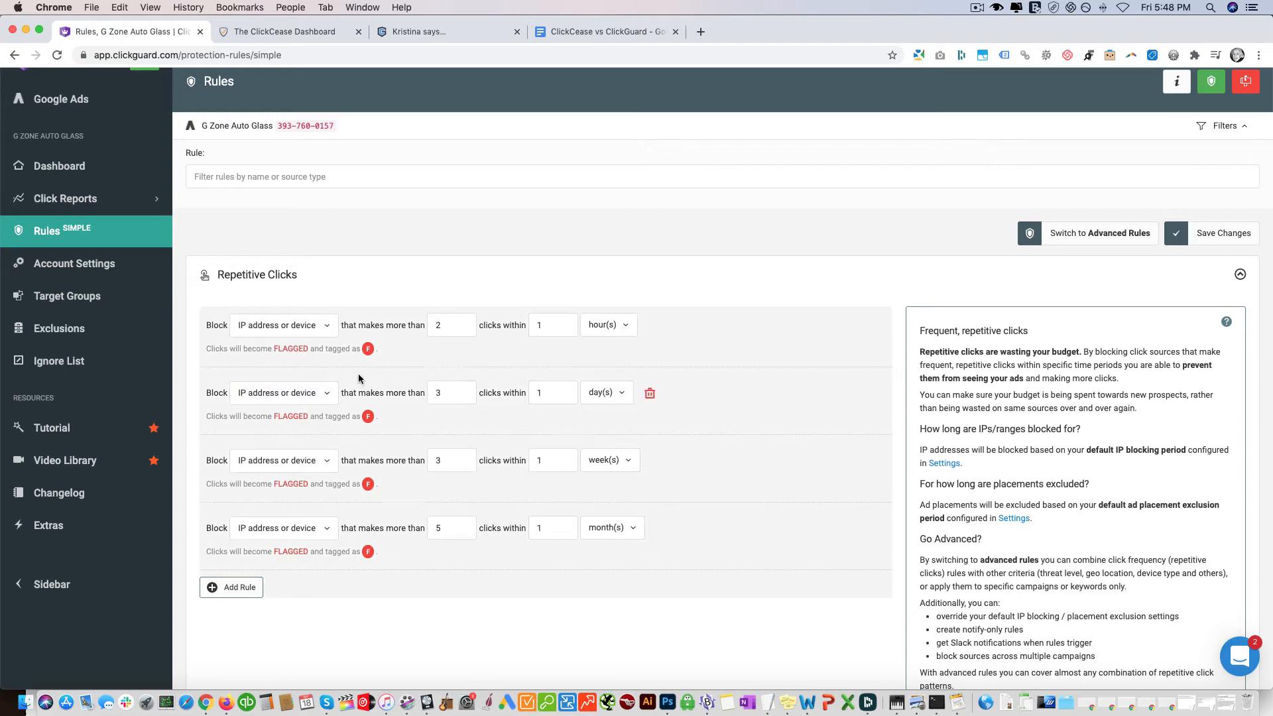
pyautogui.moveTo(329, 331)
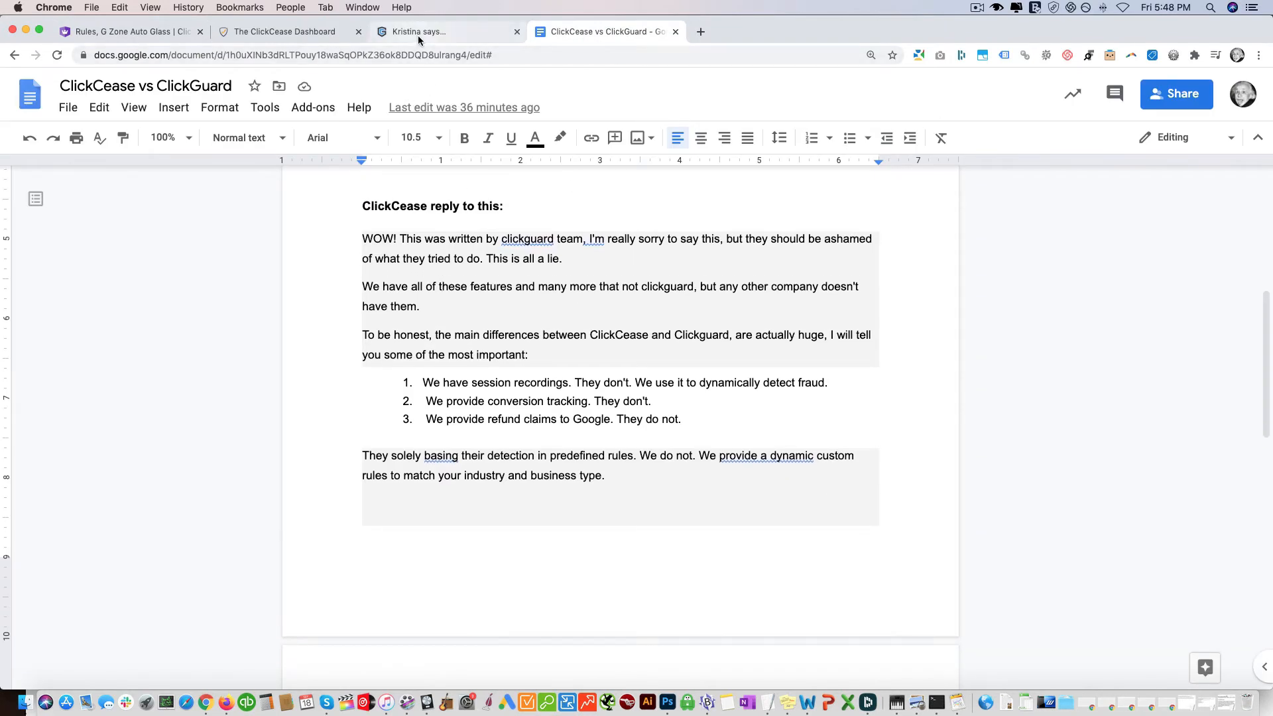
# Scroll through the 'Why Choose ClickGUARD' comparison table, then return to the Google Doc.
pyautogui.click(446, 32)
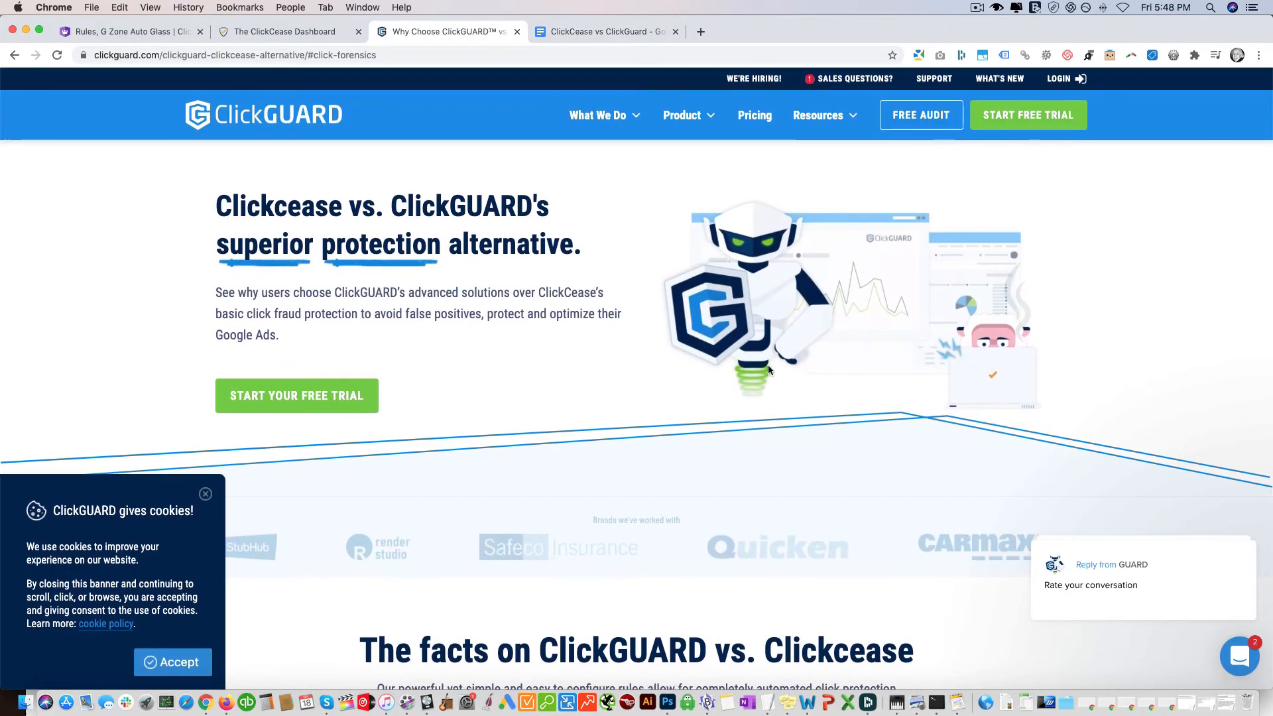
pyautogui.scroll(-3)
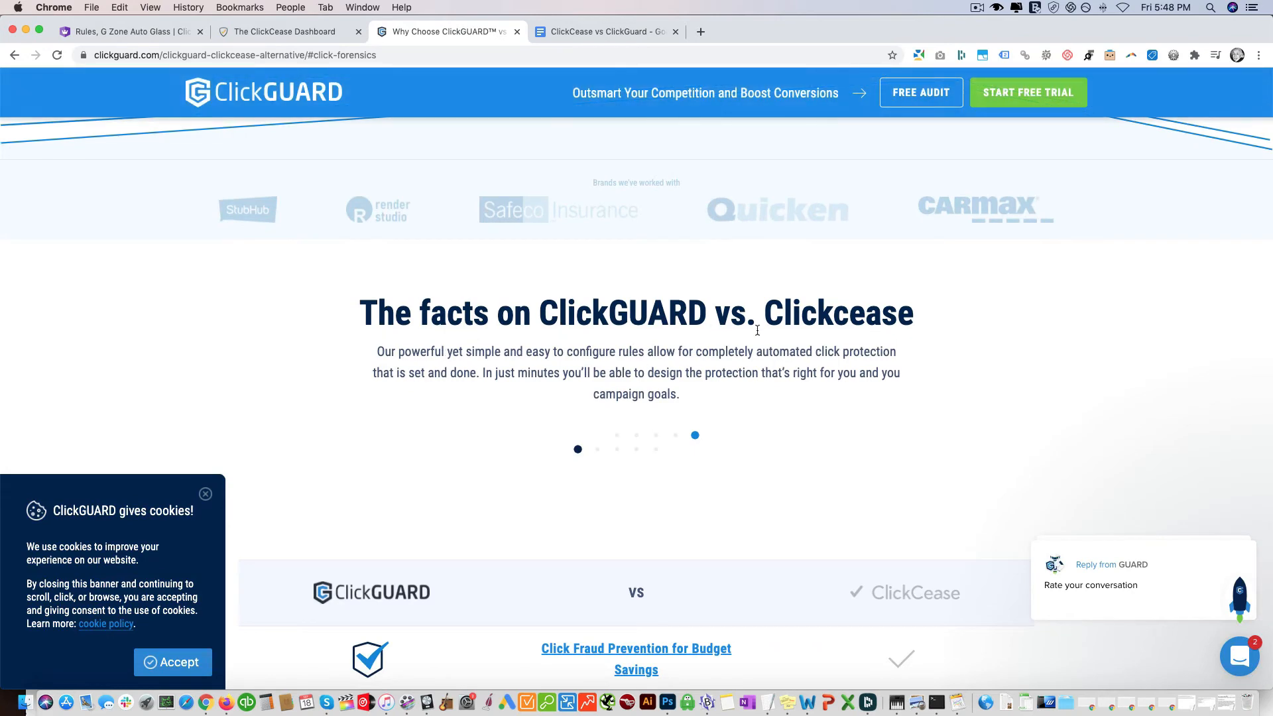
pyautogui.scroll(-3)
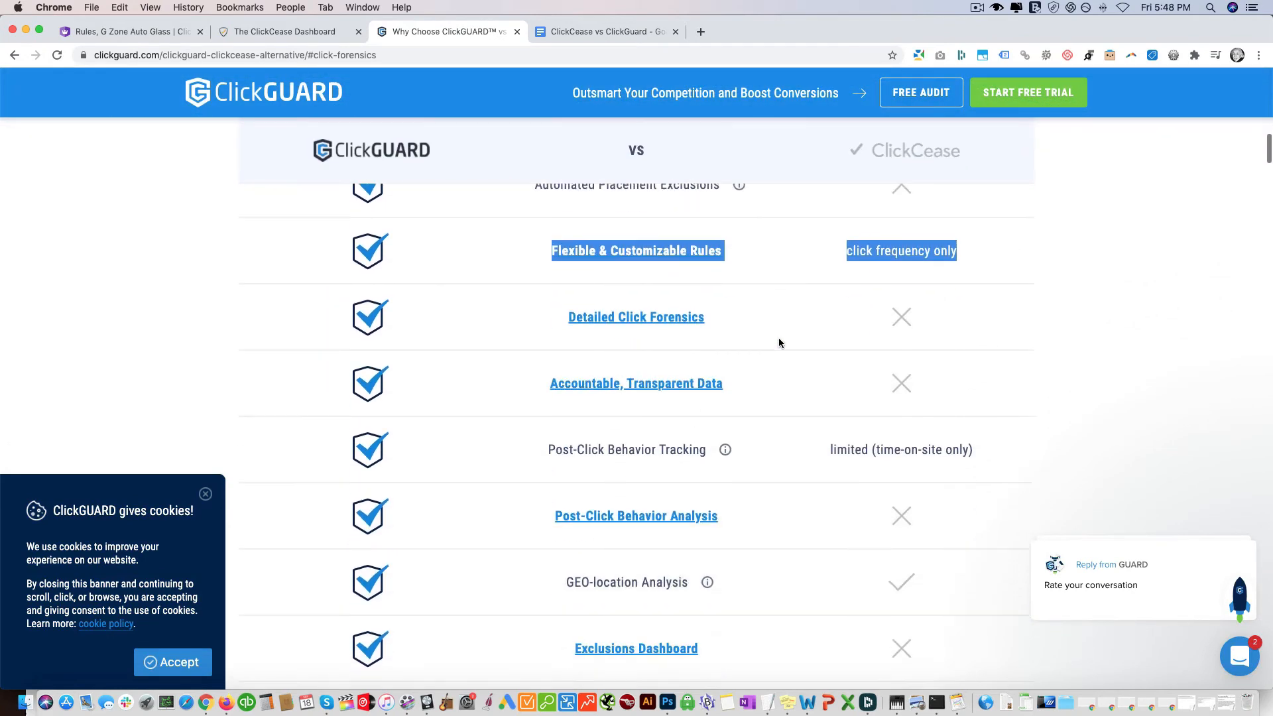
pyautogui.scroll(-3)
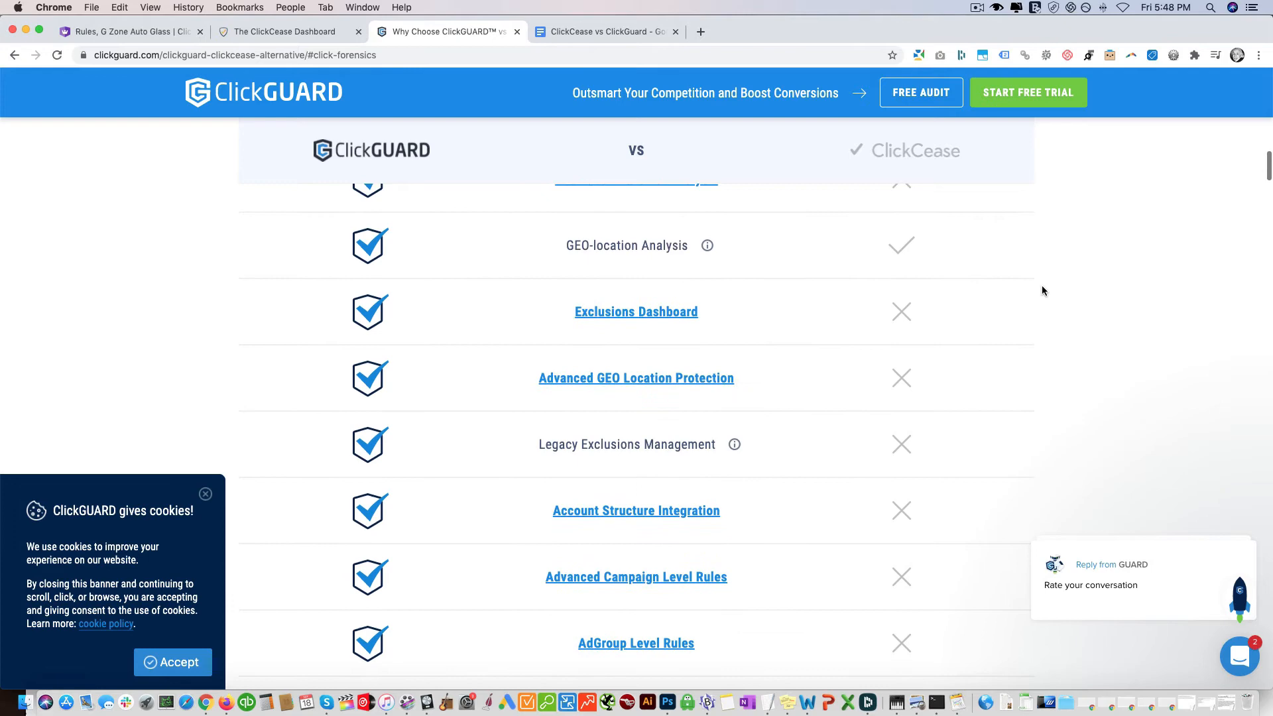
pyautogui.click(605, 31)
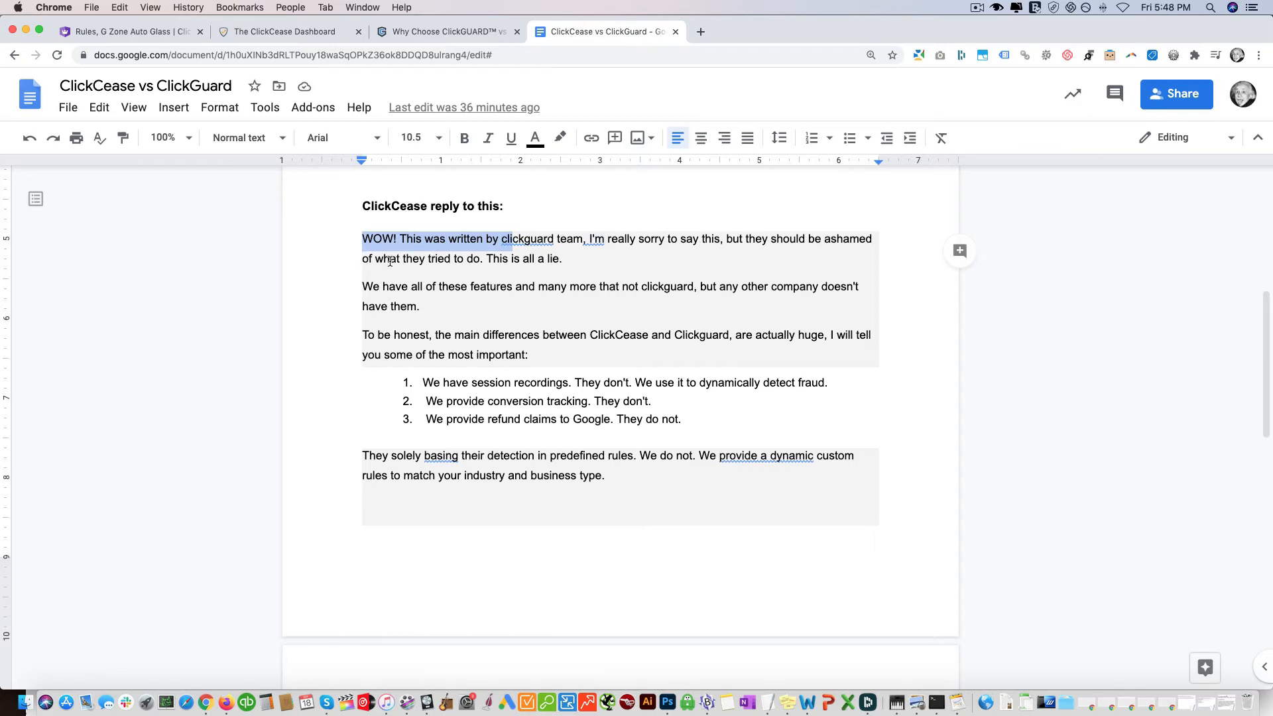
# Read the reply's conversion tracking claim, then return to ClickCease's Fraud Analytics.
pyautogui.click(459, 307)
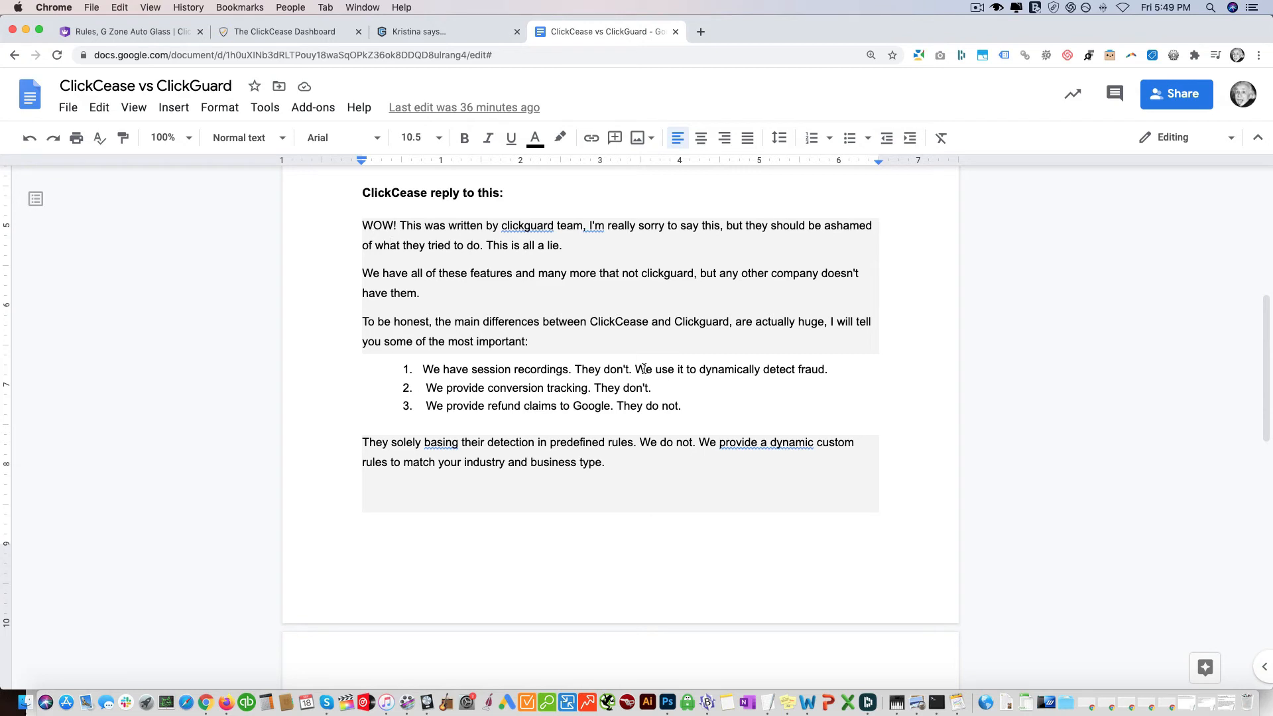
pyautogui.moveTo(521, 377)
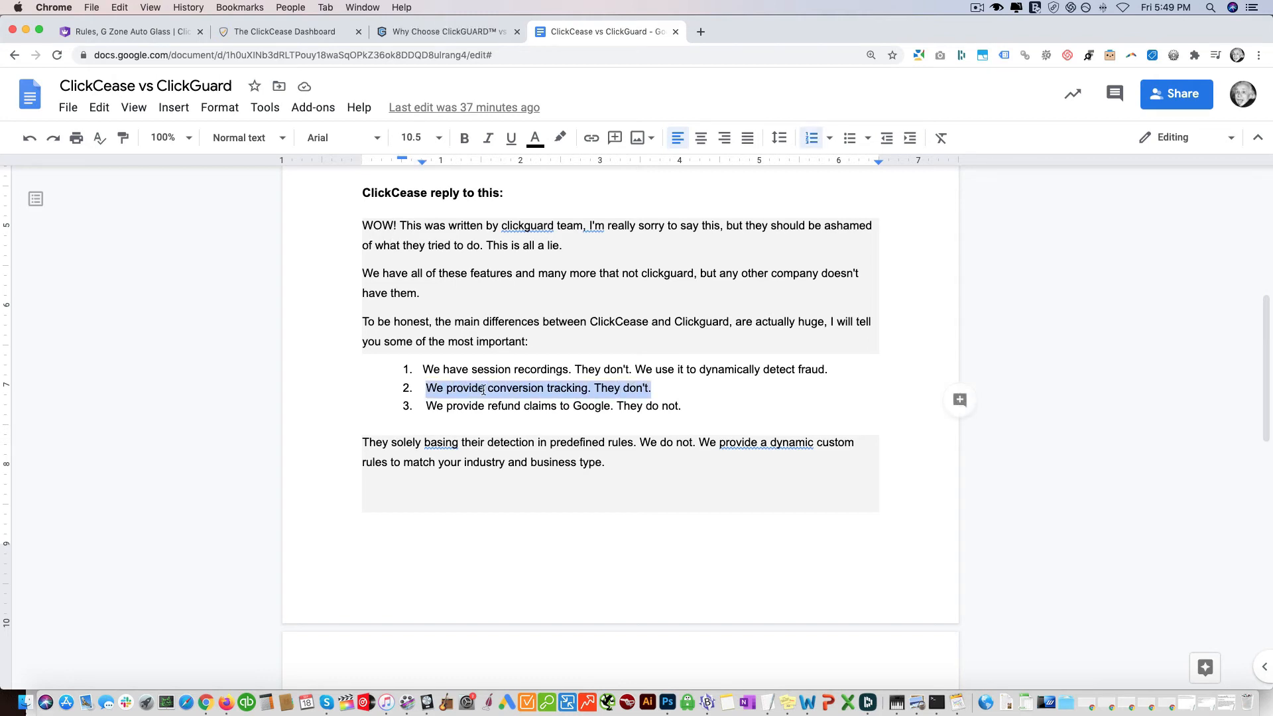
pyautogui.moveTo(462, 406)
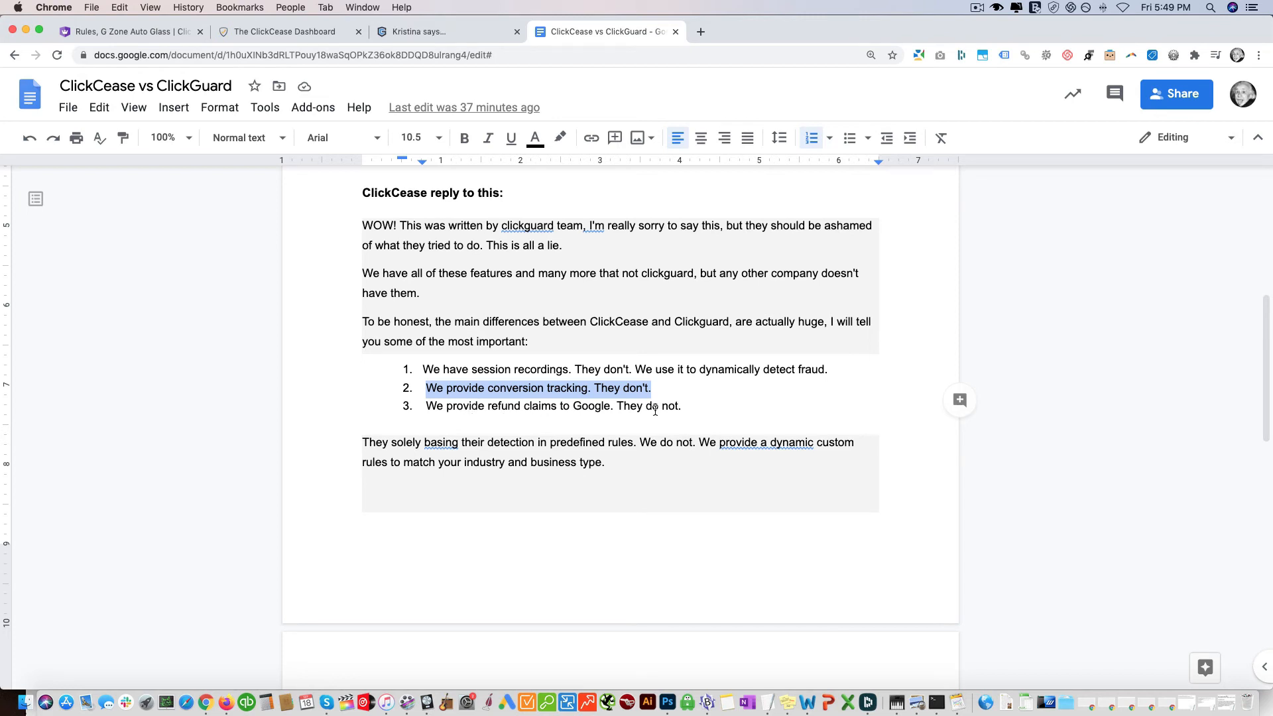
pyautogui.click(289, 31)
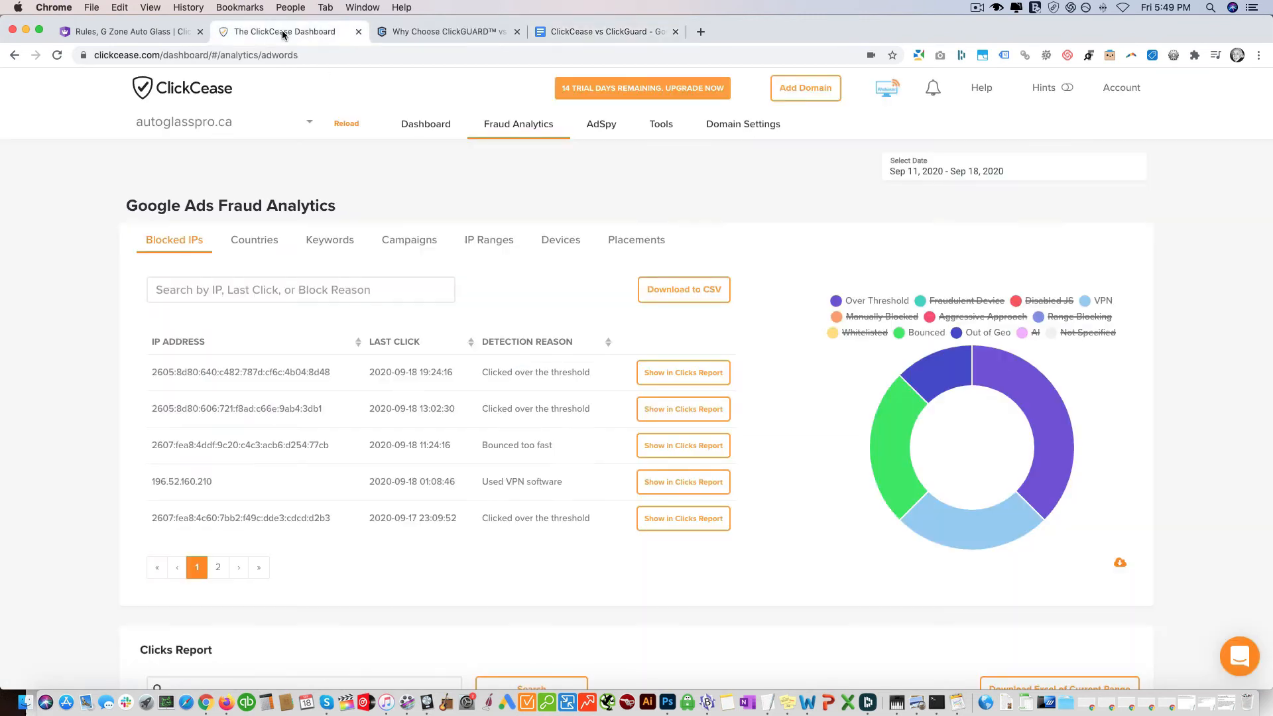
# Check ClickGUARD's Conversion rules, with non-converting IP blocking off, then reopen the ClickCease comparison page.
pyautogui.click(128, 31)
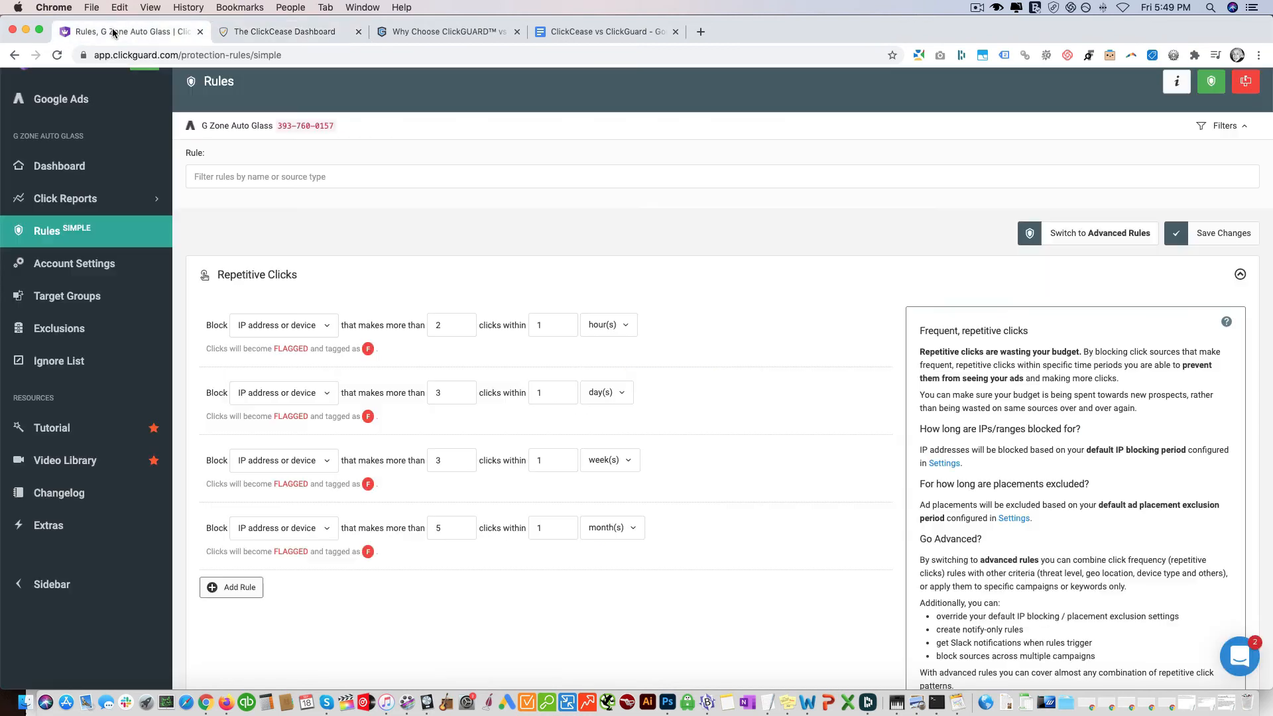
pyautogui.click(1239, 274)
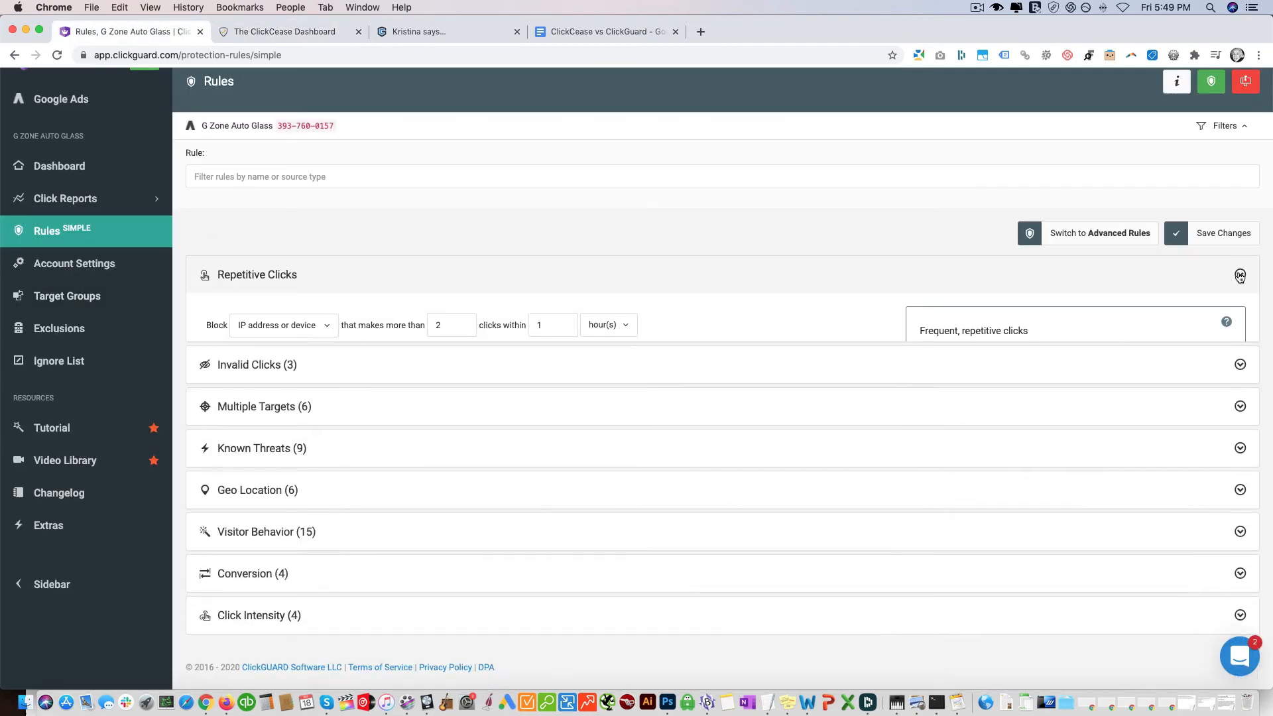
pyautogui.click(1240, 275)
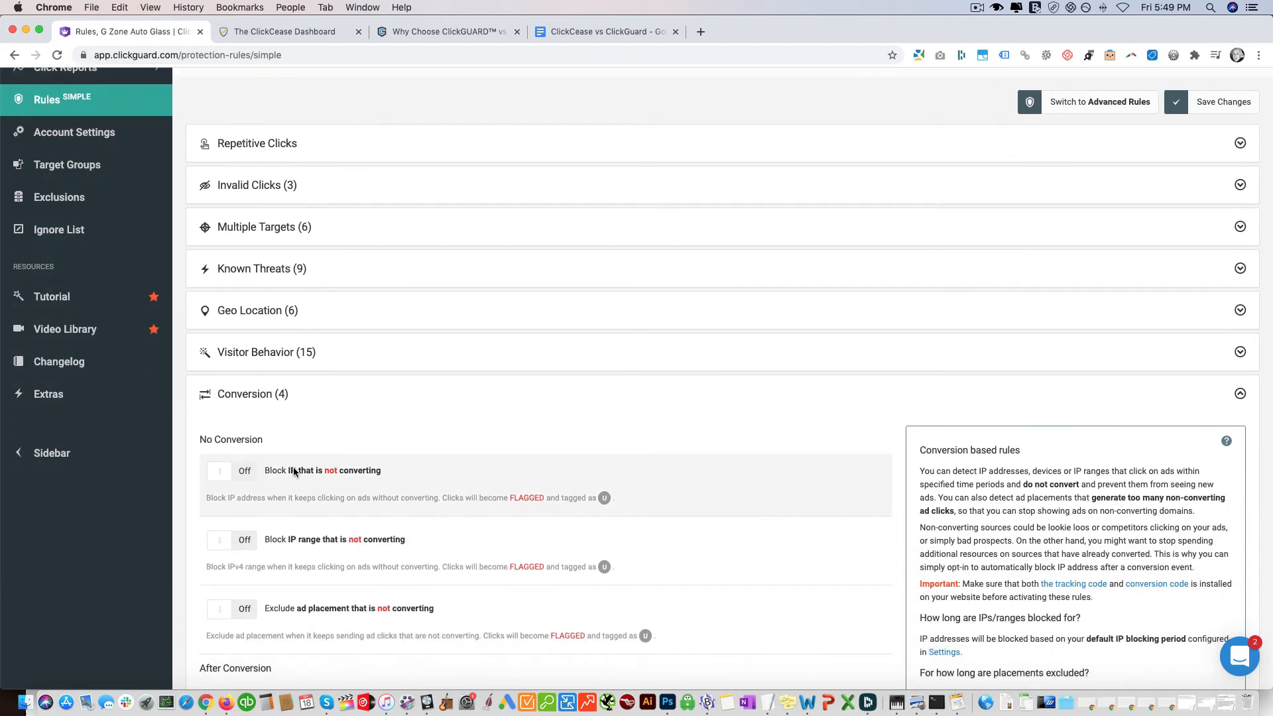
pyautogui.scroll(-3)
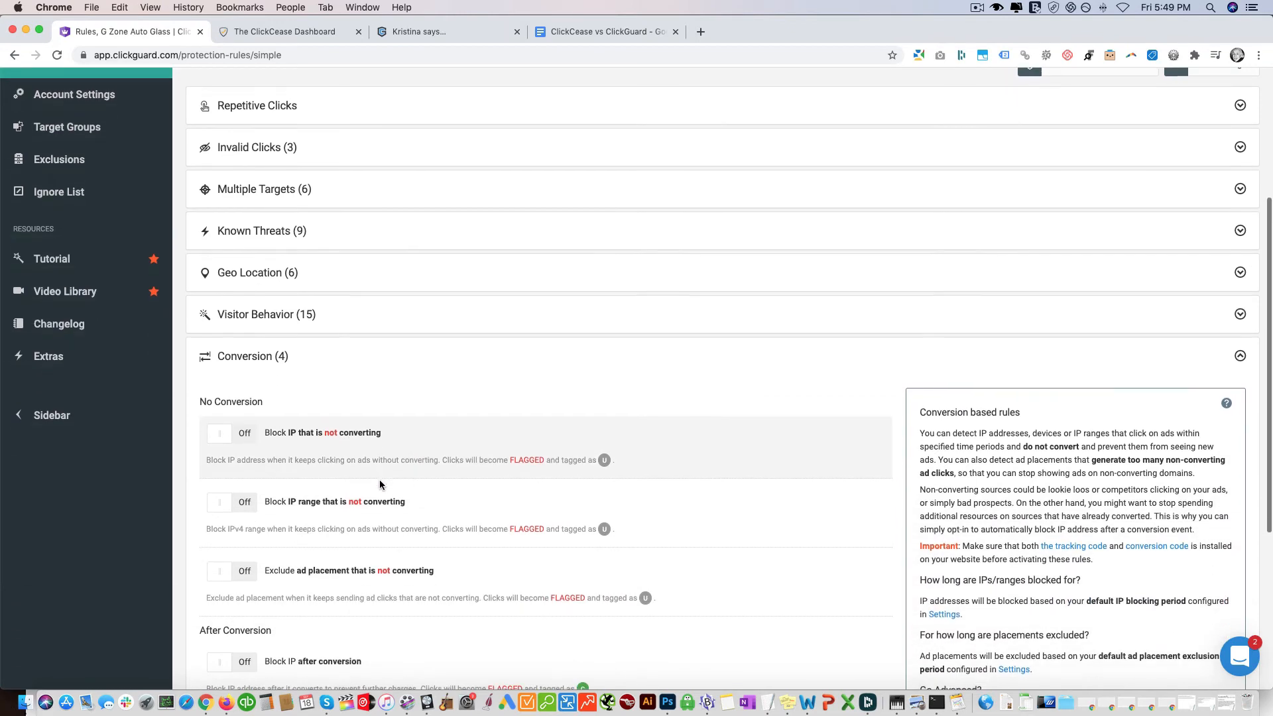
pyautogui.scroll(3)
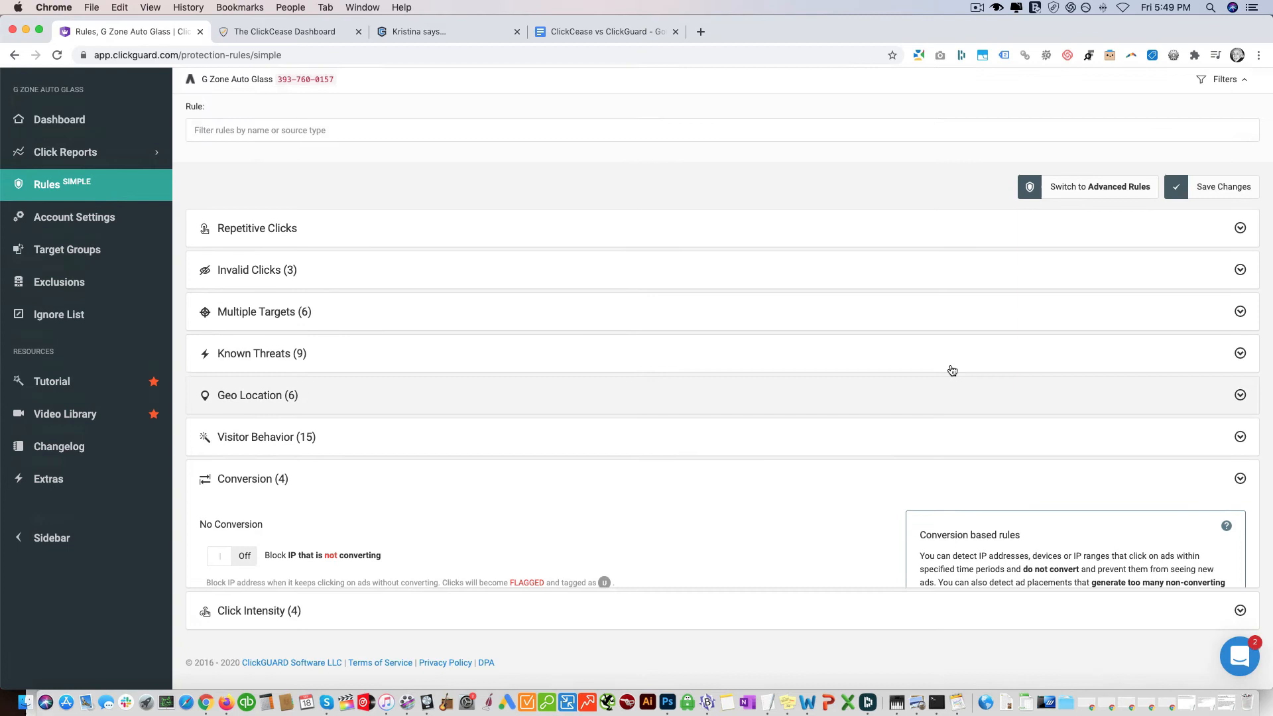
pyautogui.click(446, 32)
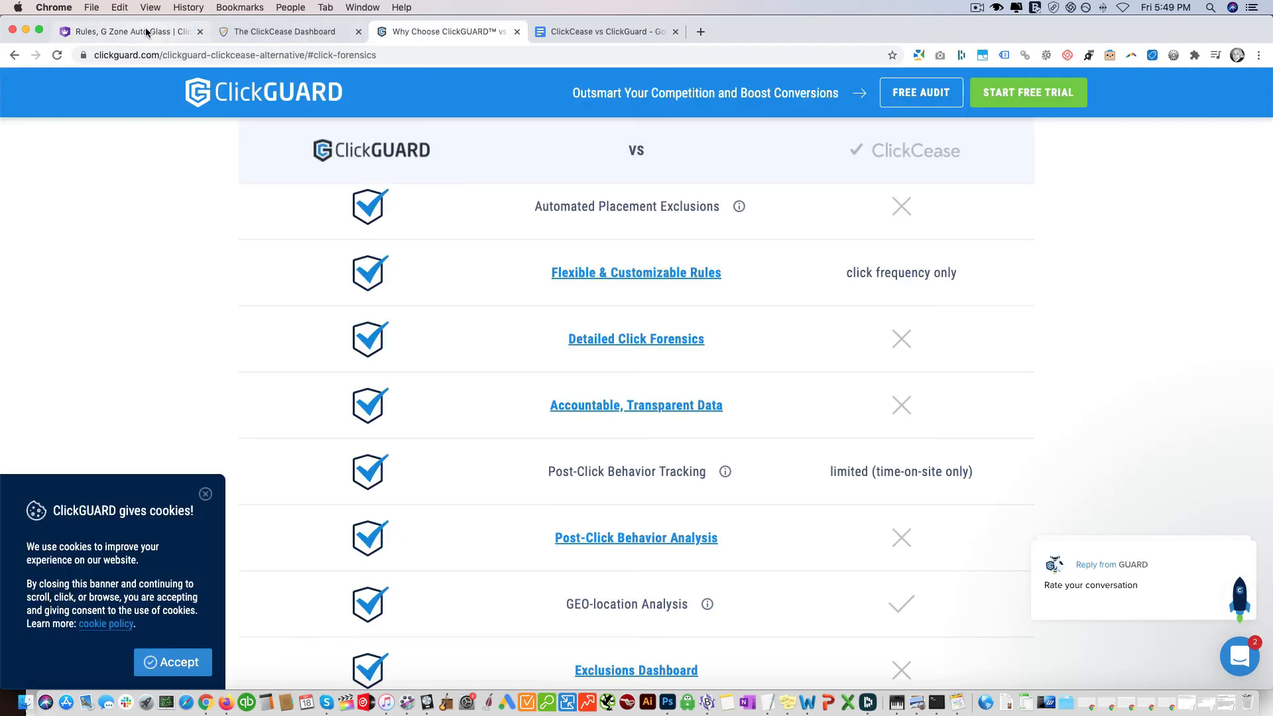
# Return to the ClickGUARD Rules tab to review the rule groups.
pyautogui.click(130, 31)
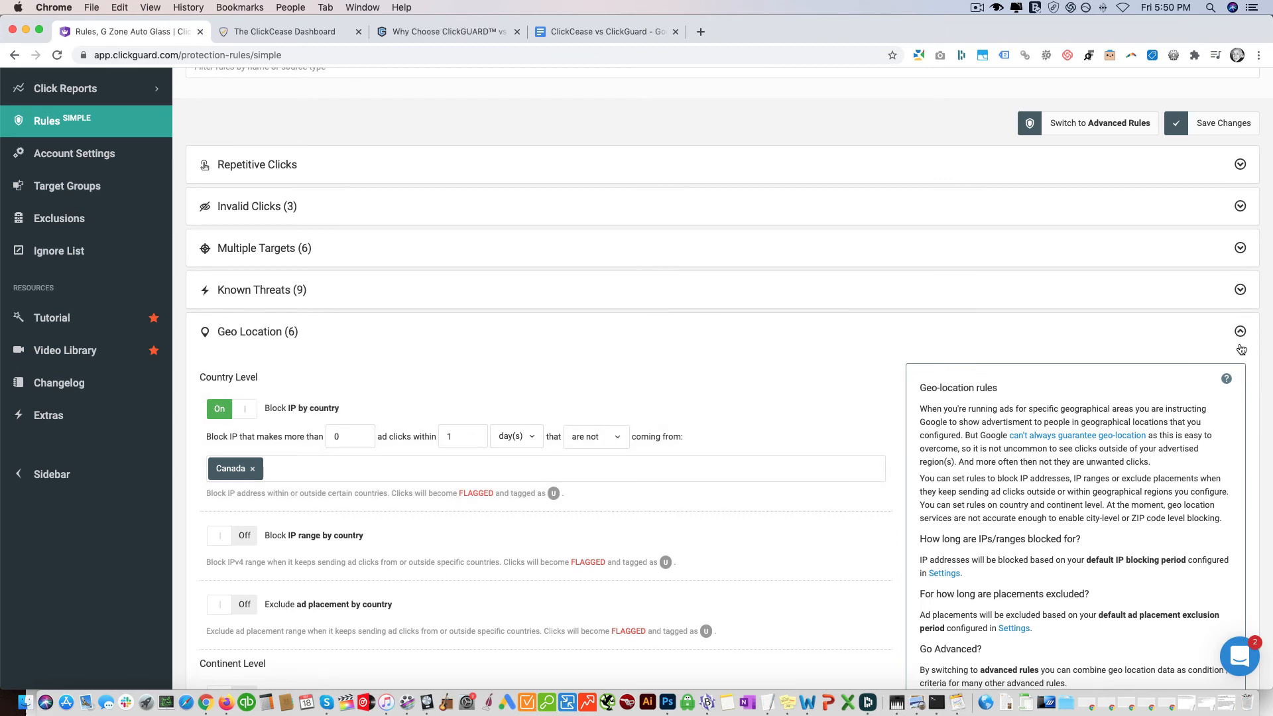
pyautogui.moveTo(1238, 345)
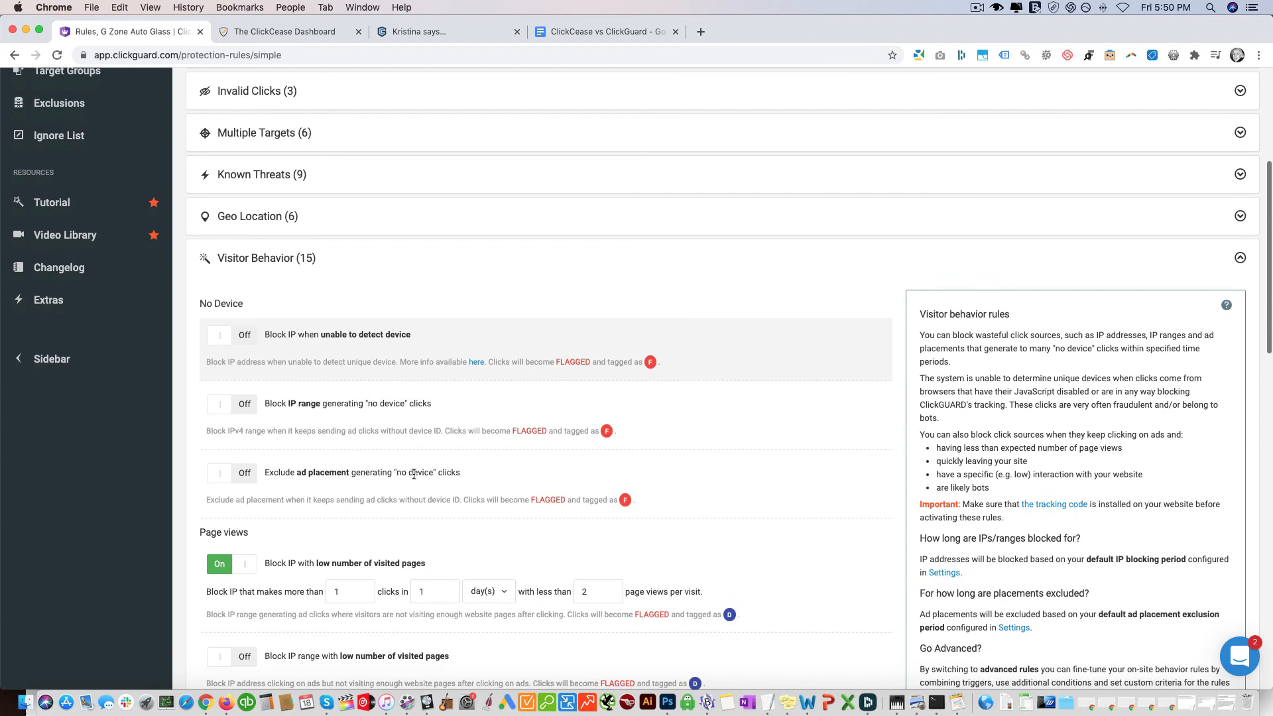
pyautogui.scroll(-3)
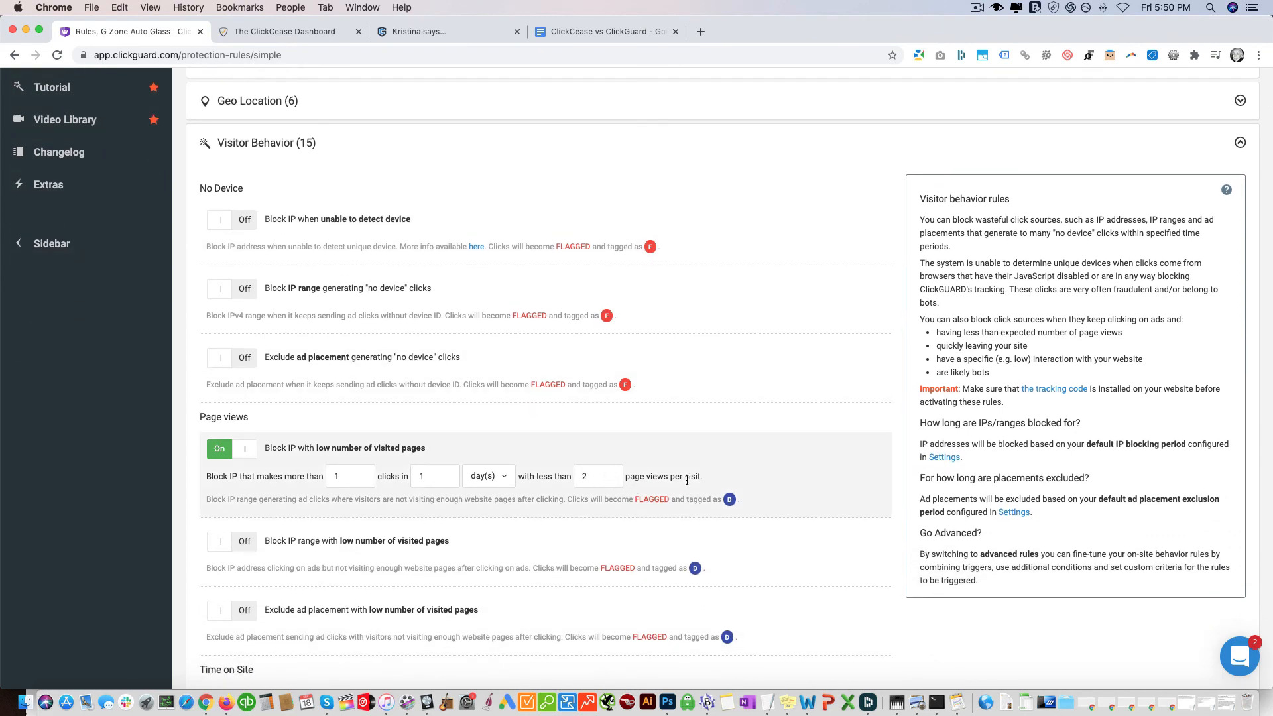
pyautogui.click(445, 31)
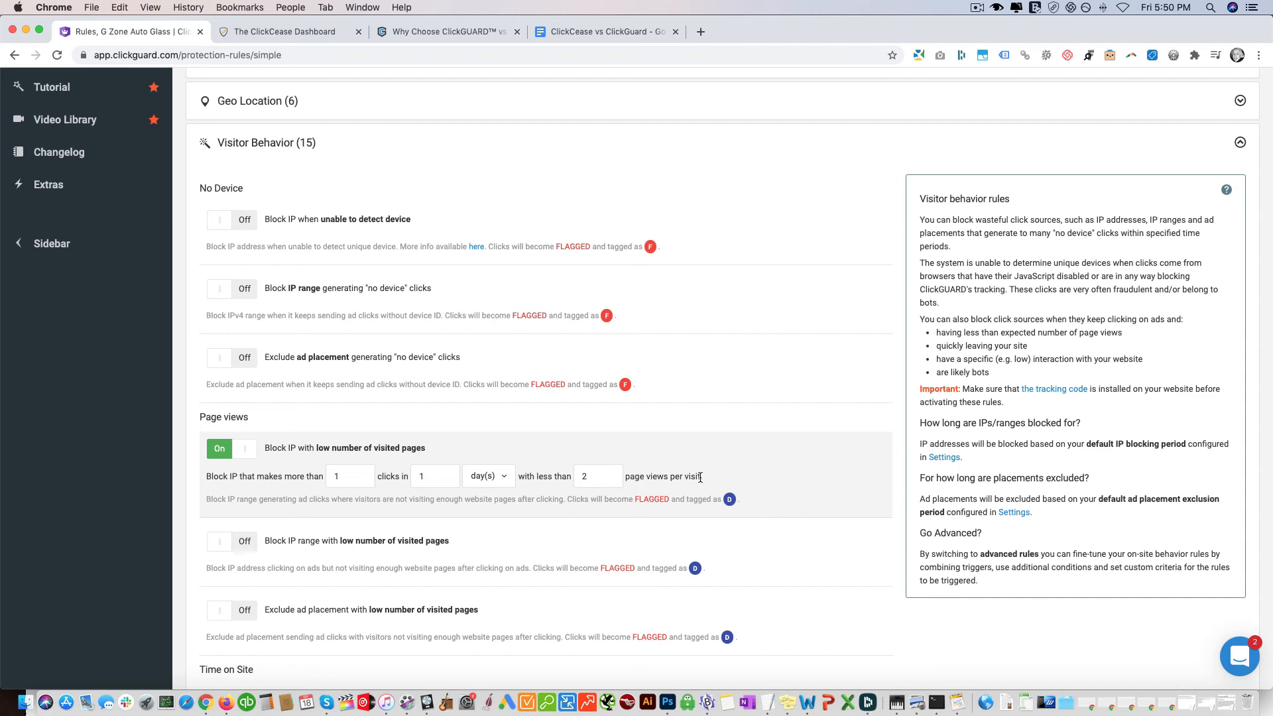
pyautogui.scroll(-3)
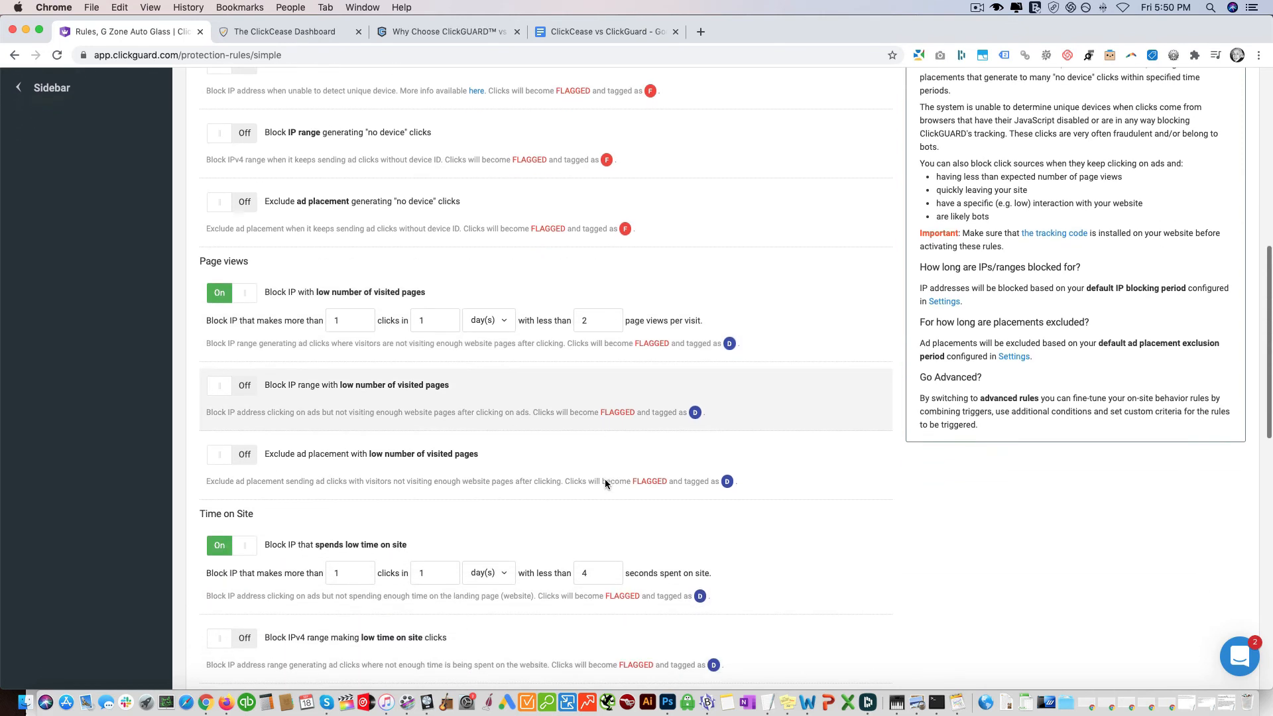
pyautogui.scroll(-3)
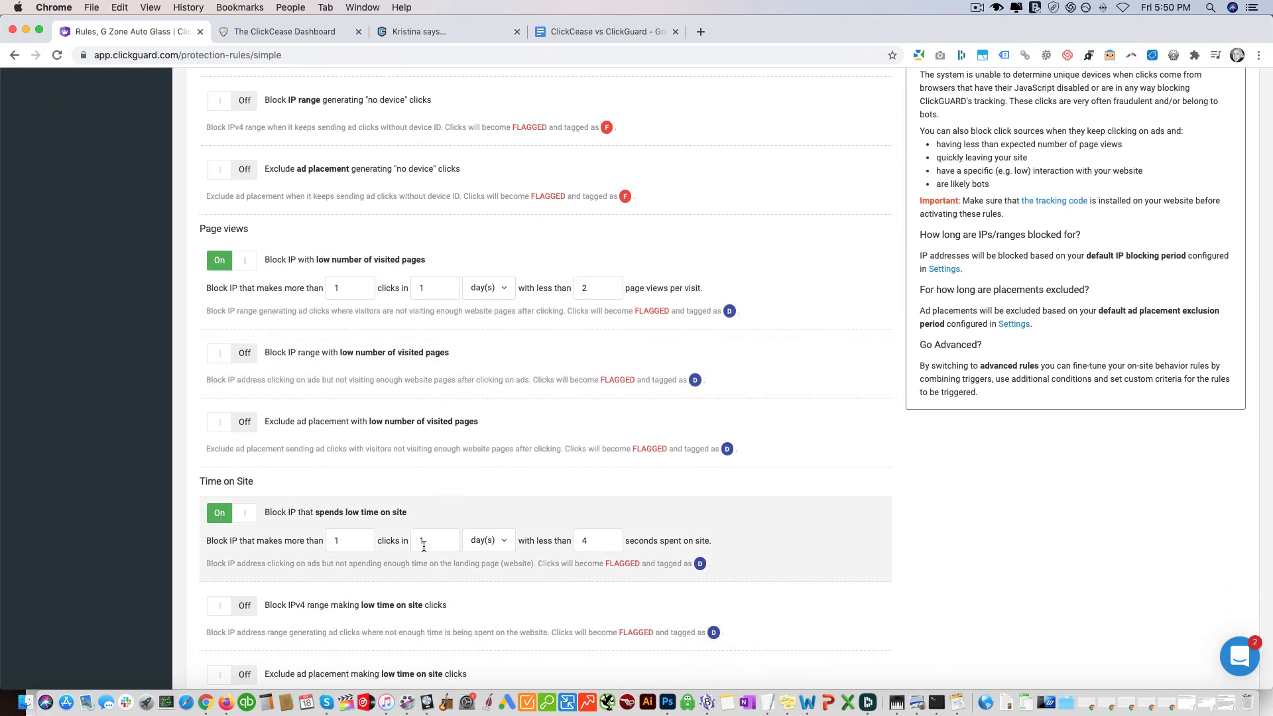
pyautogui.scroll(-3)
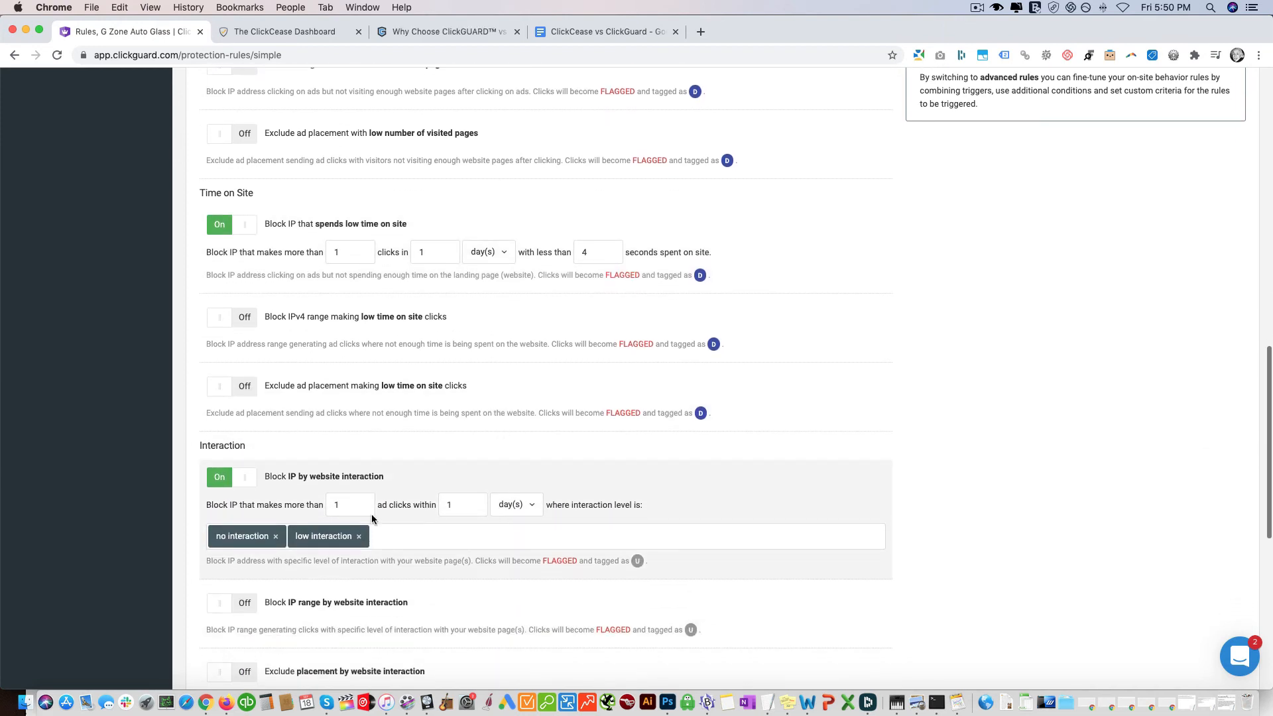
pyautogui.moveTo(396, 489)
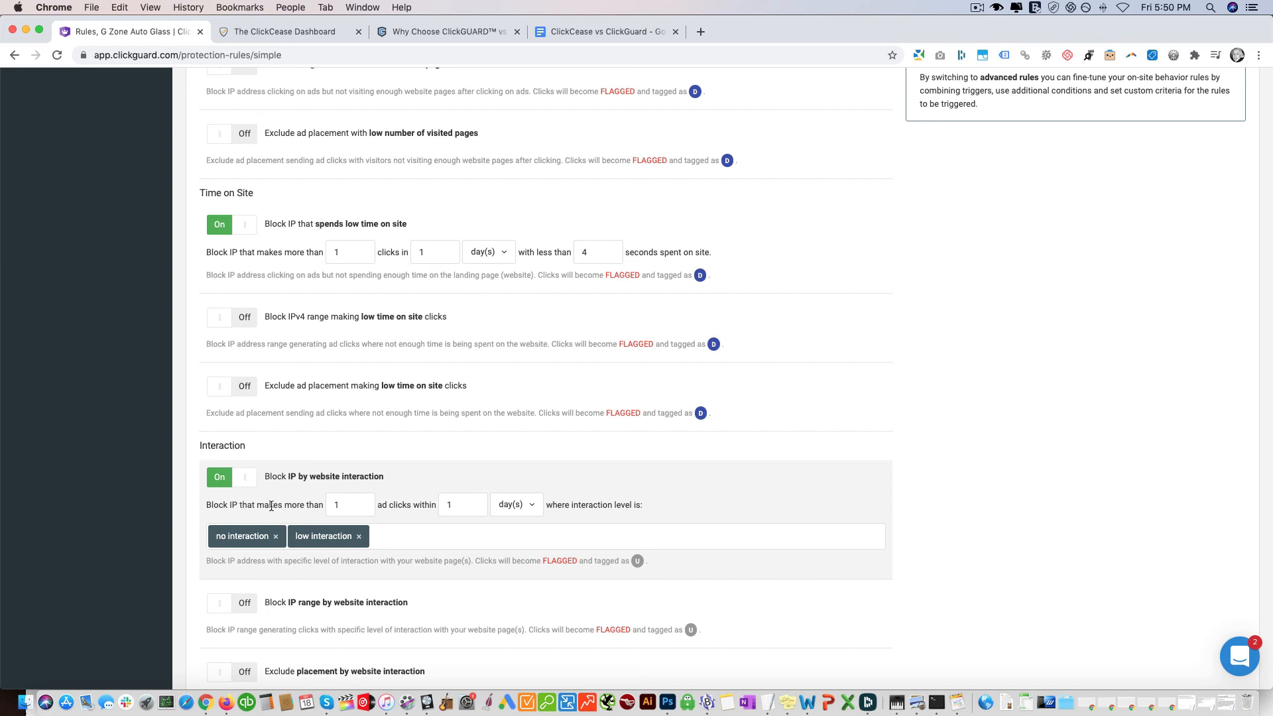
pyautogui.moveTo(557, 504)
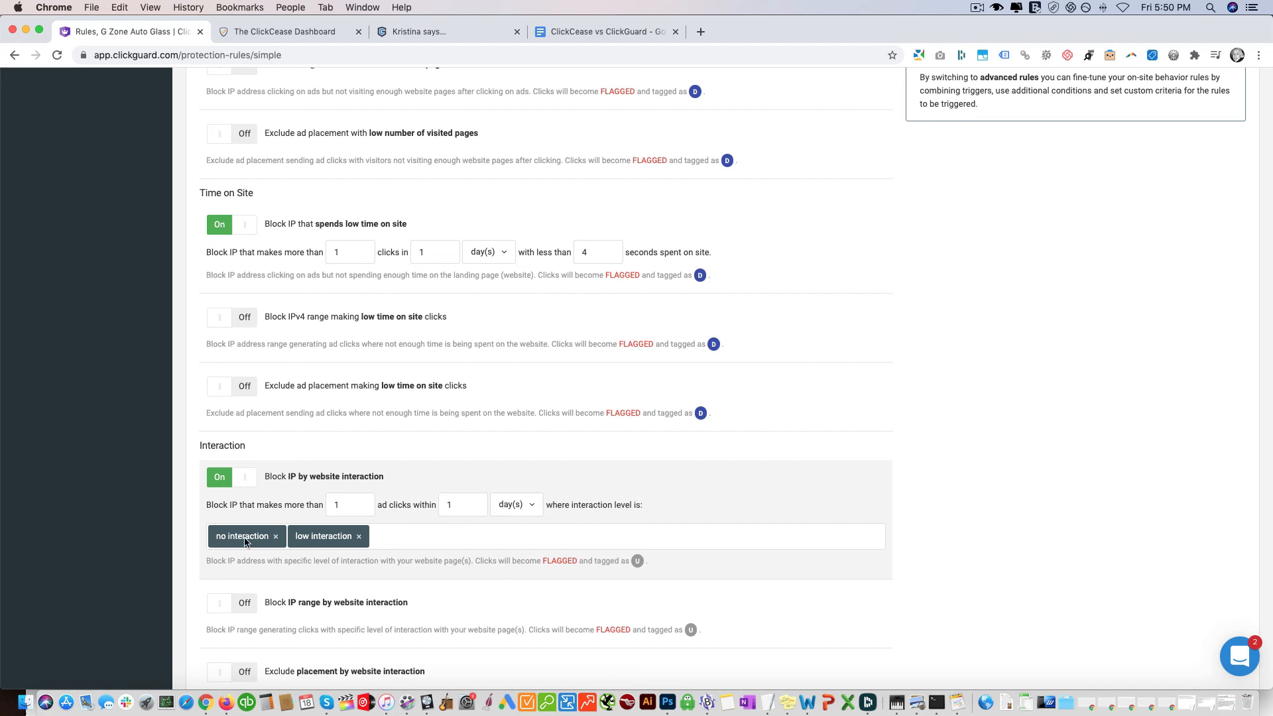
pyautogui.scroll(-3)
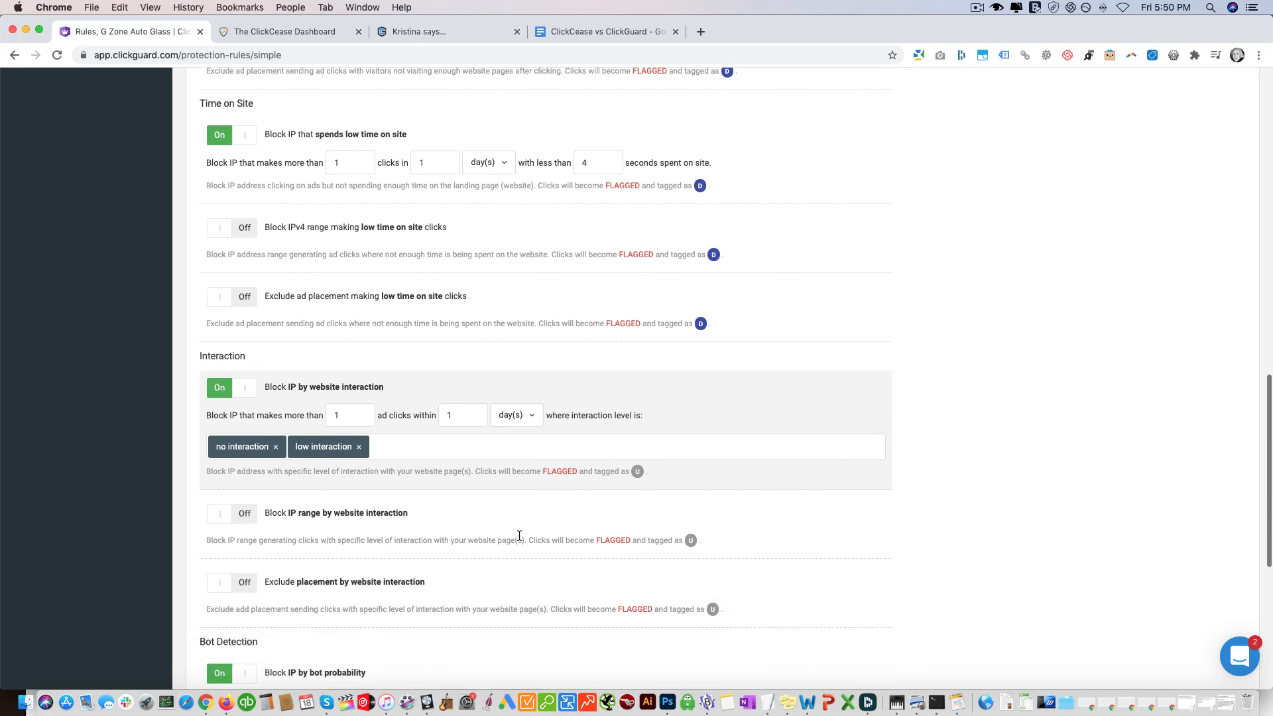
pyautogui.scroll(-3)
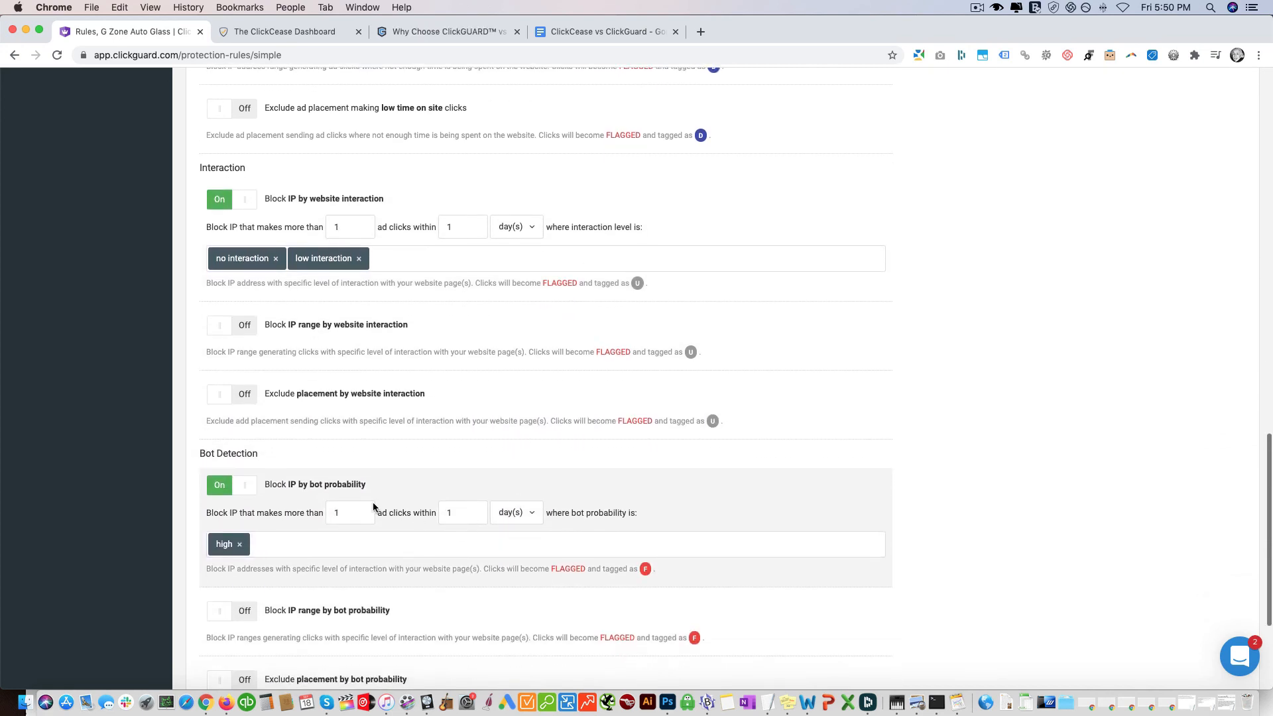
pyautogui.scroll(-3)
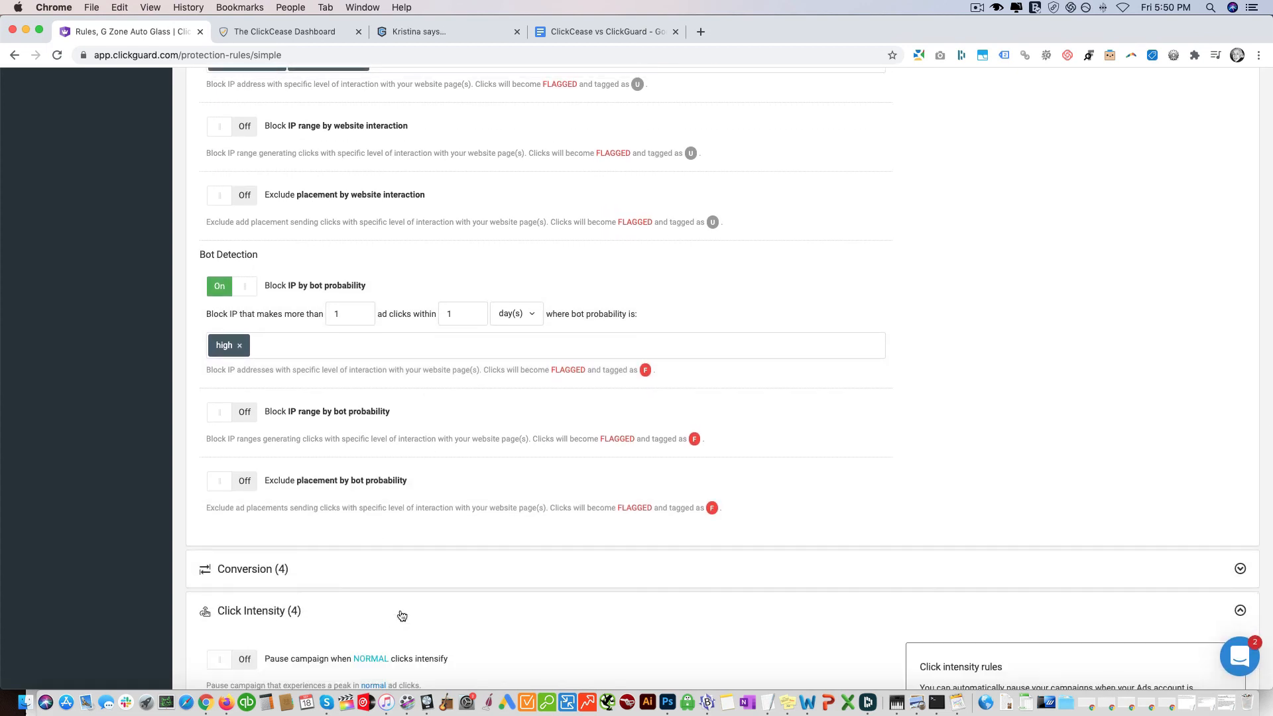
pyautogui.scroll(-3)
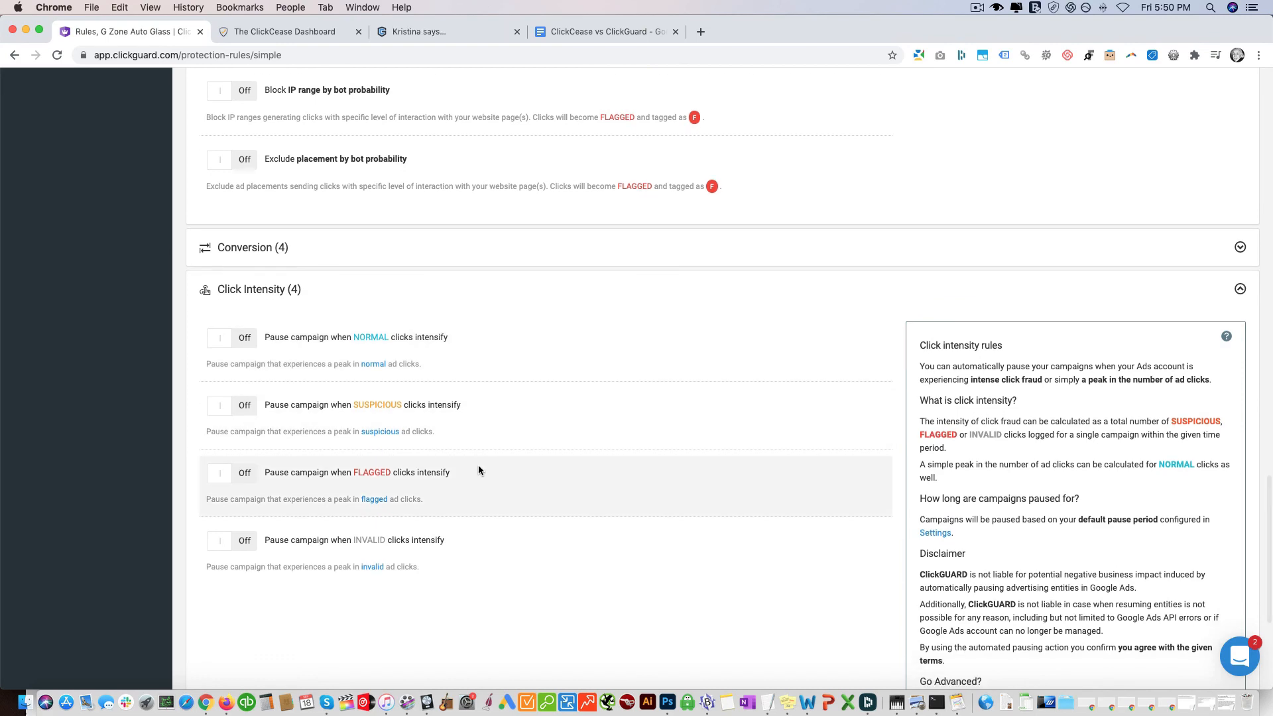
pyautogui.scroll(3)
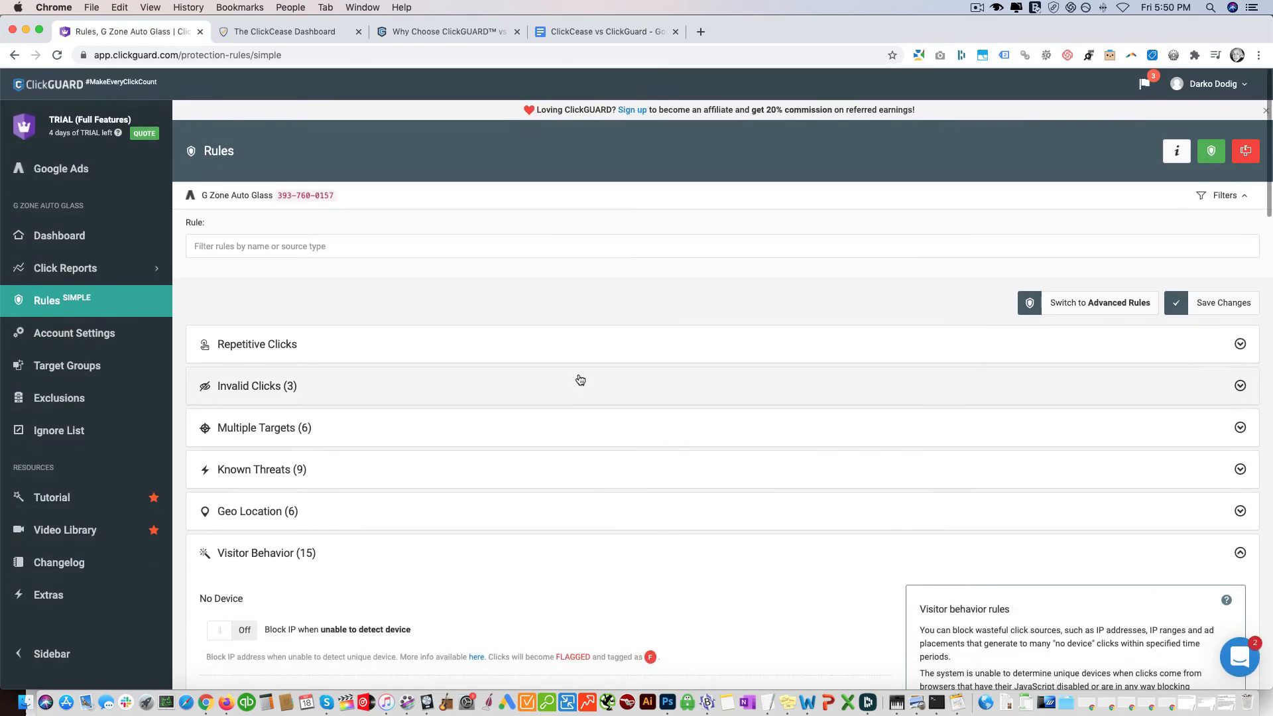
# Go back to ClickCease and open the Account Overview of all three domains.
pyautogui.click(289, 31)
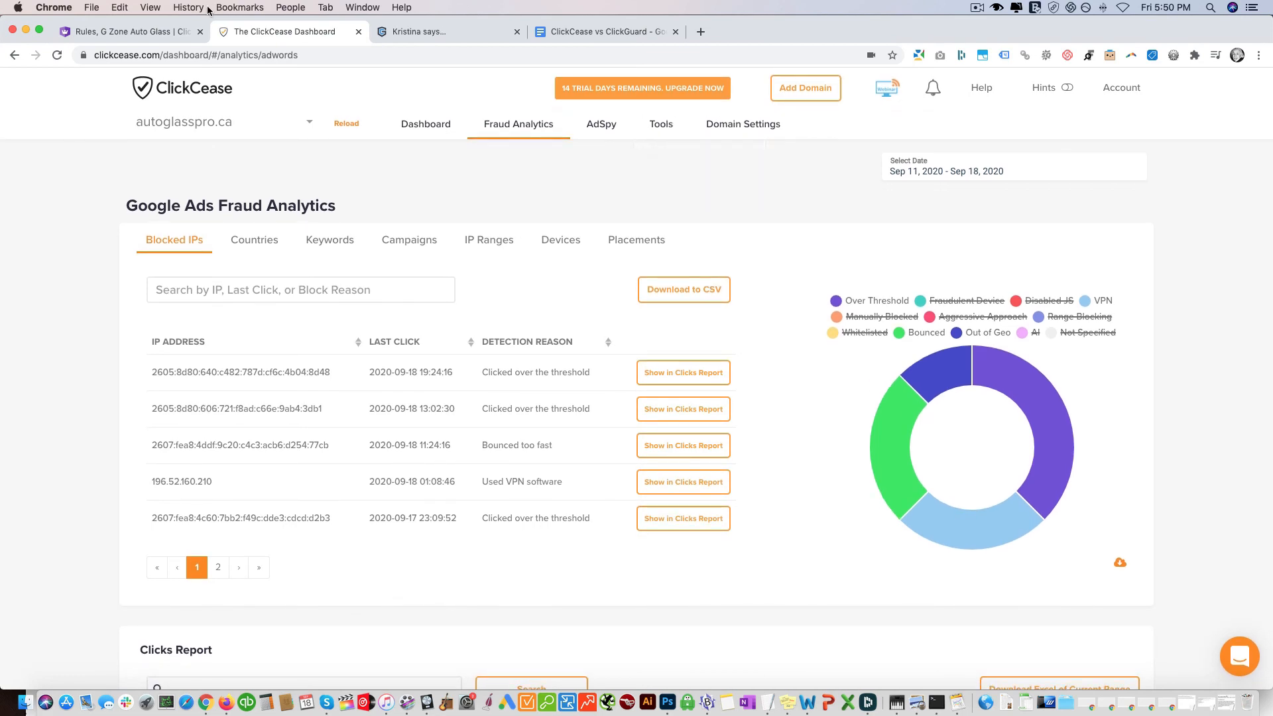
pyautogui.click(126, 31)
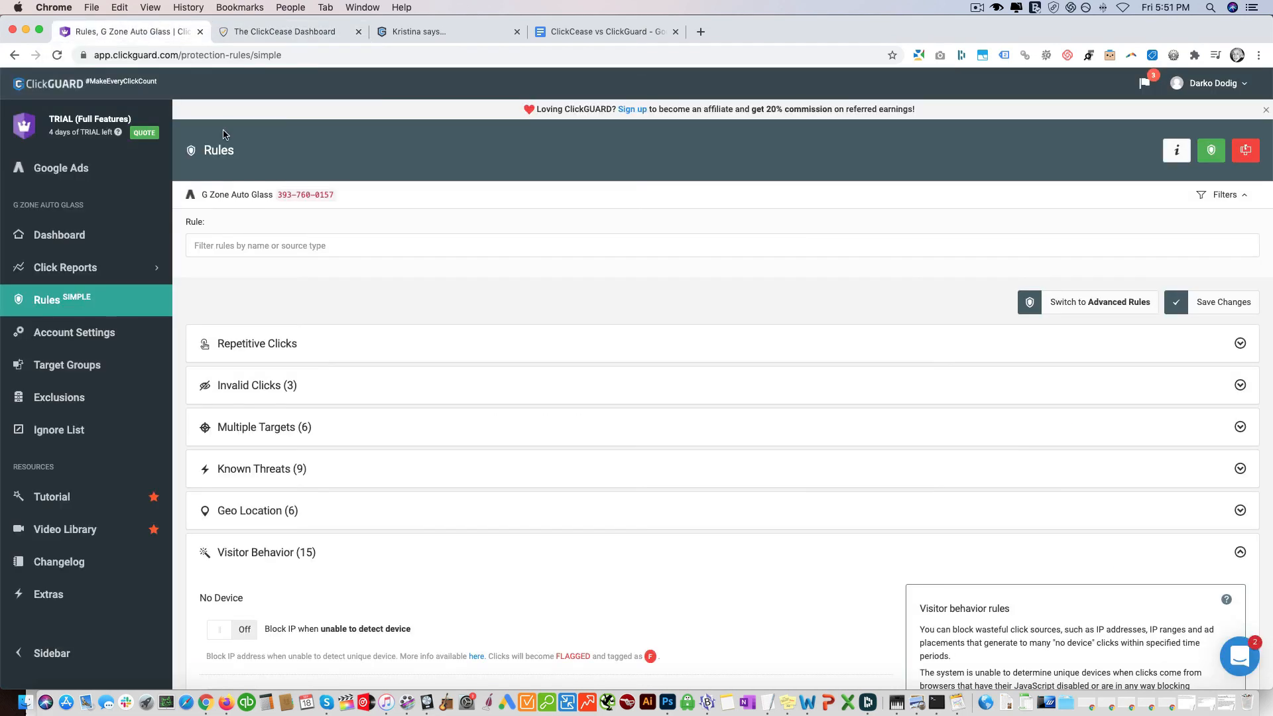
pyautogui.moveTo(289, 32)
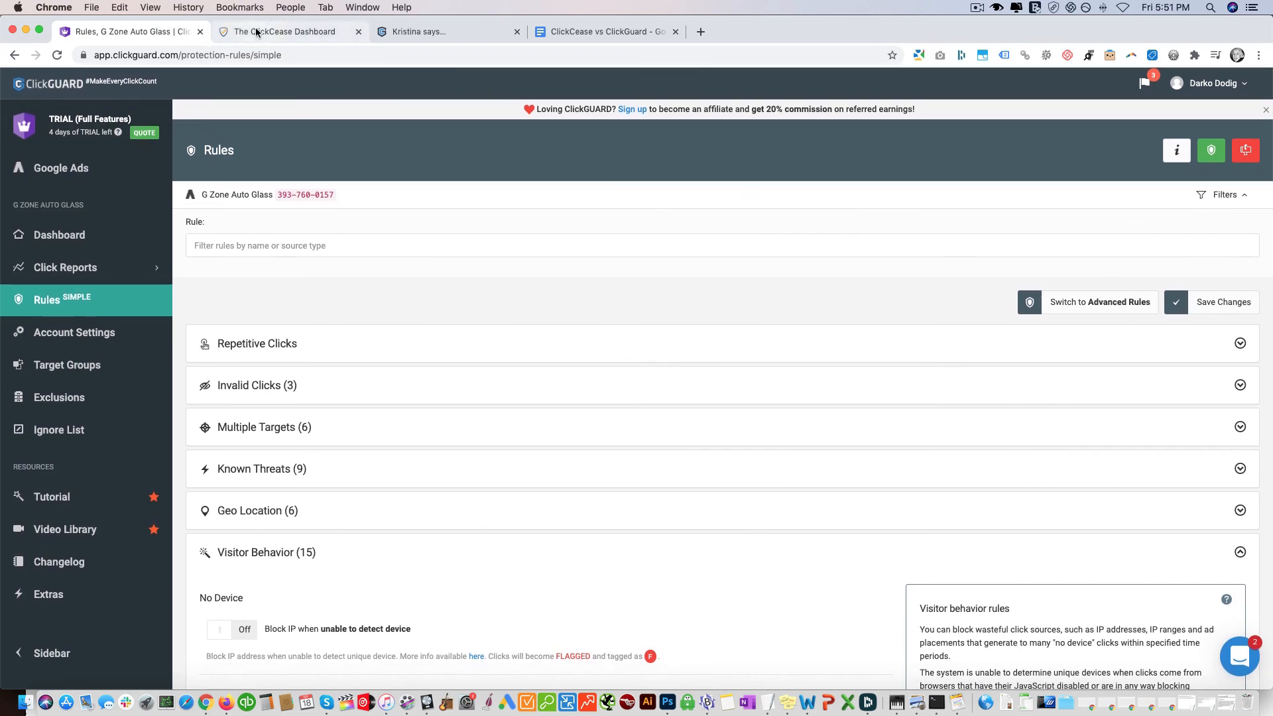
pyautogui.click(285, 32)
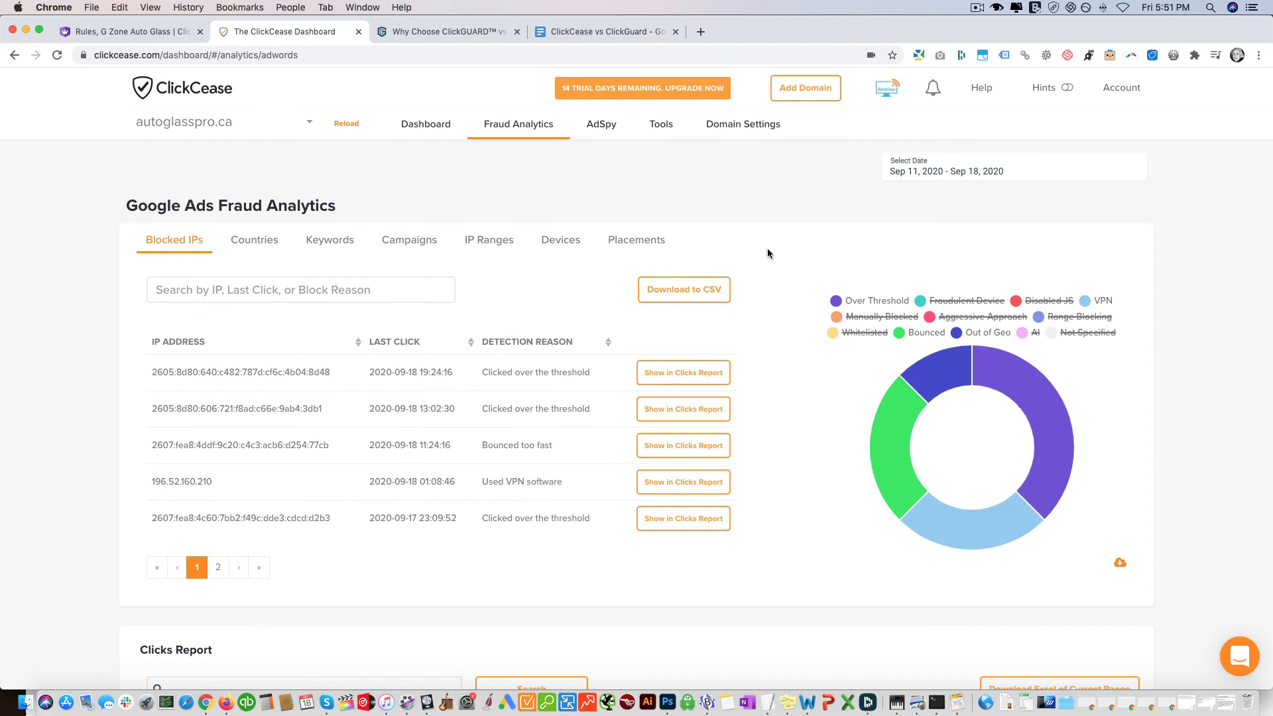
pyautogui.moveTo(1136, 210)
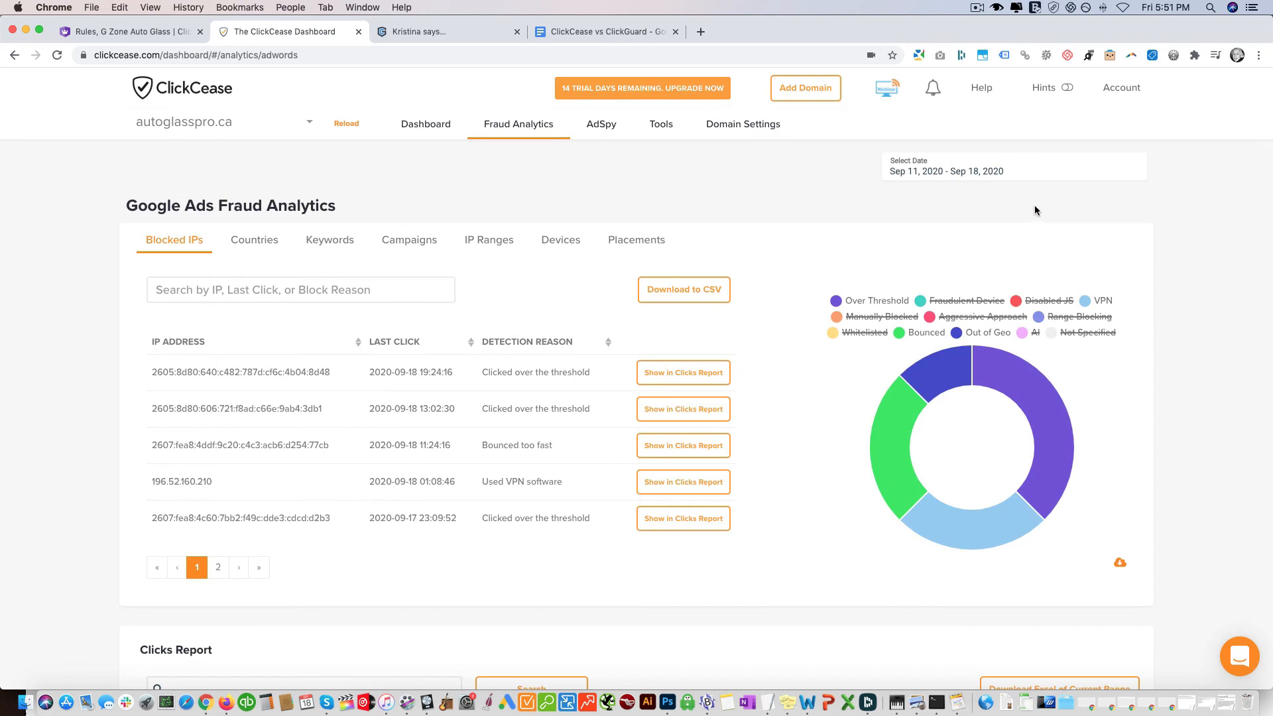
pyautogui.moveTo(1049, 209)
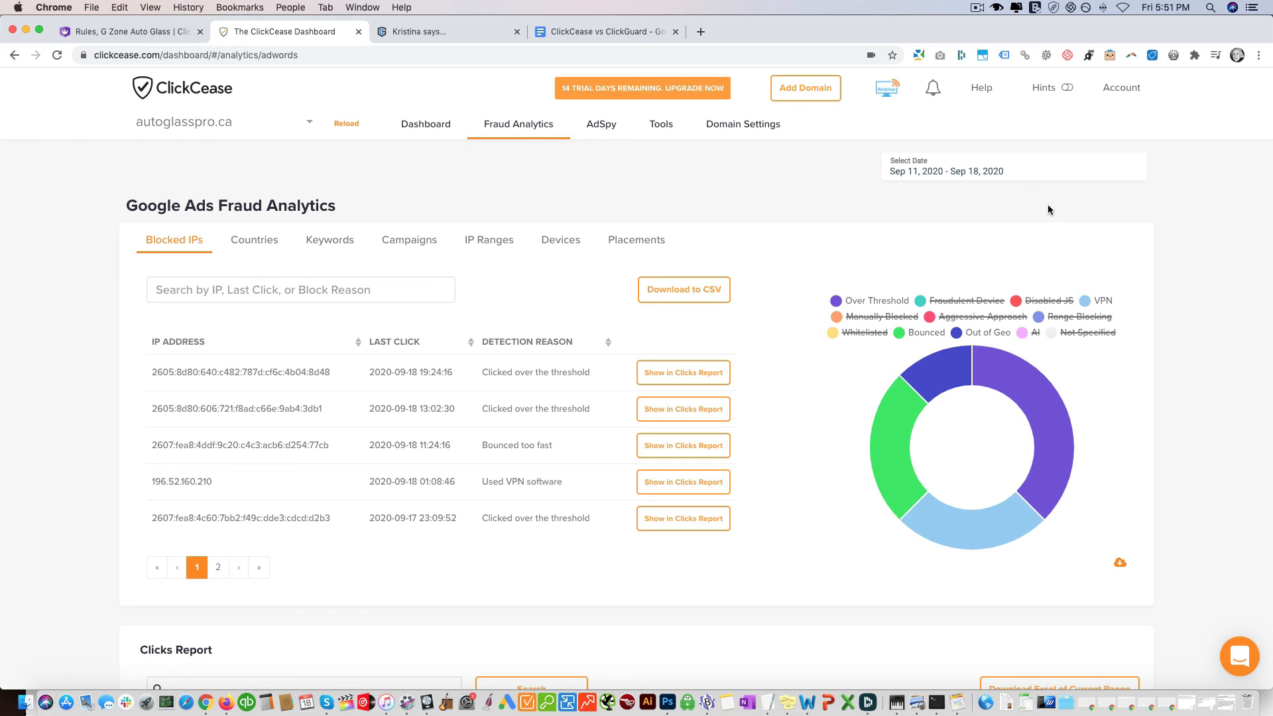
pyautogui.click(426, 123)
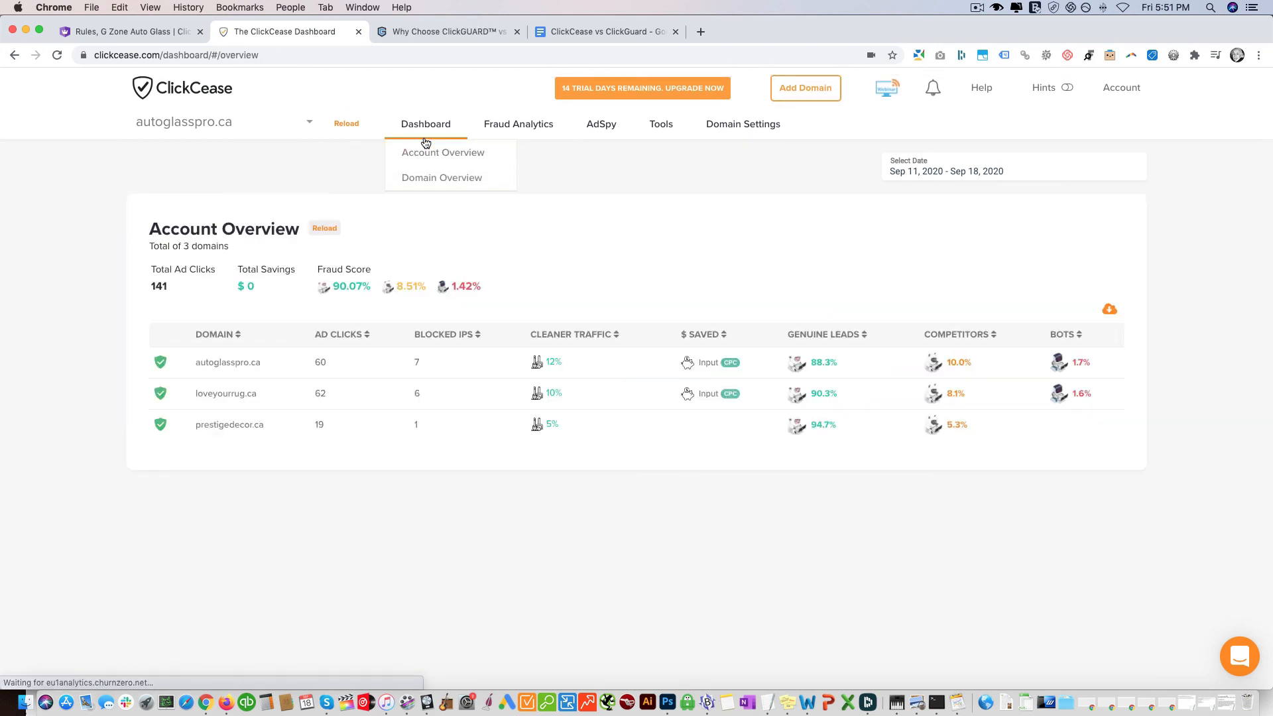
# Open the autoglasspro.ca dashboard and review its fraudulent countries and fraud type charts.
pyautogui.click(441, 177)
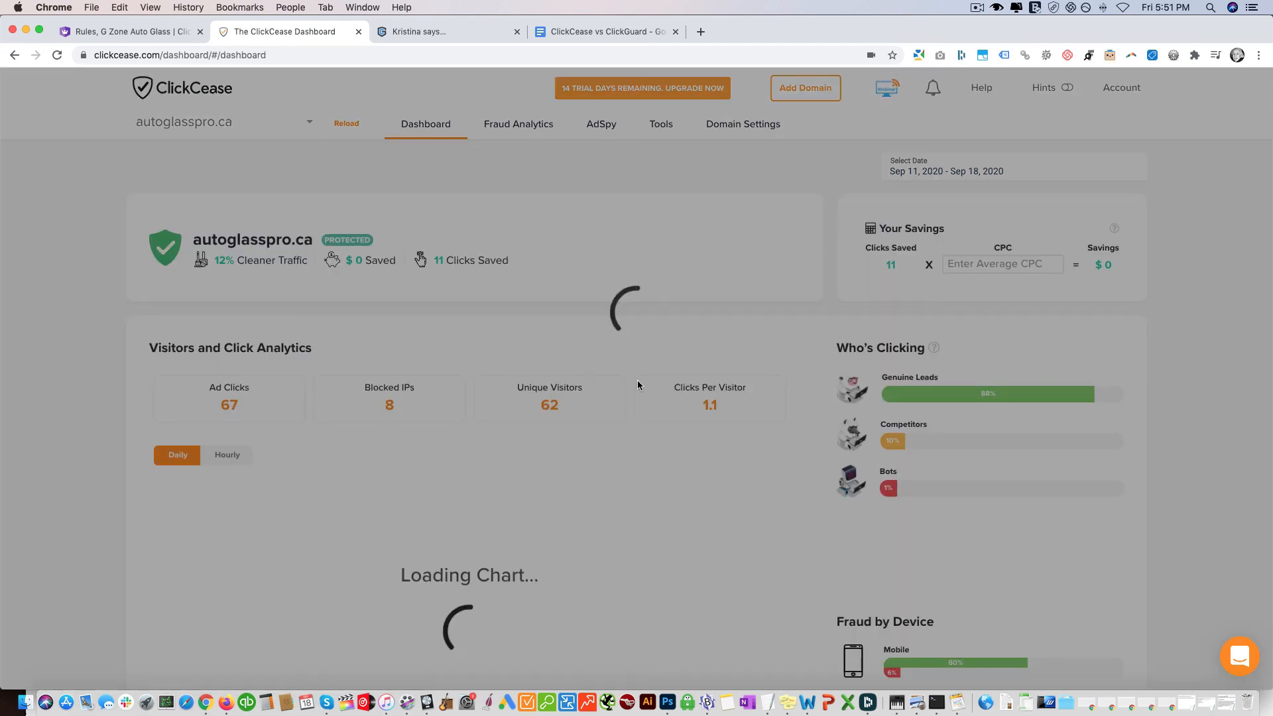
pyautogui.scroll(-3)
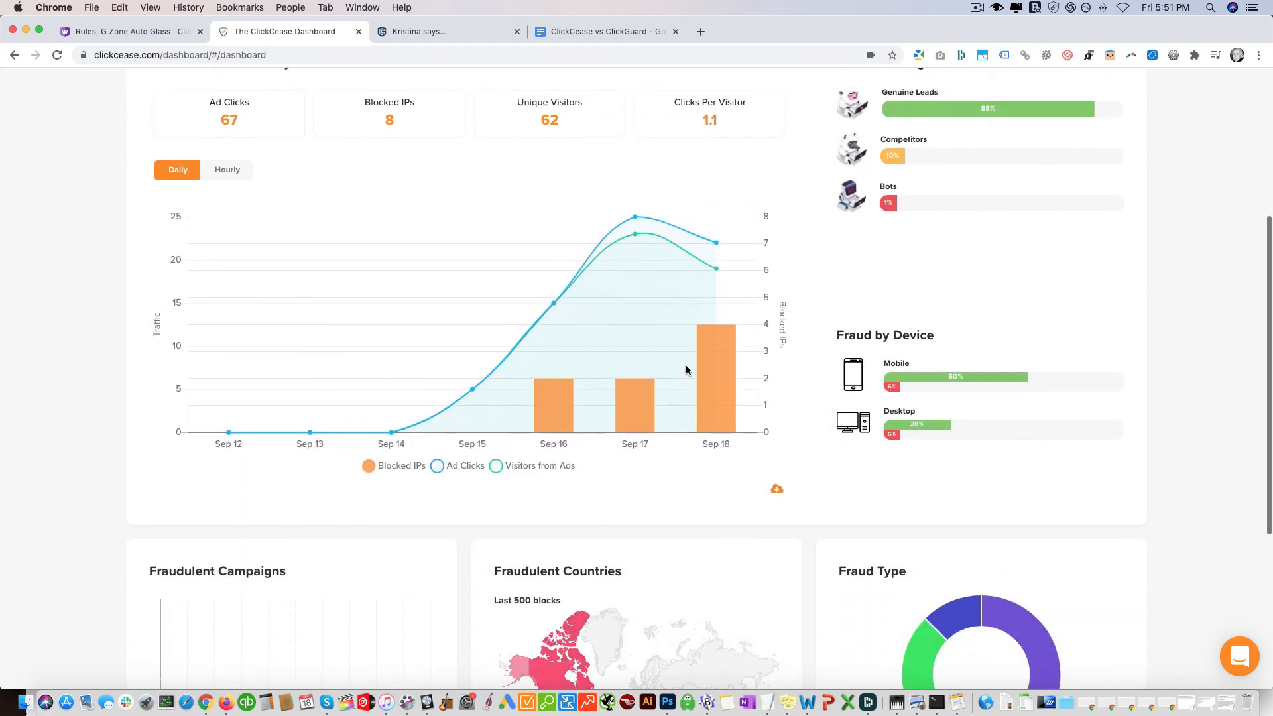
pyautogui.scroll(-3)
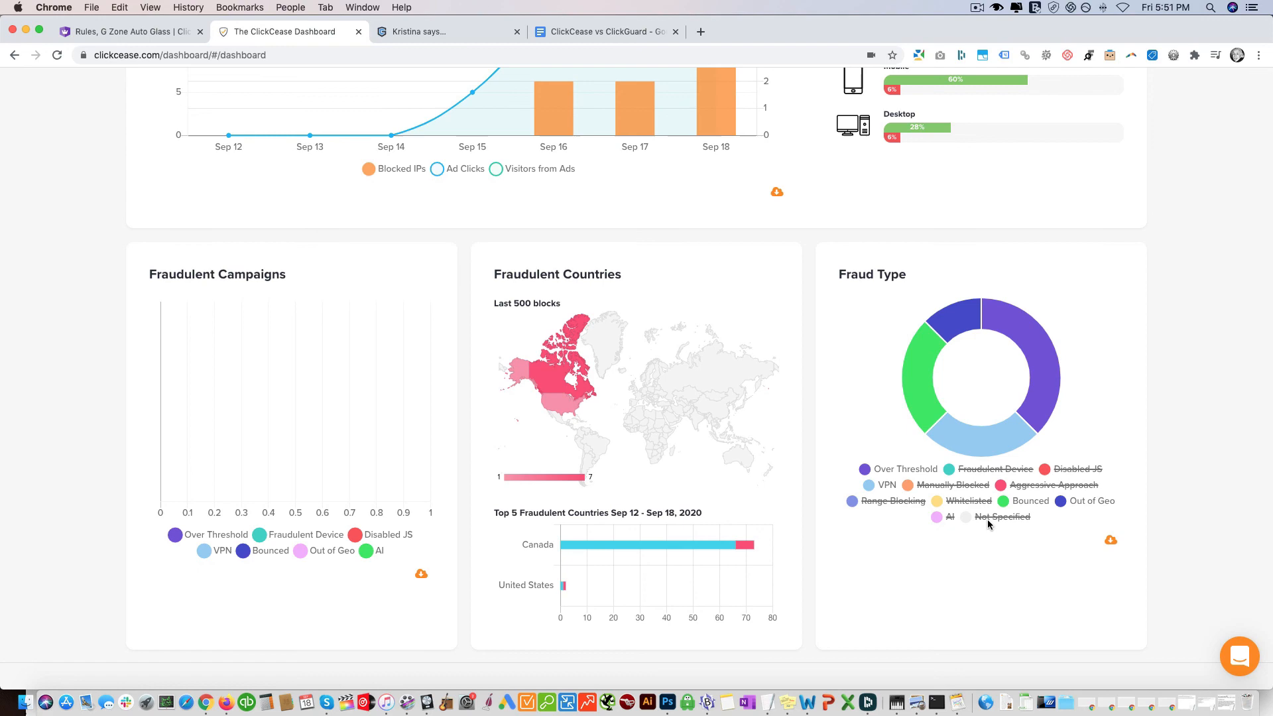
pyautogui.scroll(3)
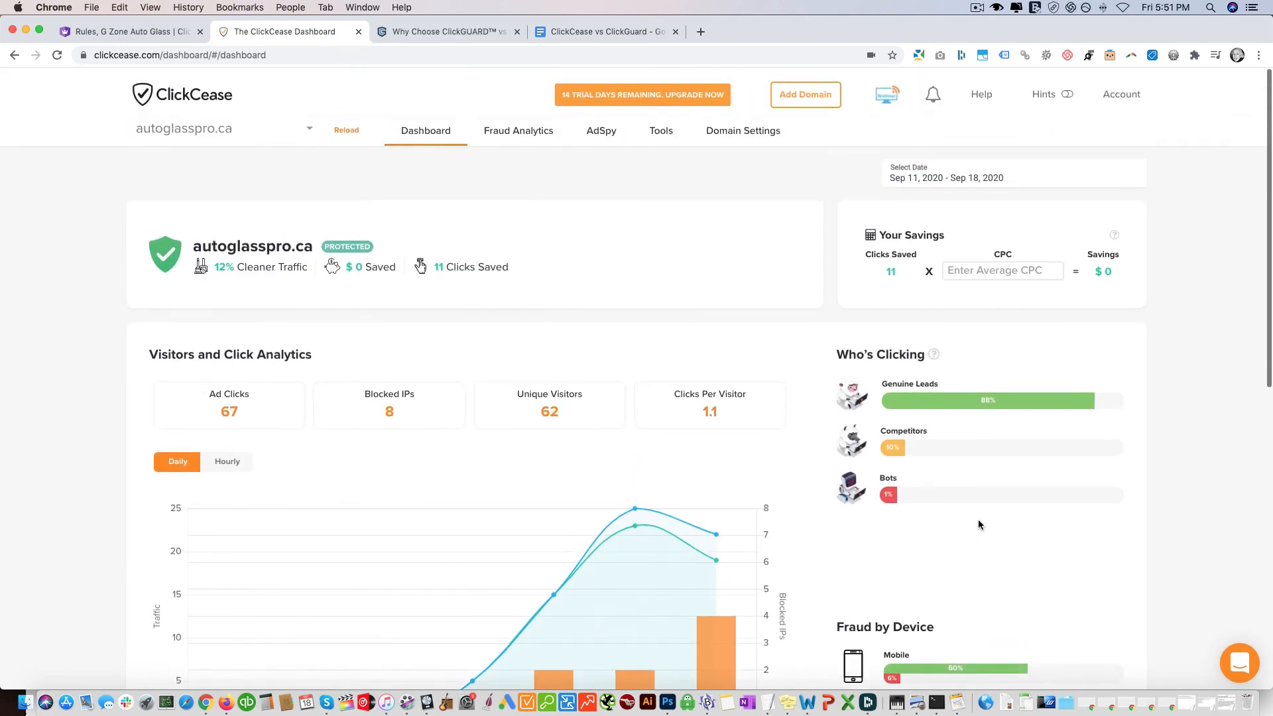